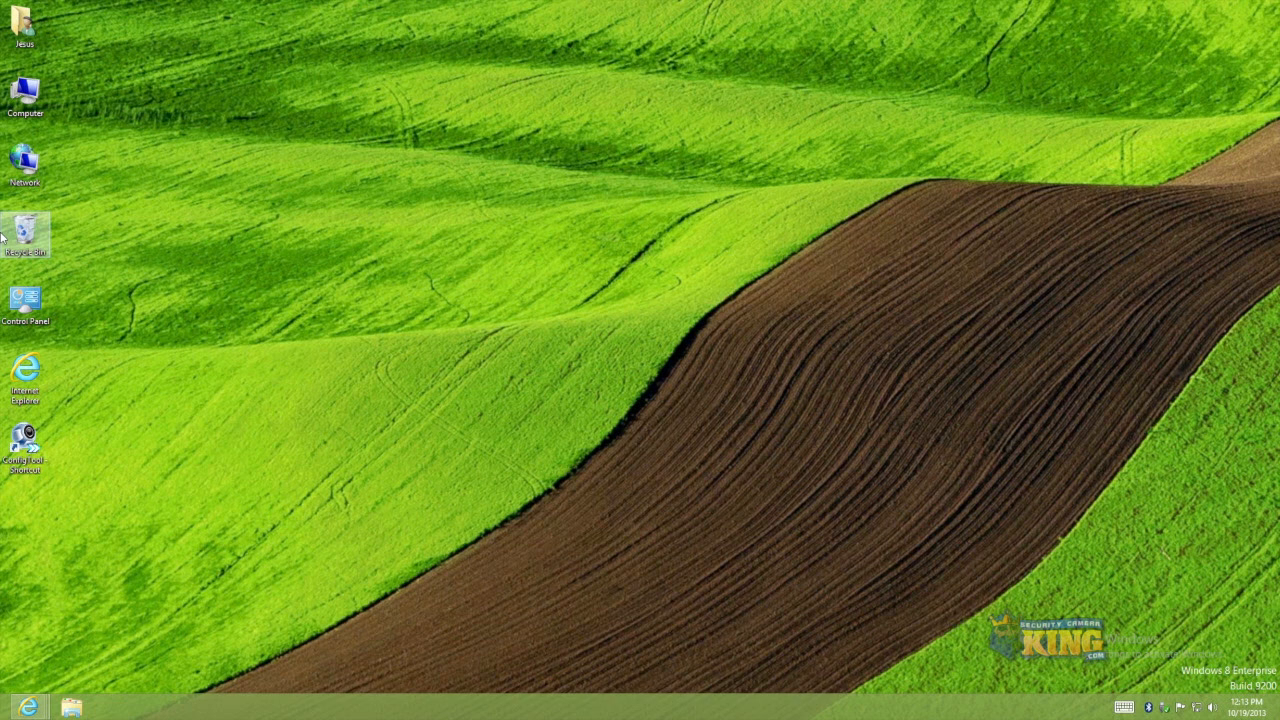
mouse_move(24, 440)
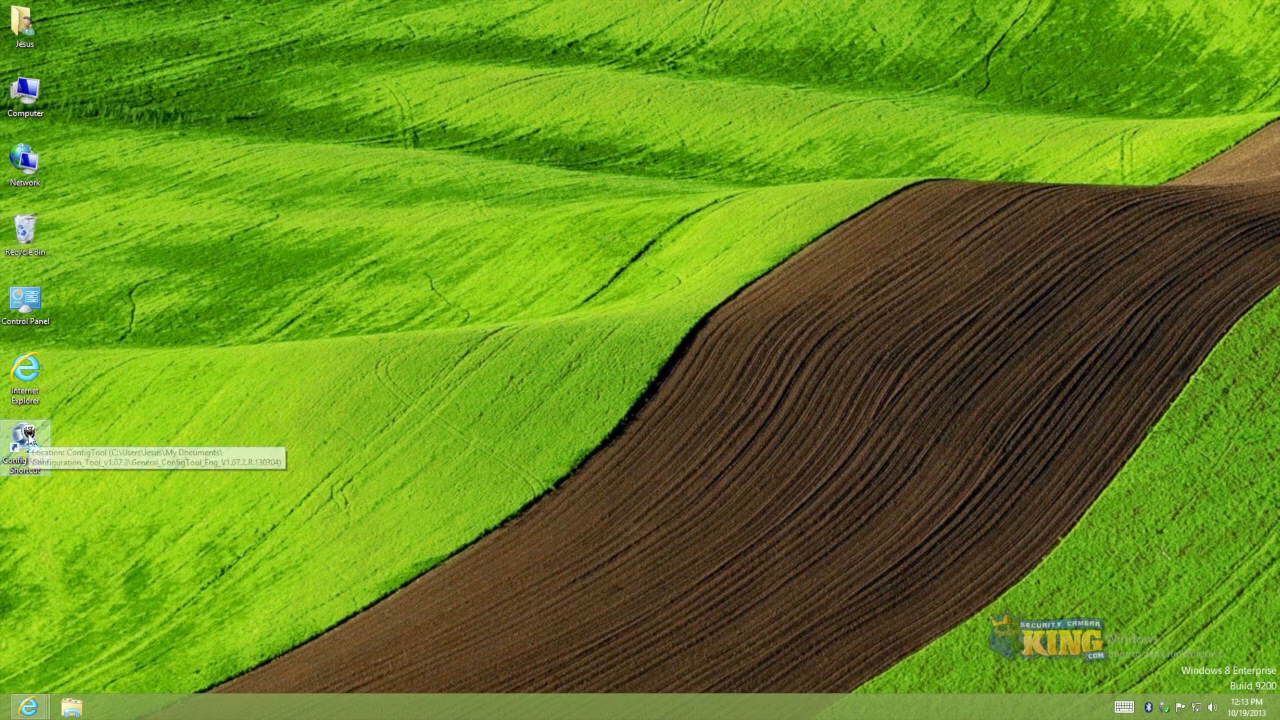
Step: Launch ConfigTool, filter the device list to IPv4 and refresh it to four devices
double_click(24, 440)
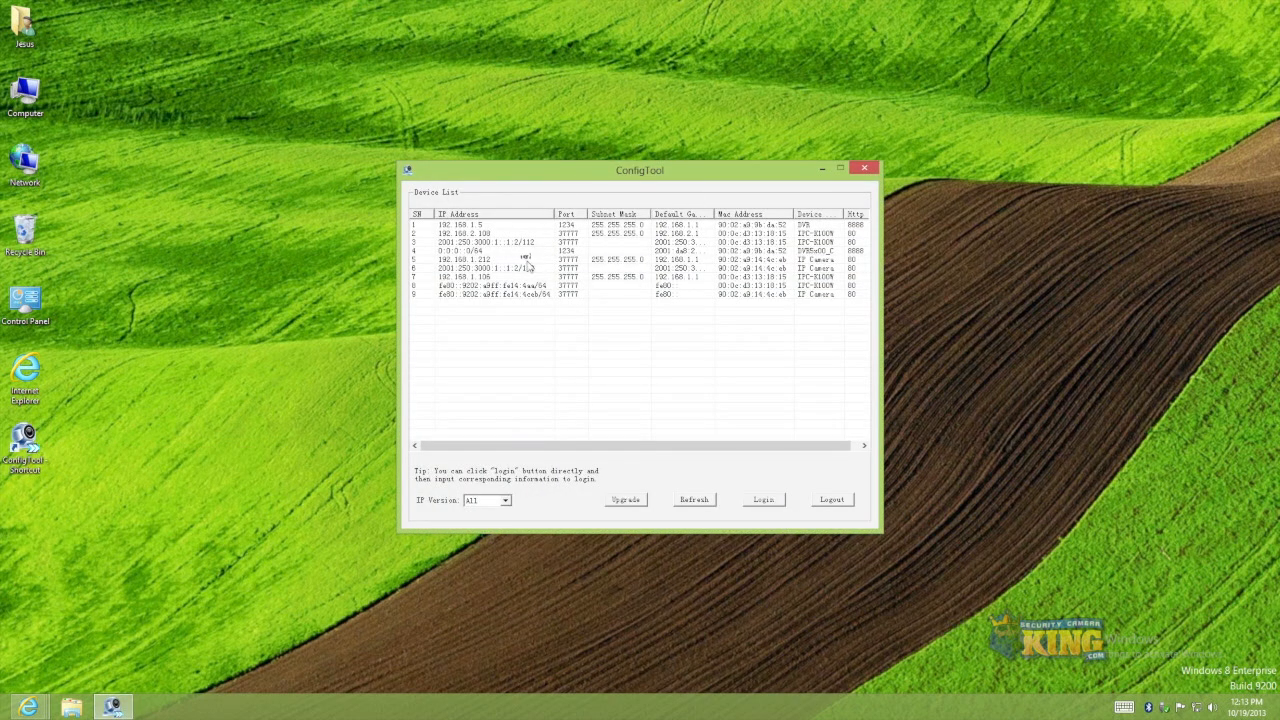
left_click(508, 500)
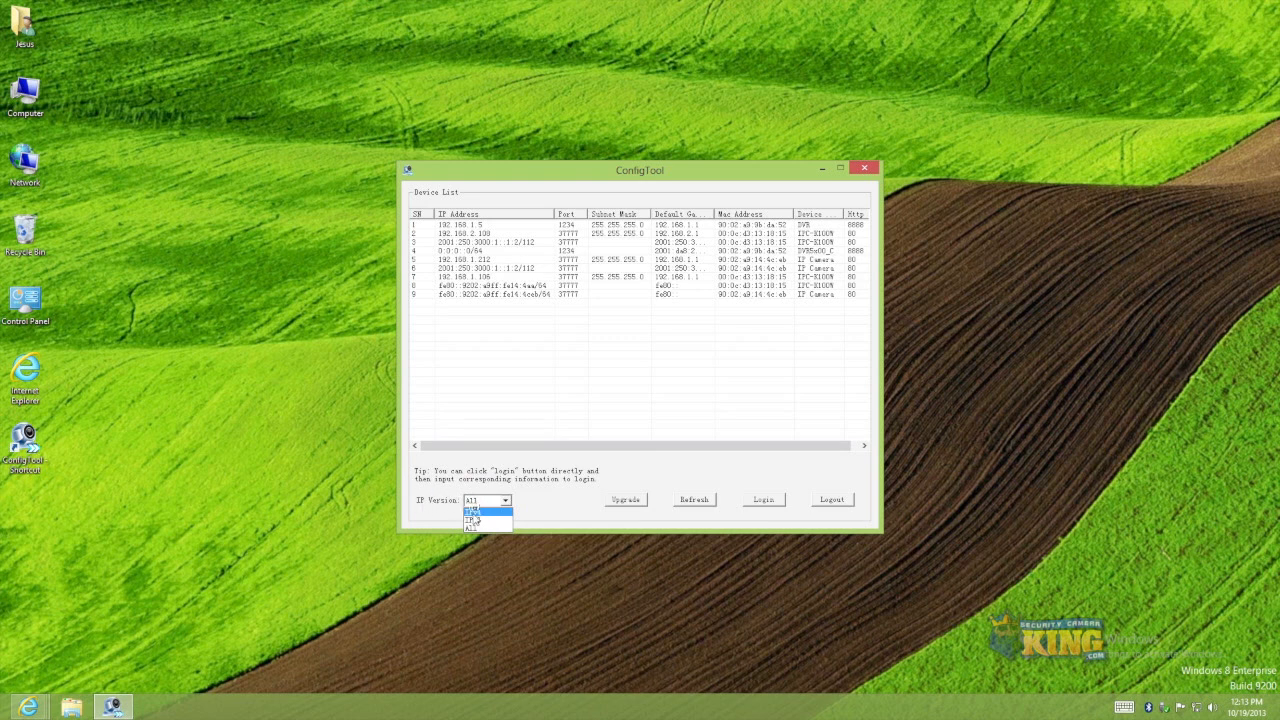
left_click(476, 508)
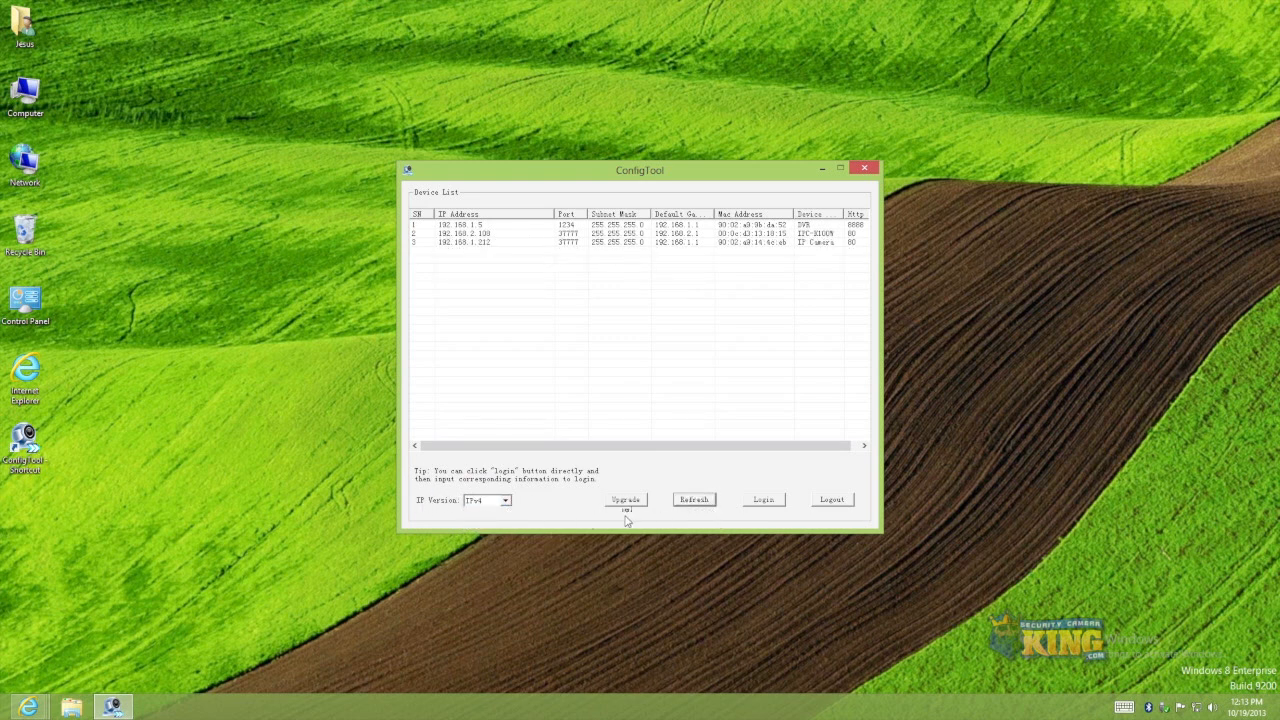
left_click(692, 500)
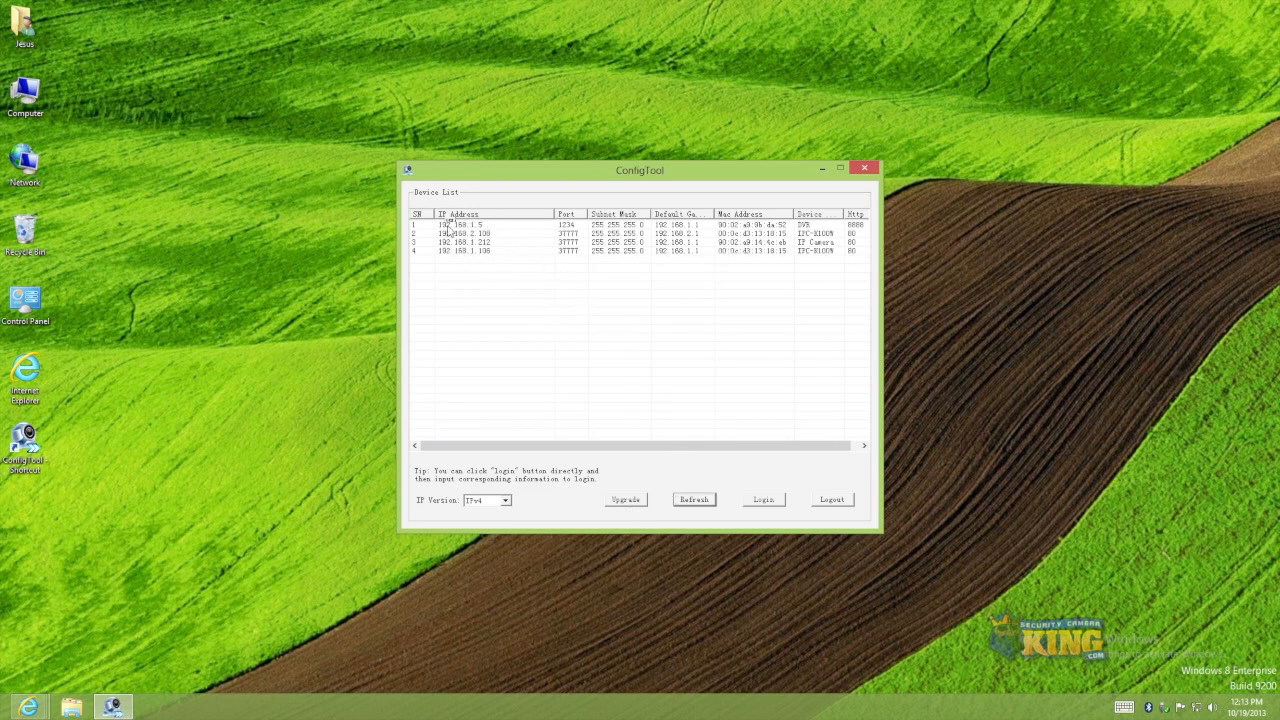
mouse_move(468, 248)
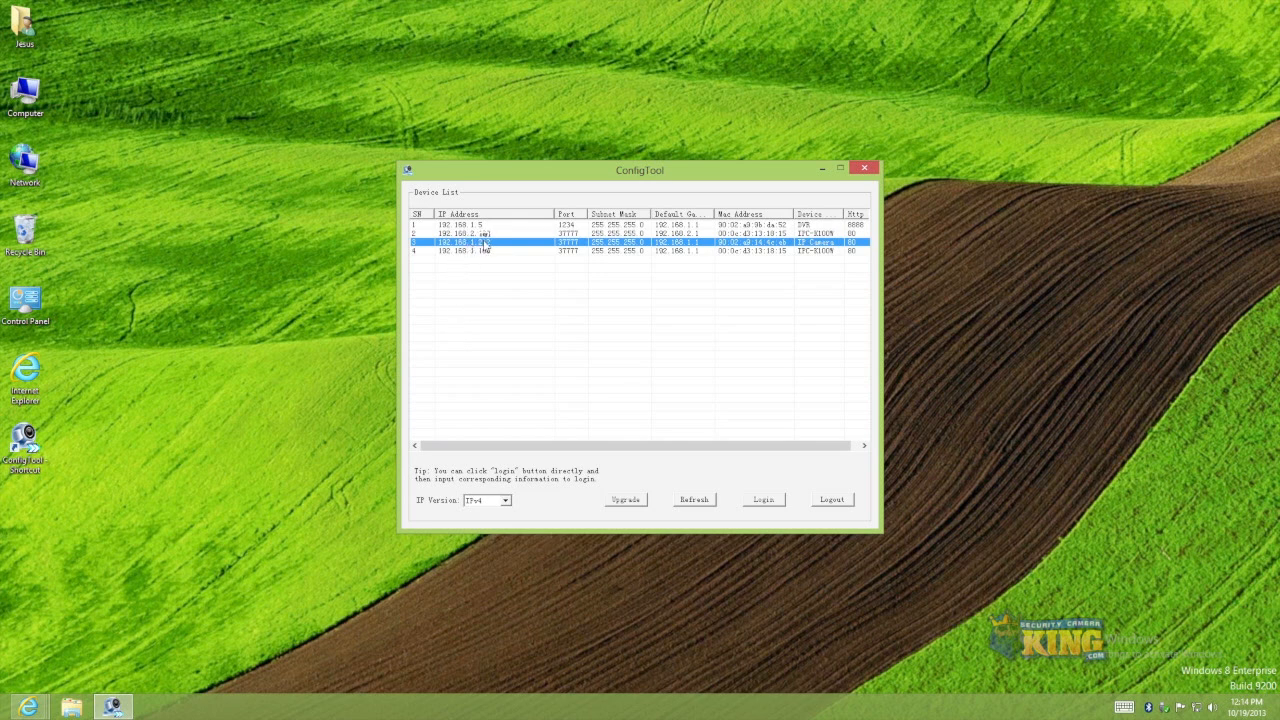
Step: Log in to the camera at 192.168.1.212, view System Information, then return to Network Parameter
left_click(762, 500)
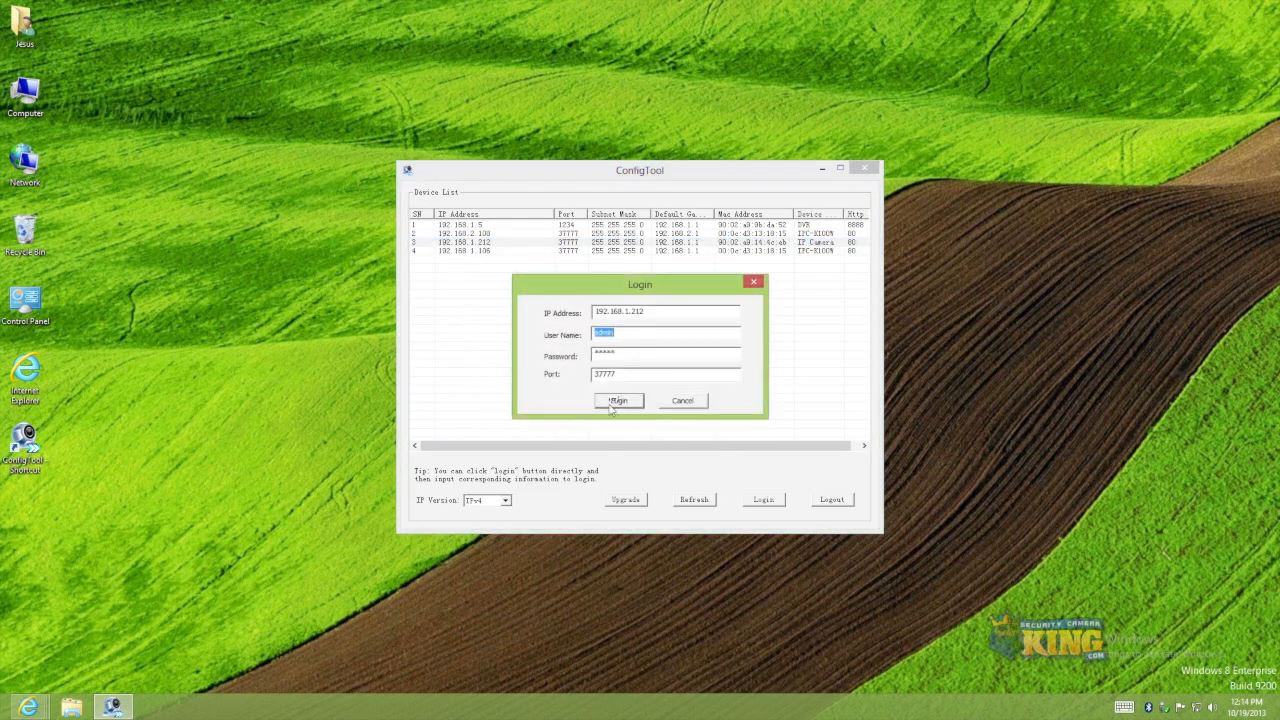
left_click(616, 400)
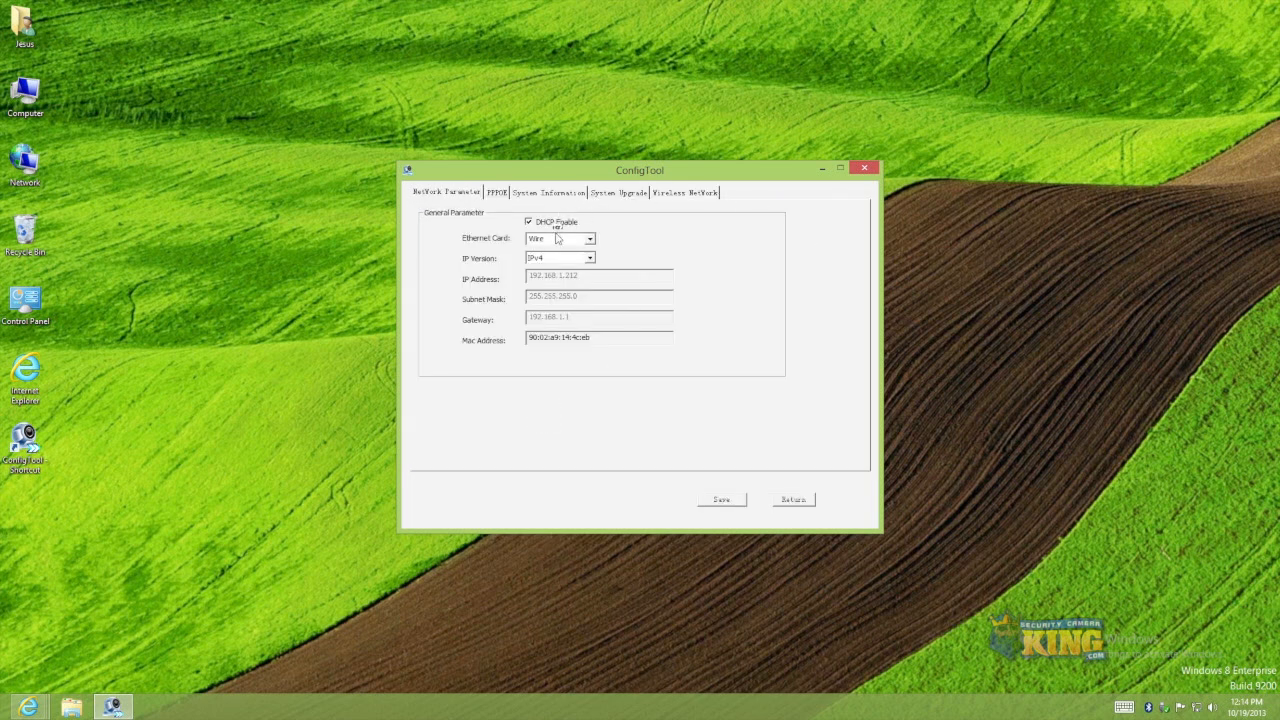
left_click(546, 192)
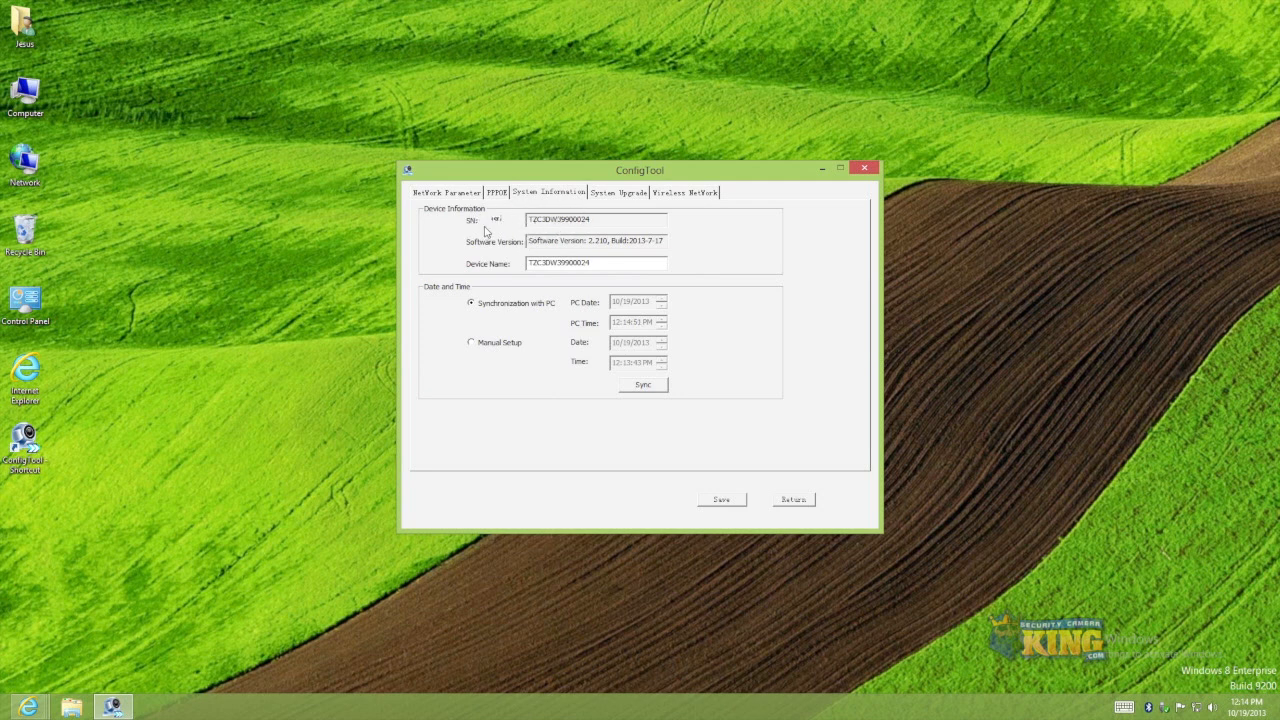
left_click(444, 192)
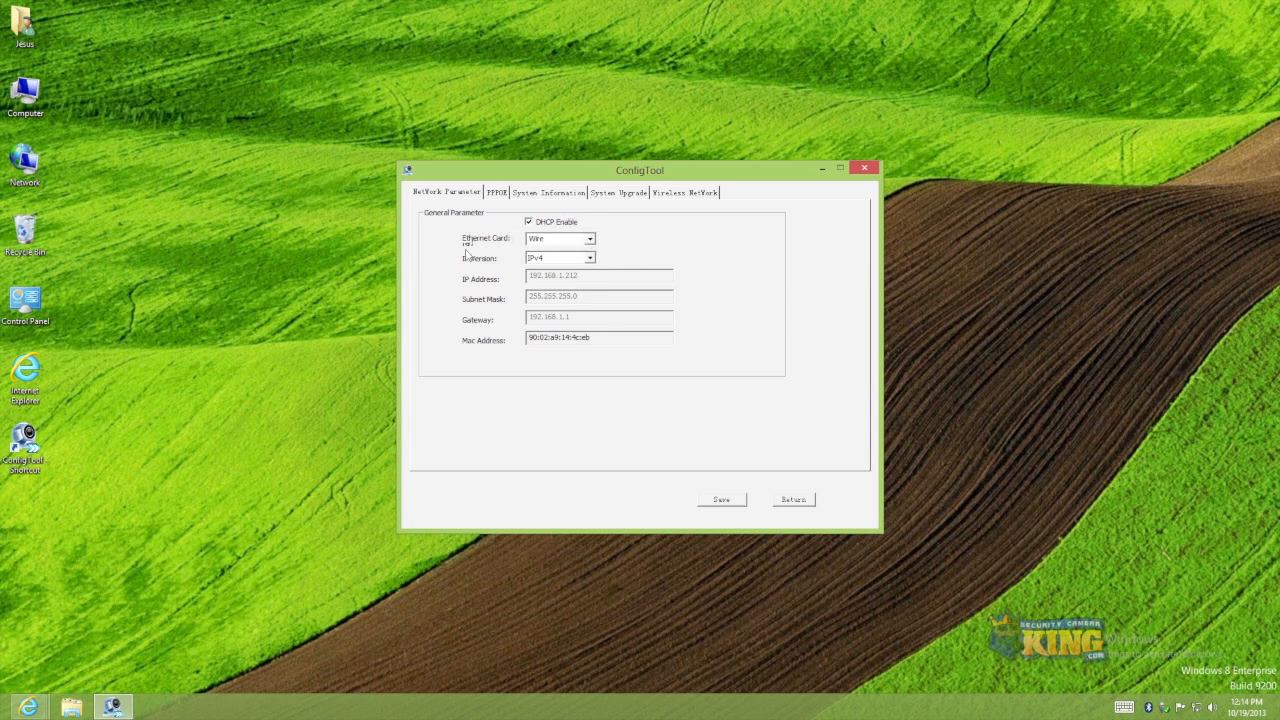
left_click(590, 240)
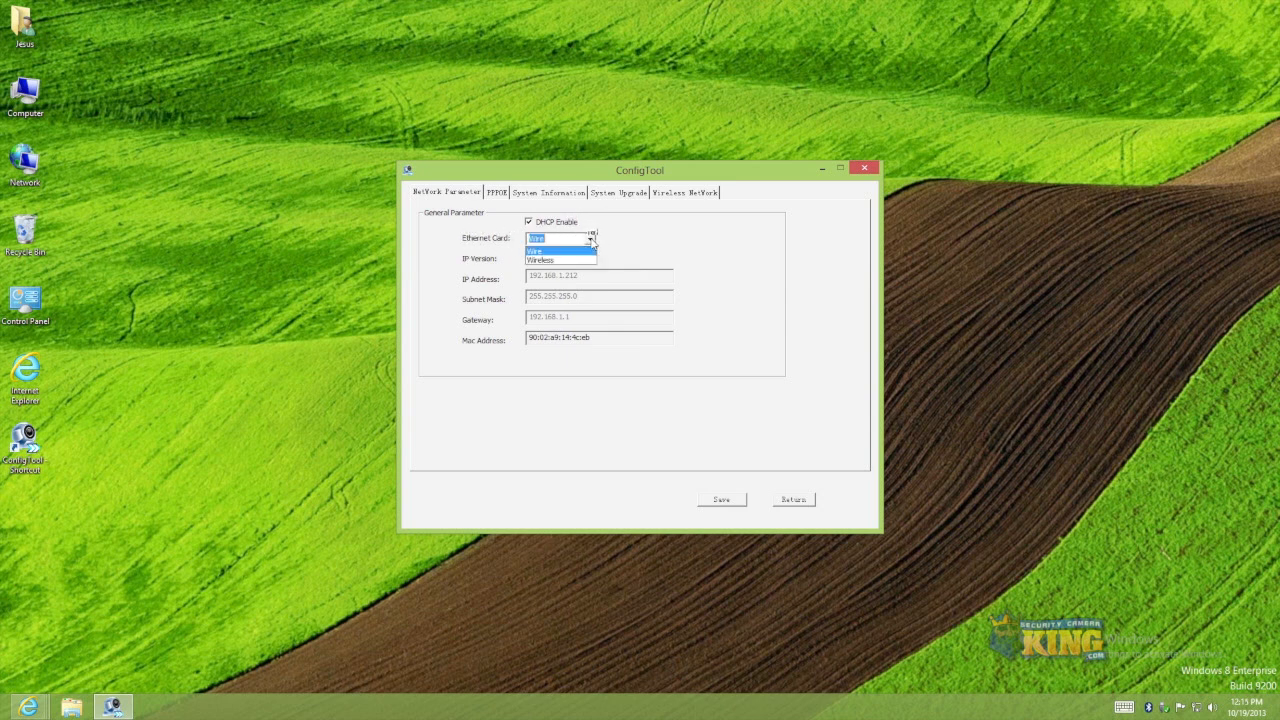
left_click(592, 236)
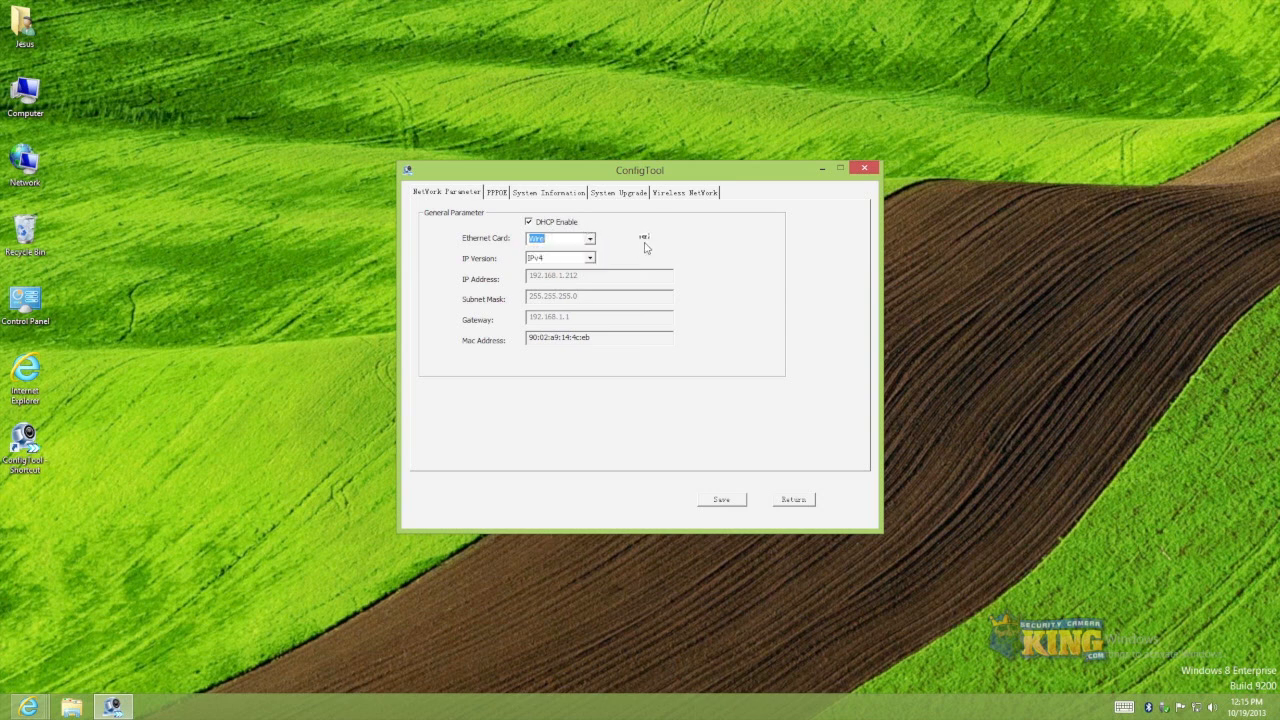
mouse_move(568, 282)
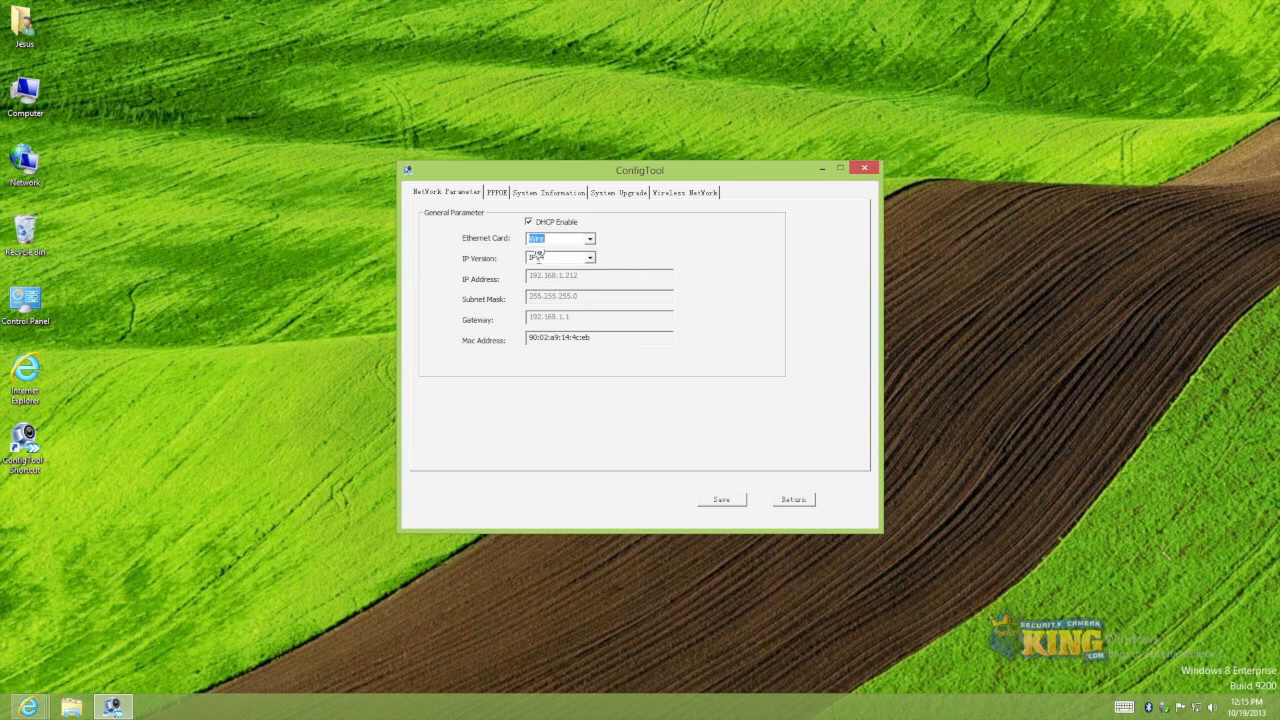
left_click(560, 238)
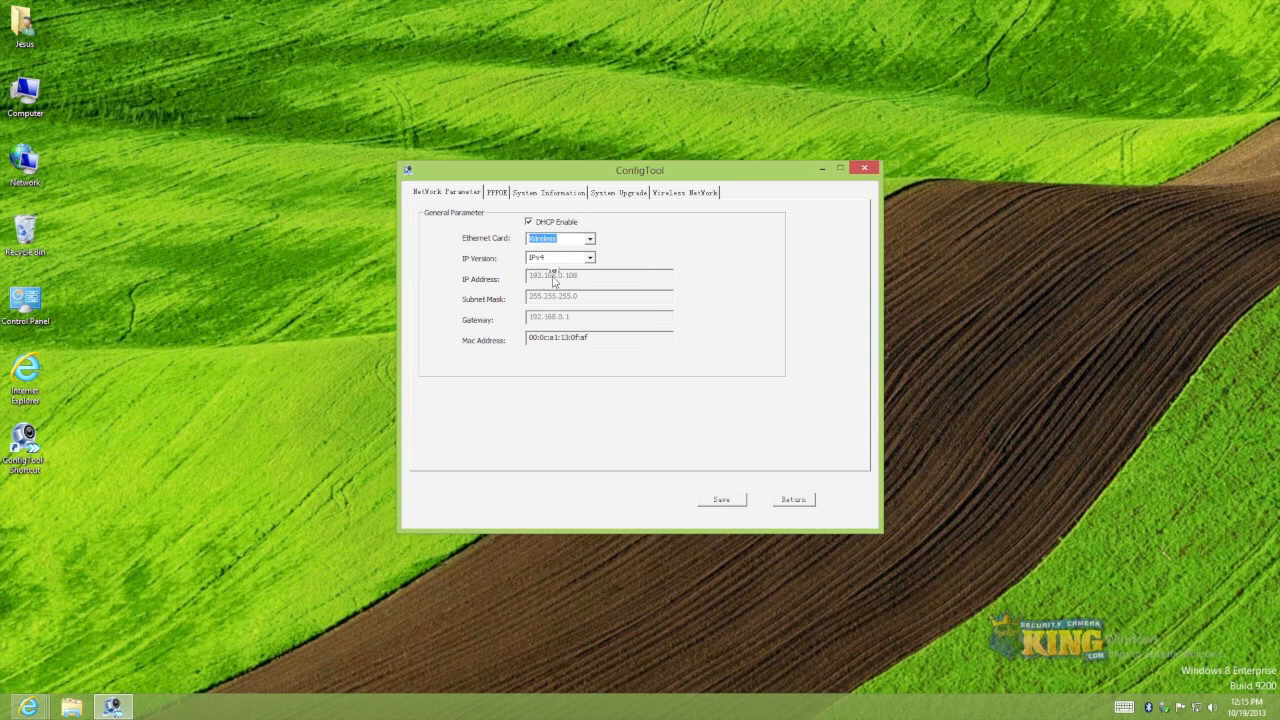
mouse_move(584, 282)
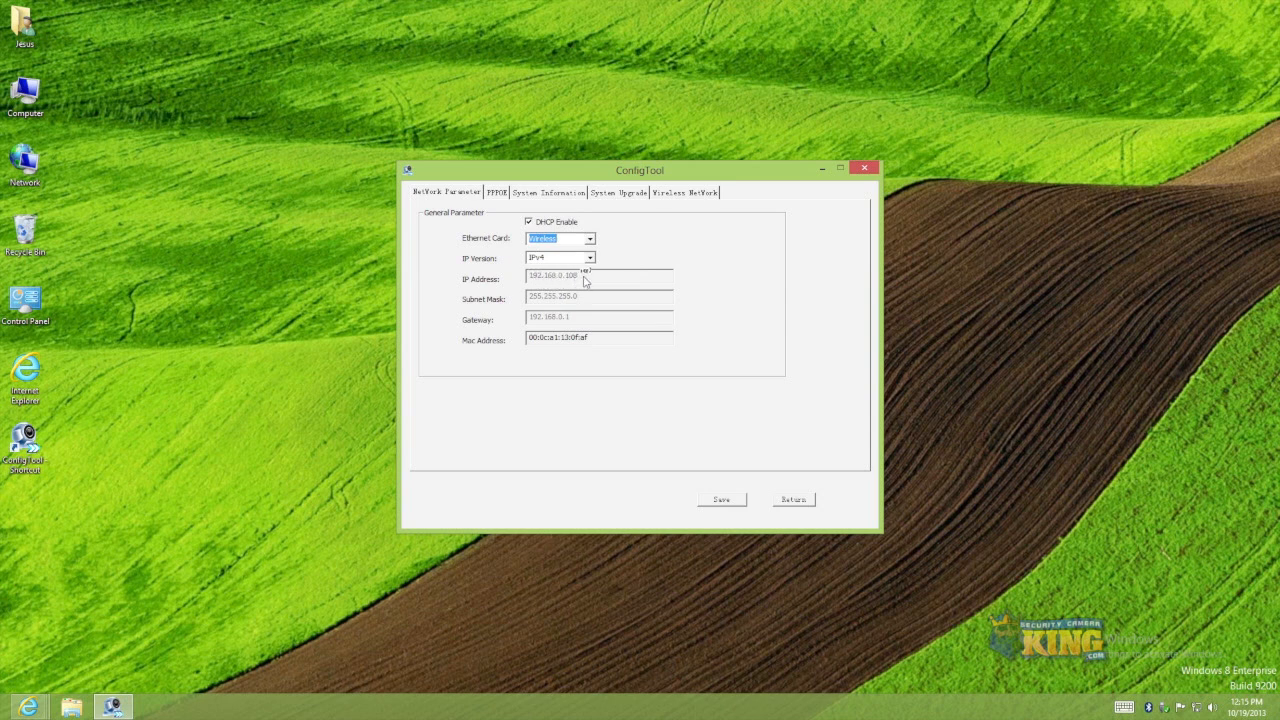
left_click(590, 240)
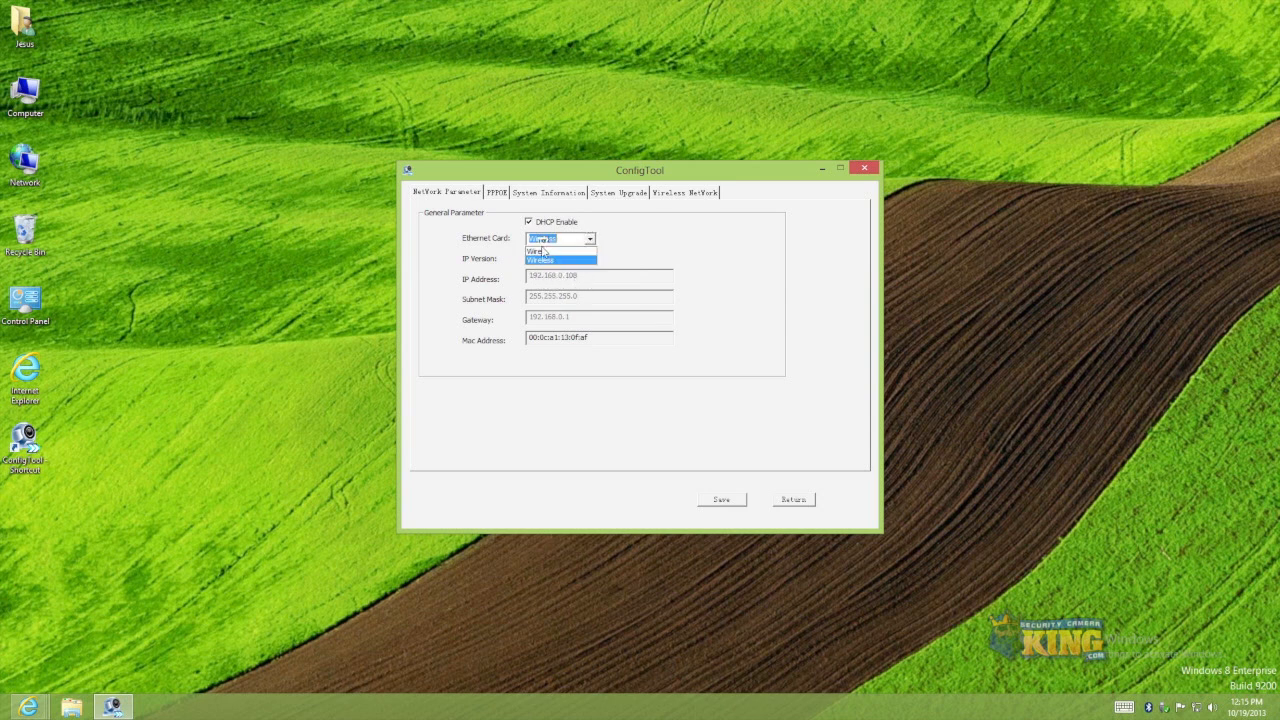
left_click(536, 250)
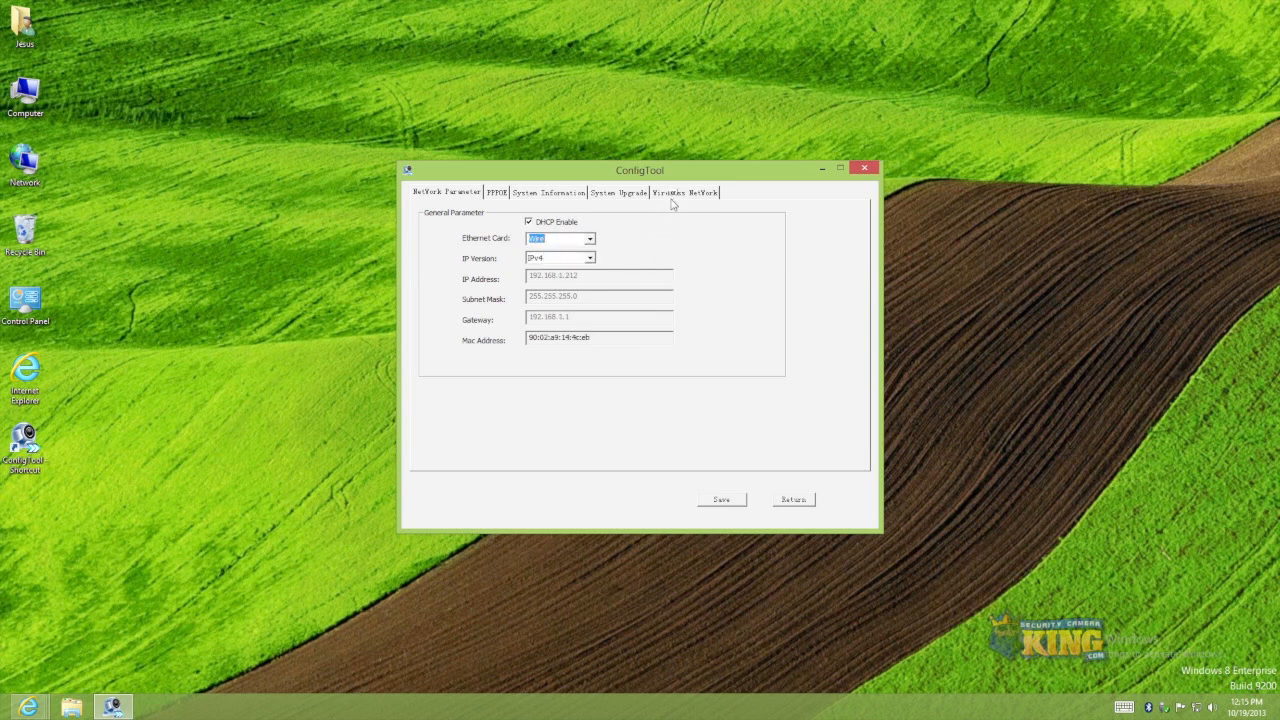
Step: Enable wireless networking on the Wireless Network tab, save it and acknowledge the confirmation
left_click(684, 192)
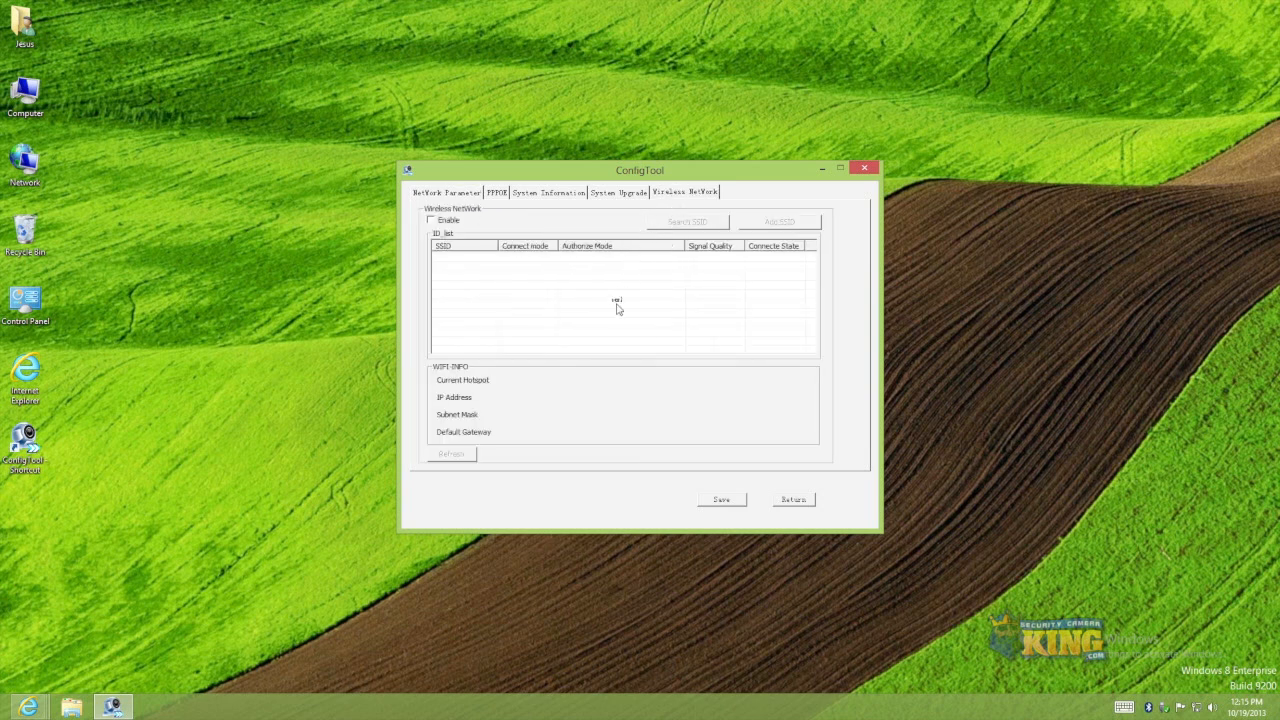
mouse_move(624, 330)
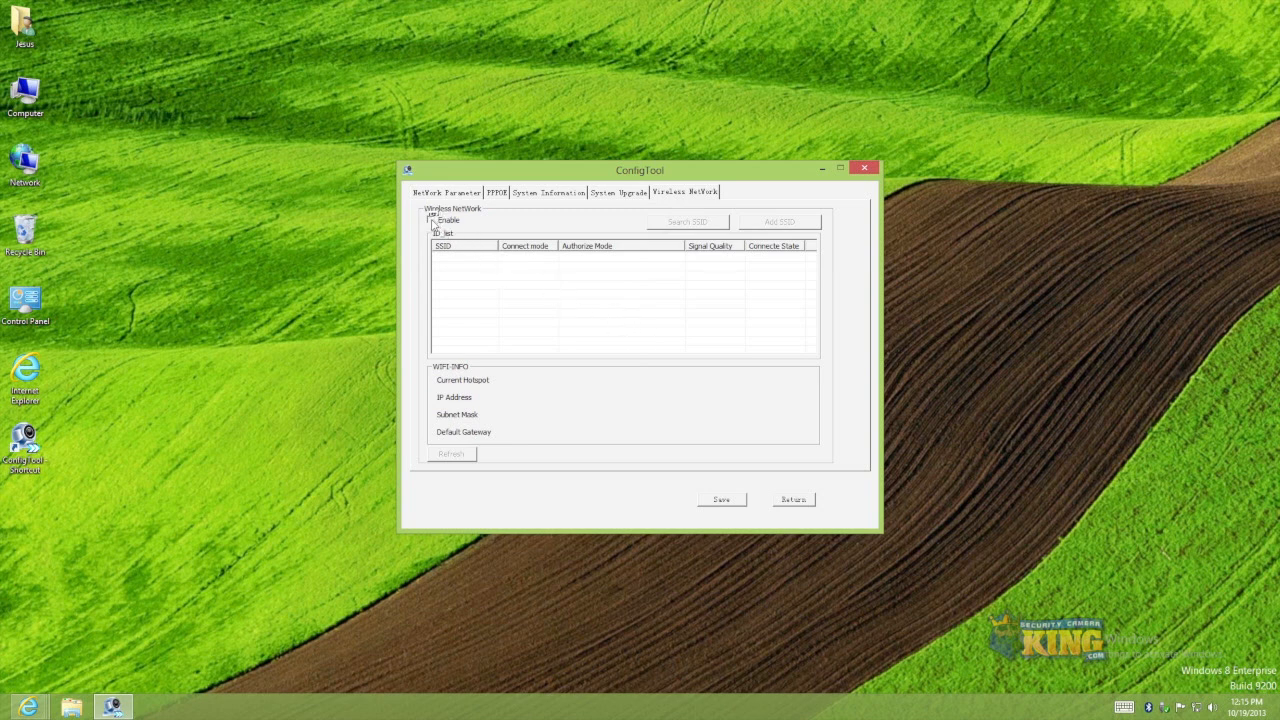
left_click(720, 500)
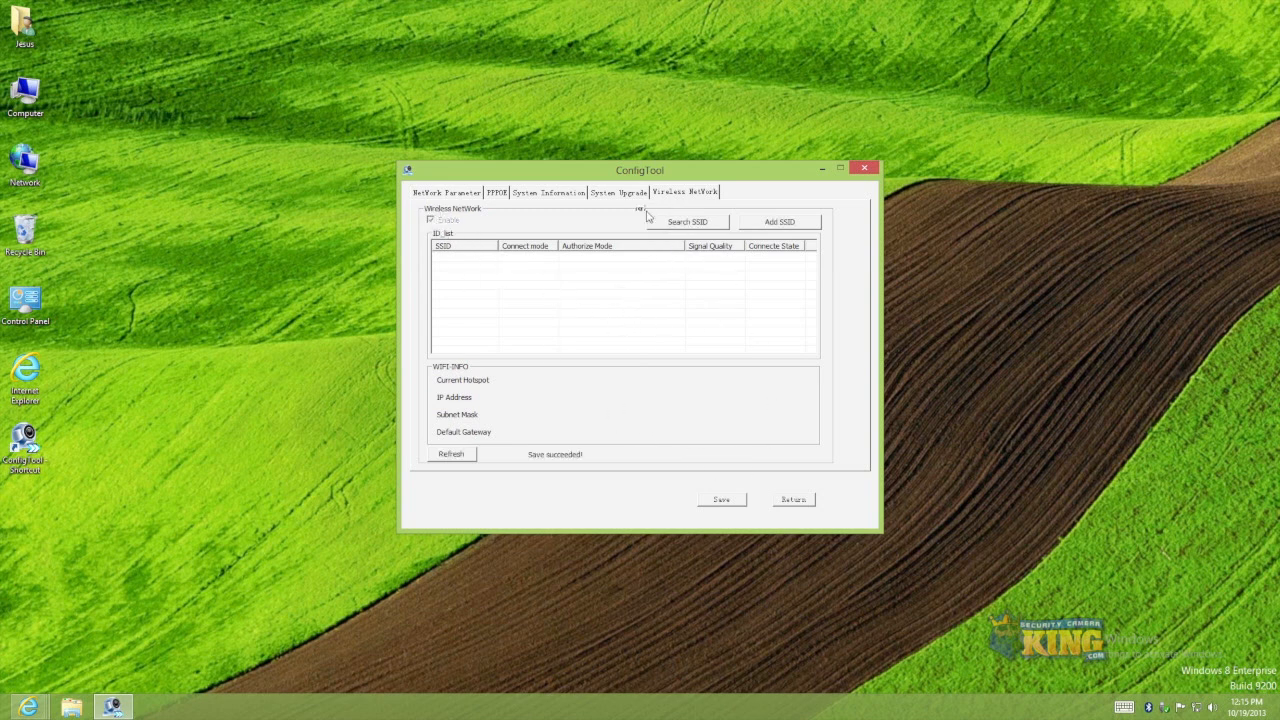
left_click(432, 220)
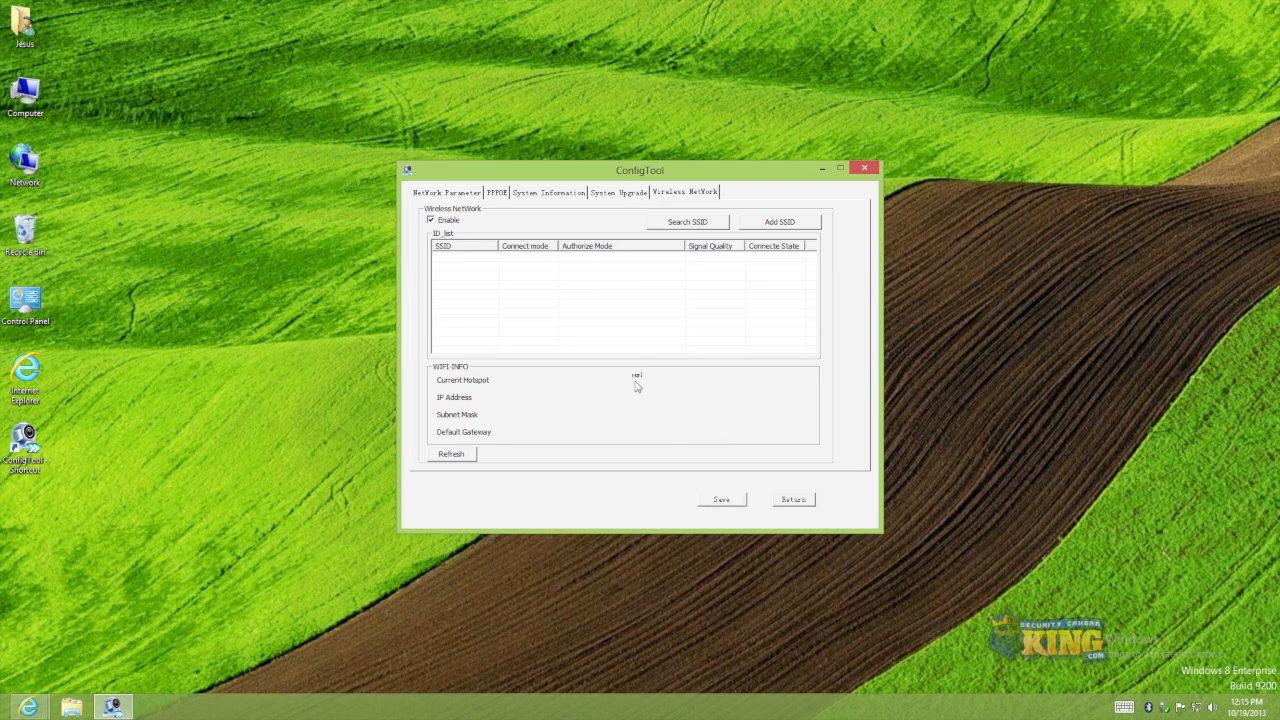
left_click(720, 500)
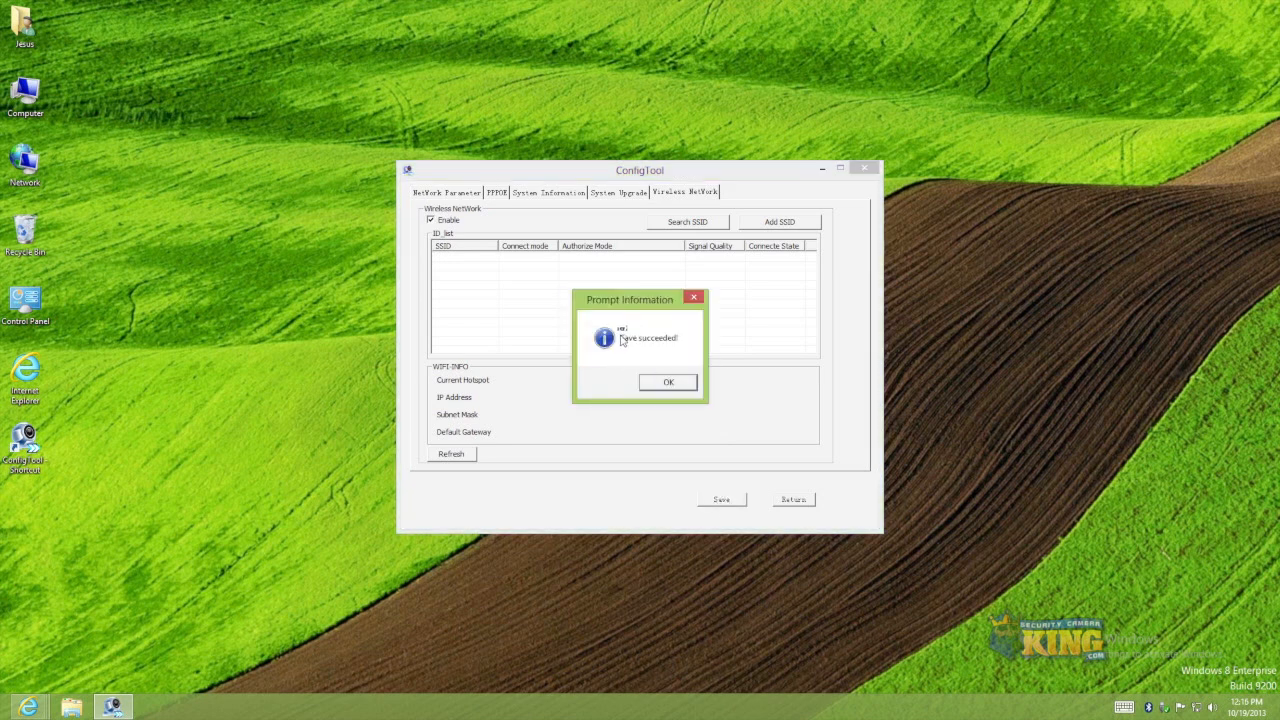
mouse_move(630, 348)
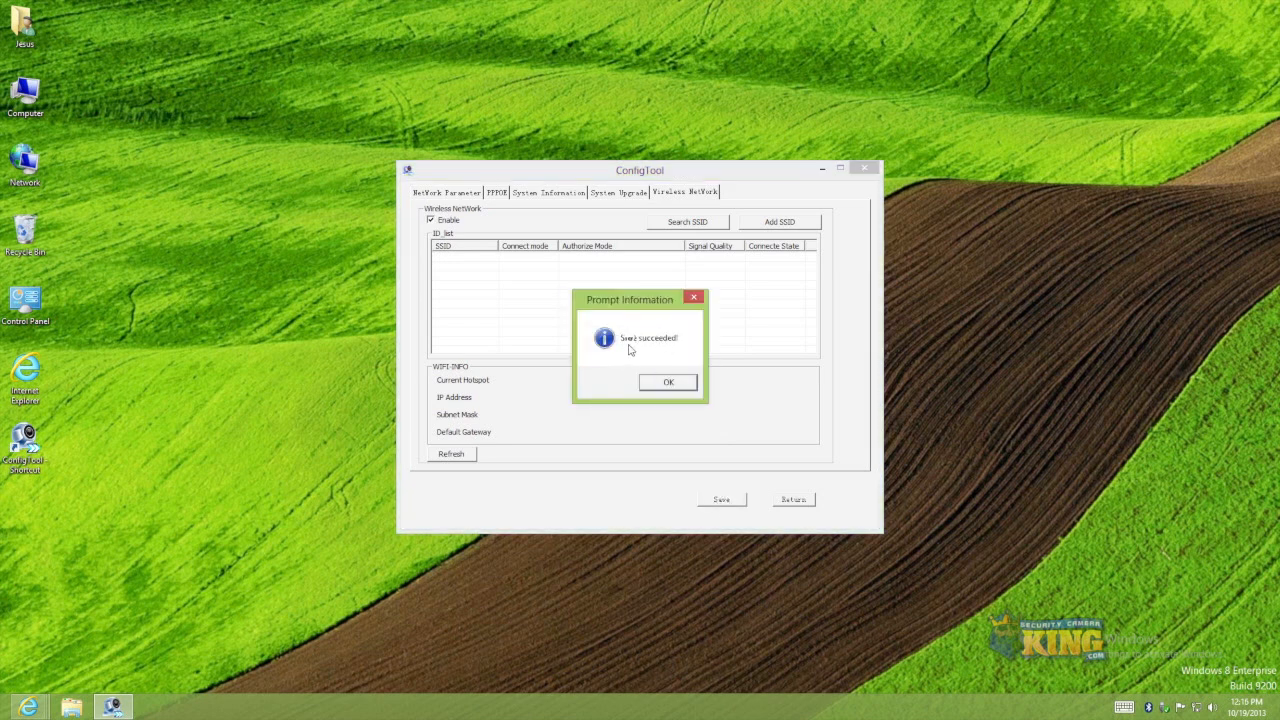
left_click(668, 382)
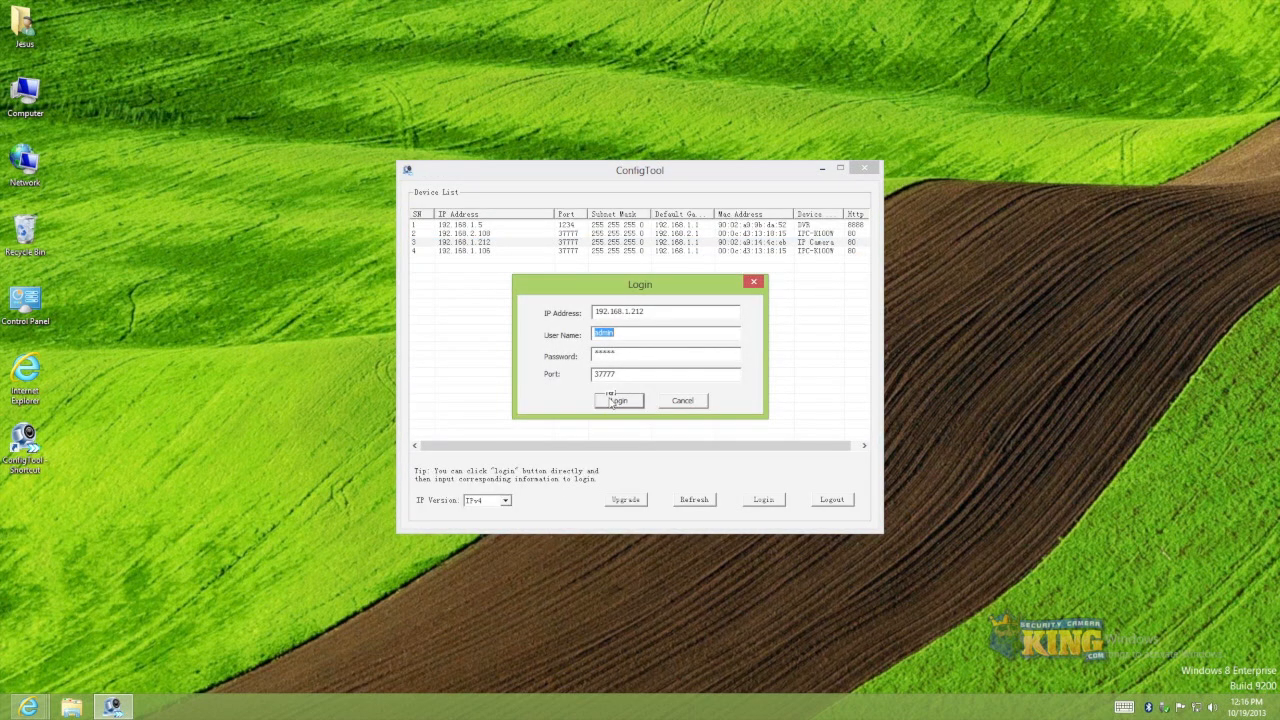
Step: Log back in, list the SSIDs the camera can see and select the first one
left_click(618, 400)
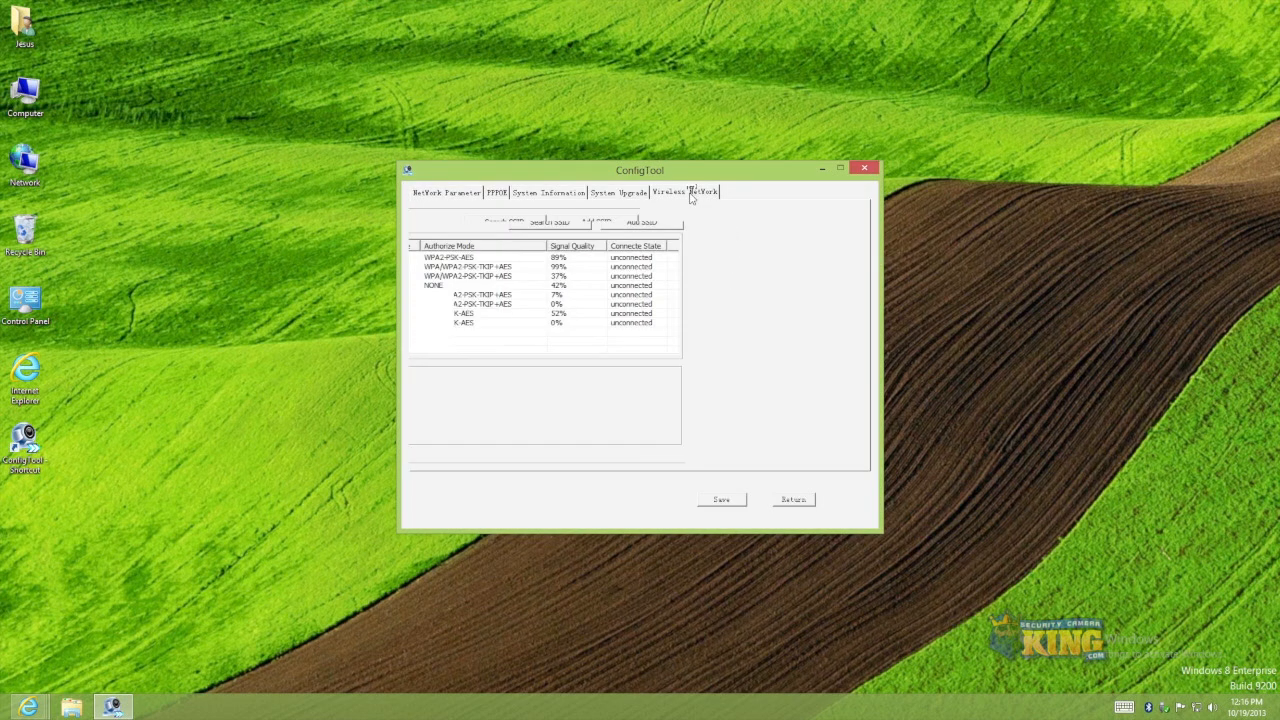
left_click(684, 192)
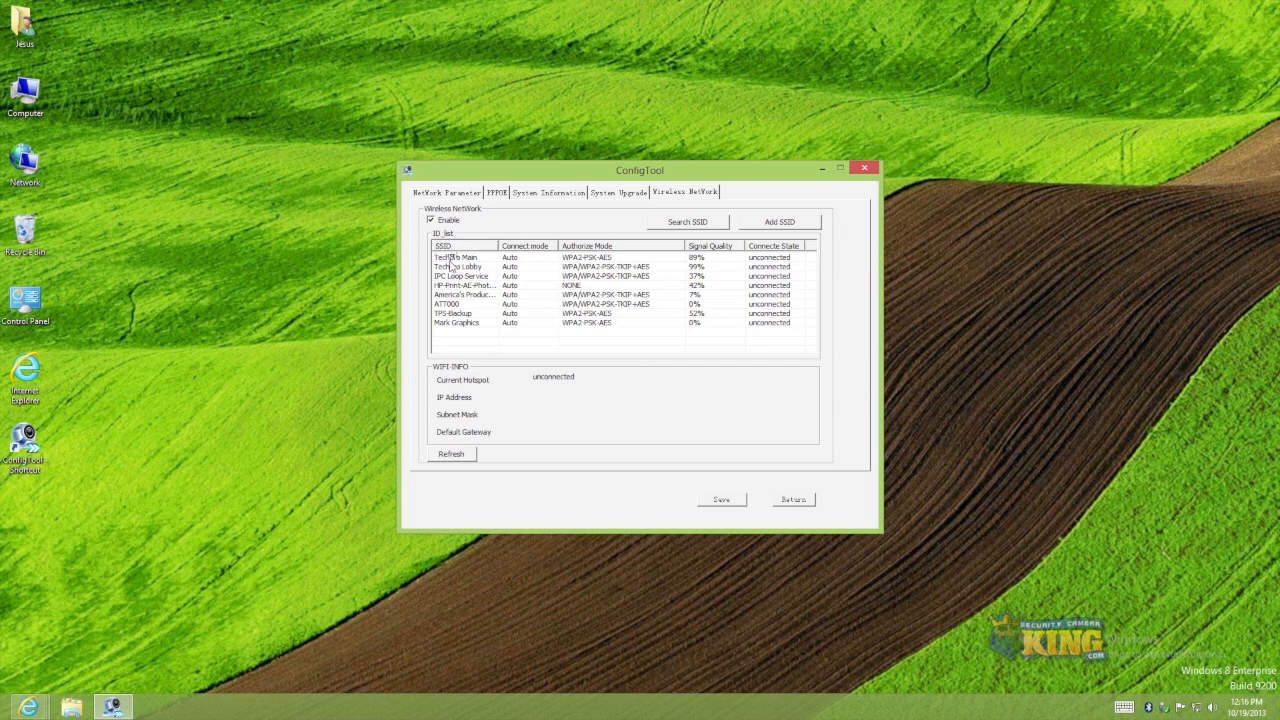
left_click(456, 256)
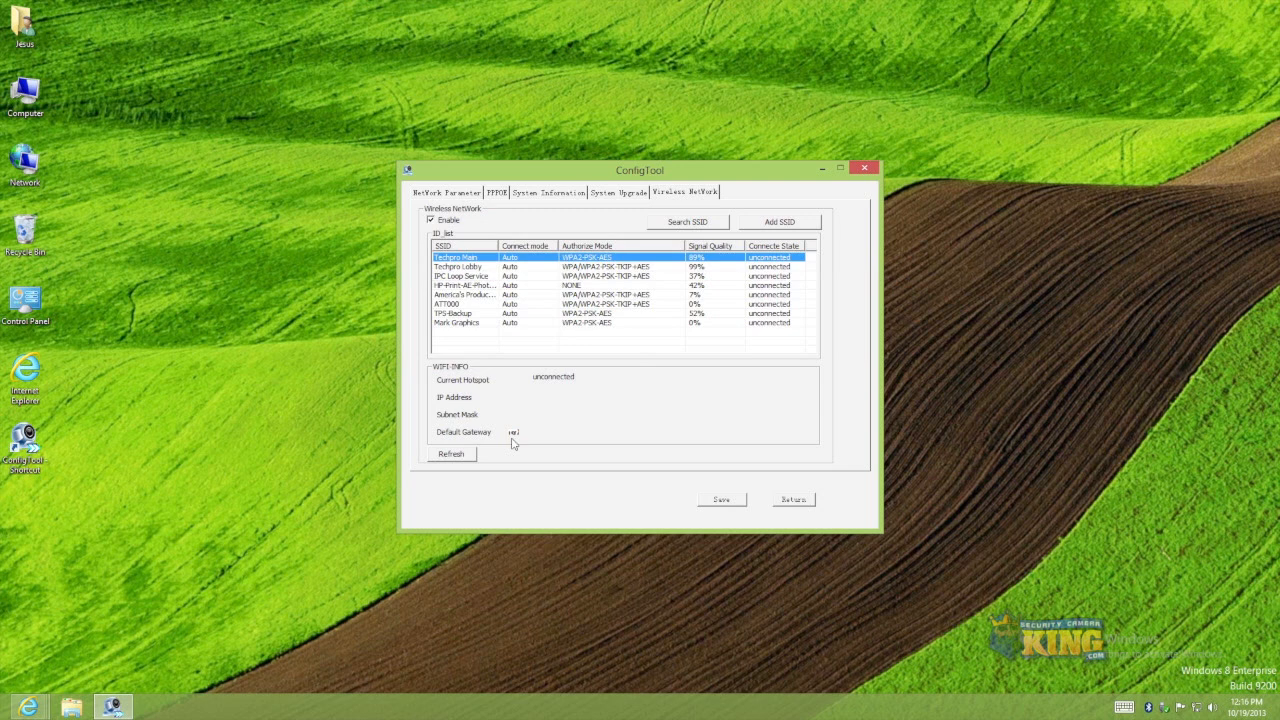
Step: Connect the camera to the Techpro Main network with its Wi-Fi password, getting 192.168.1.108
double_click(460, 256)
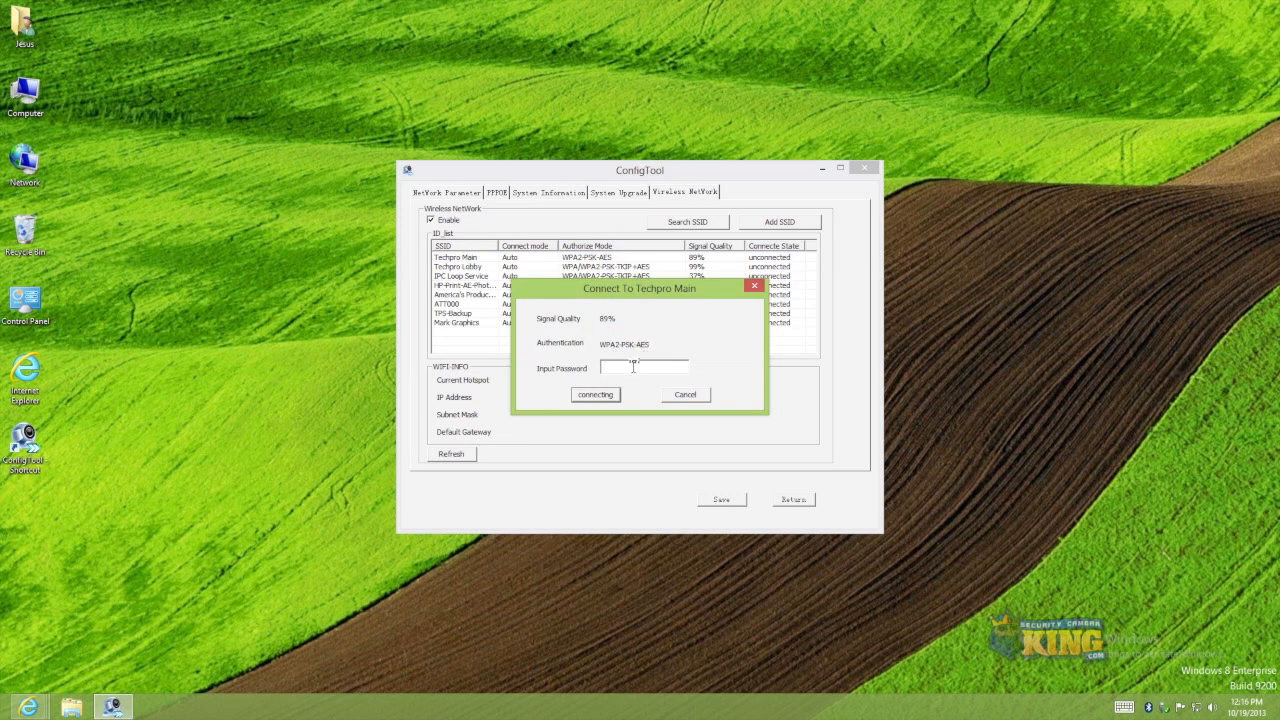
type("***")
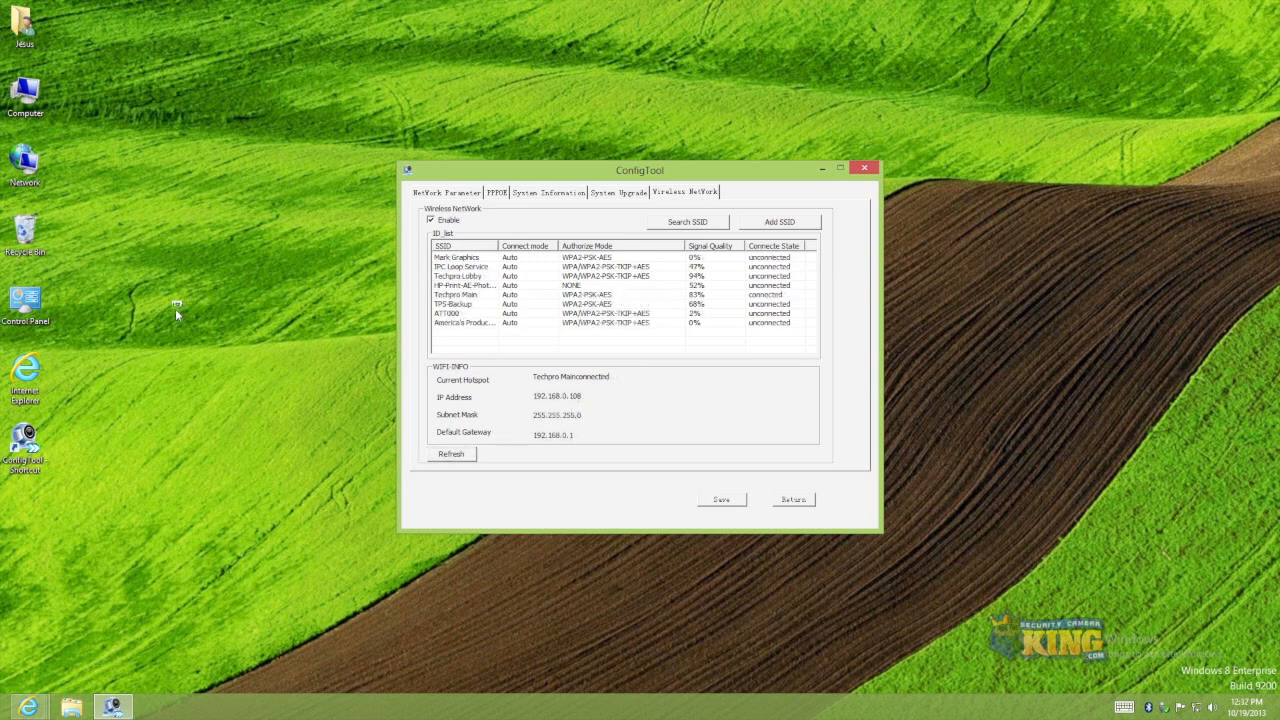
mouse_move(196, 318)
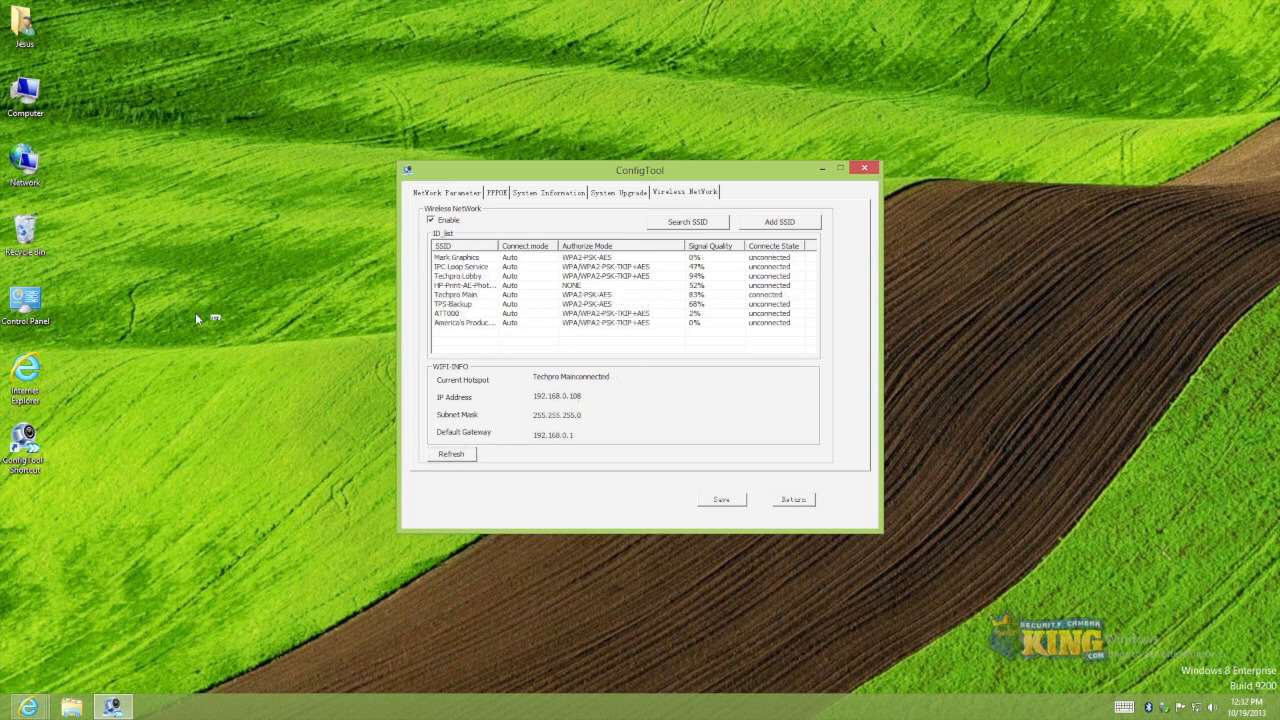
mouse_move(568, 400)
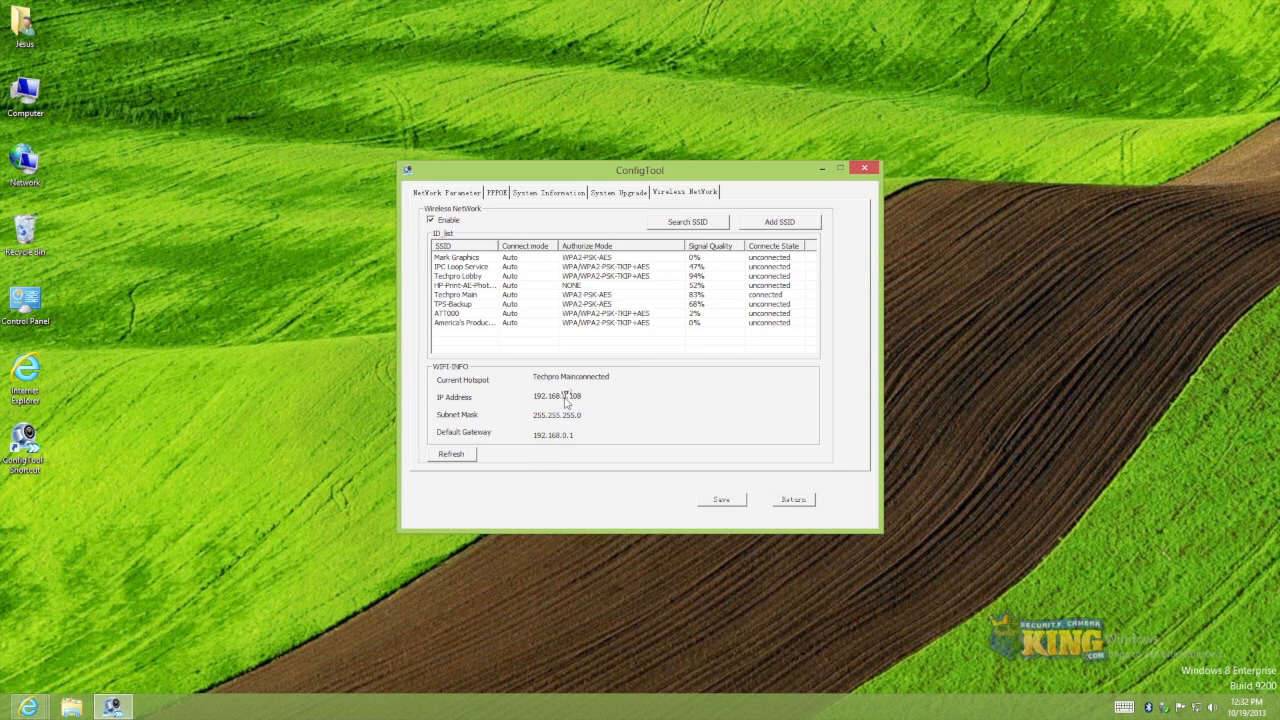
mouse_move(530, 422)
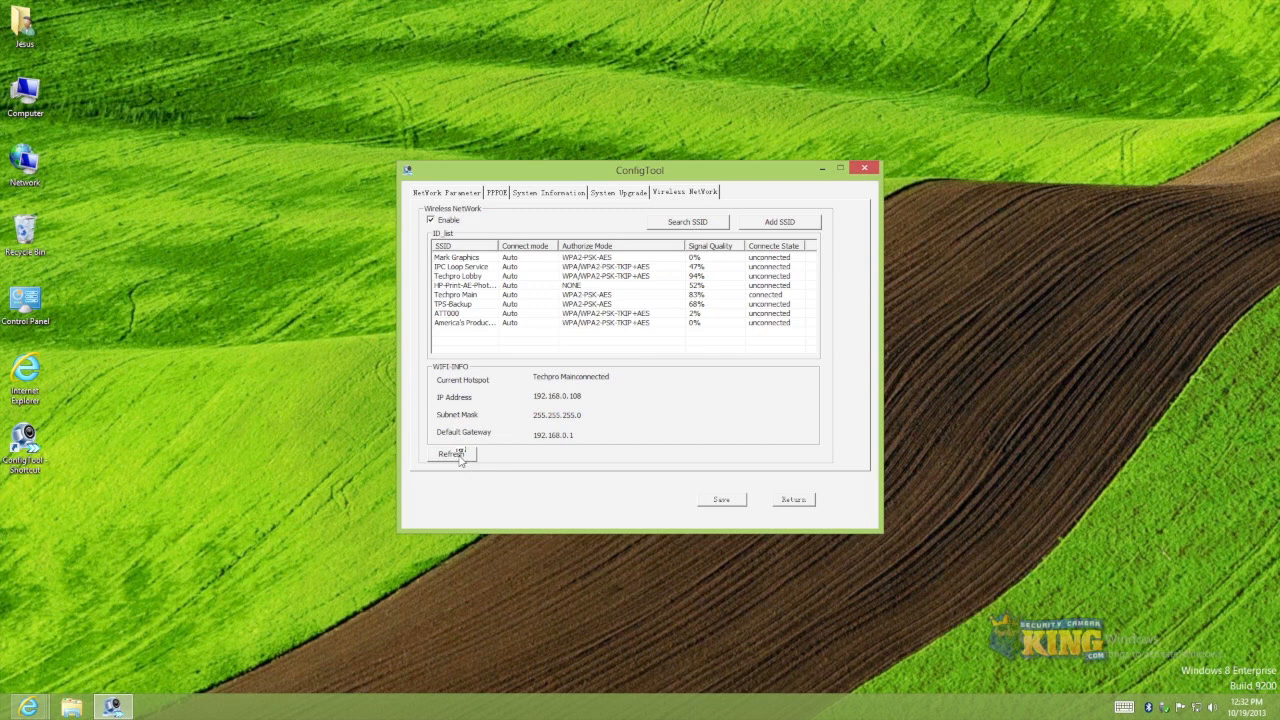
mouse_move(568, 402)
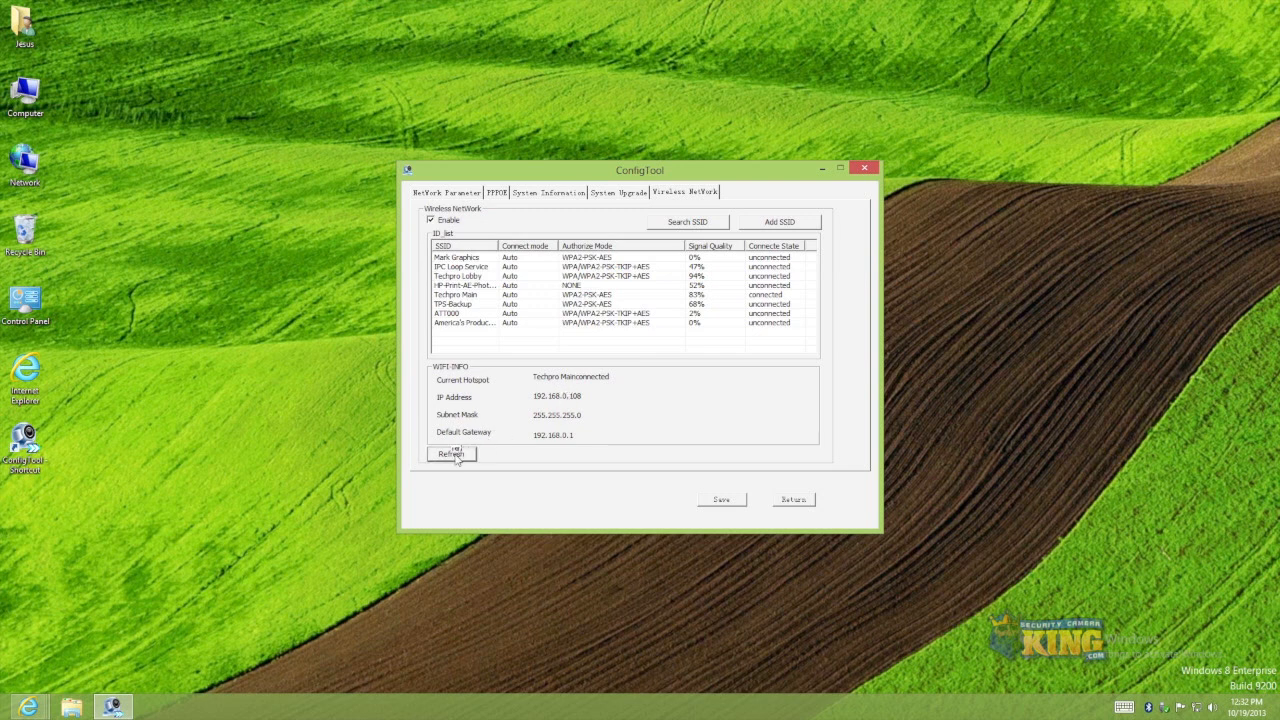
Step: Refresh the SSID list, confirming the camera stays connected to Techpro Main at 192.168.1.108
left_click(452, 452)
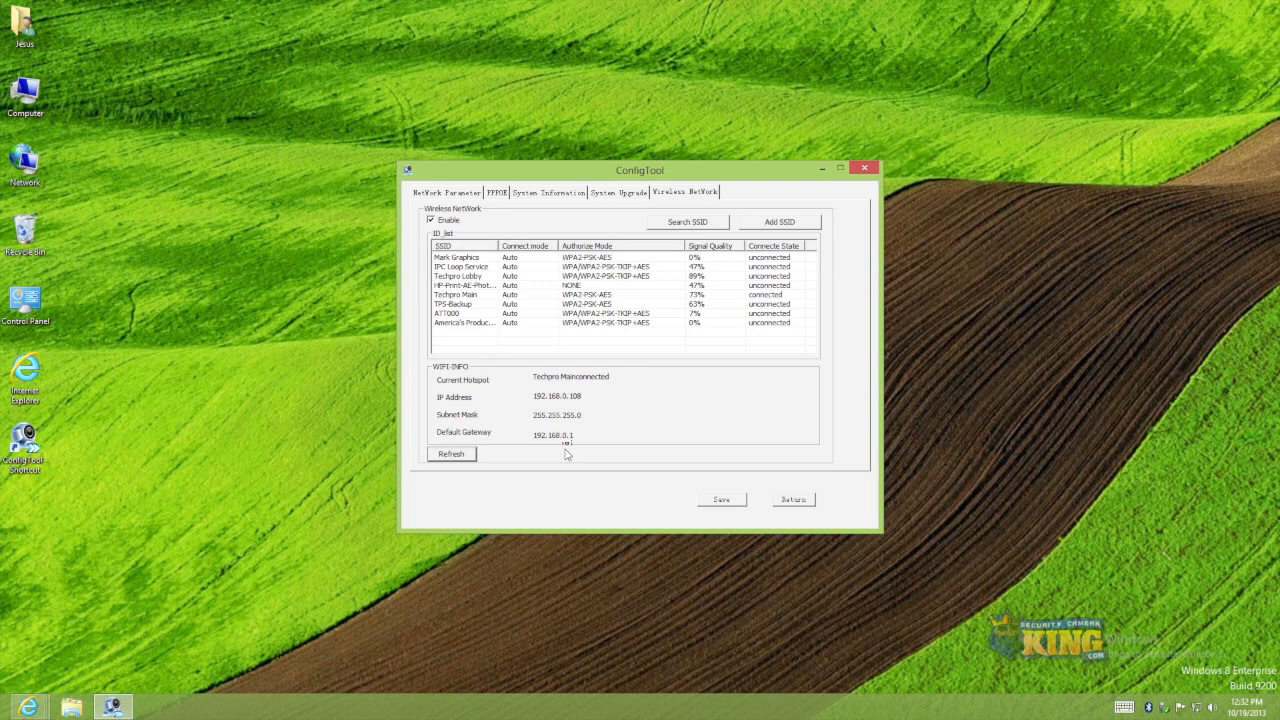
mouse_move(604, 368)
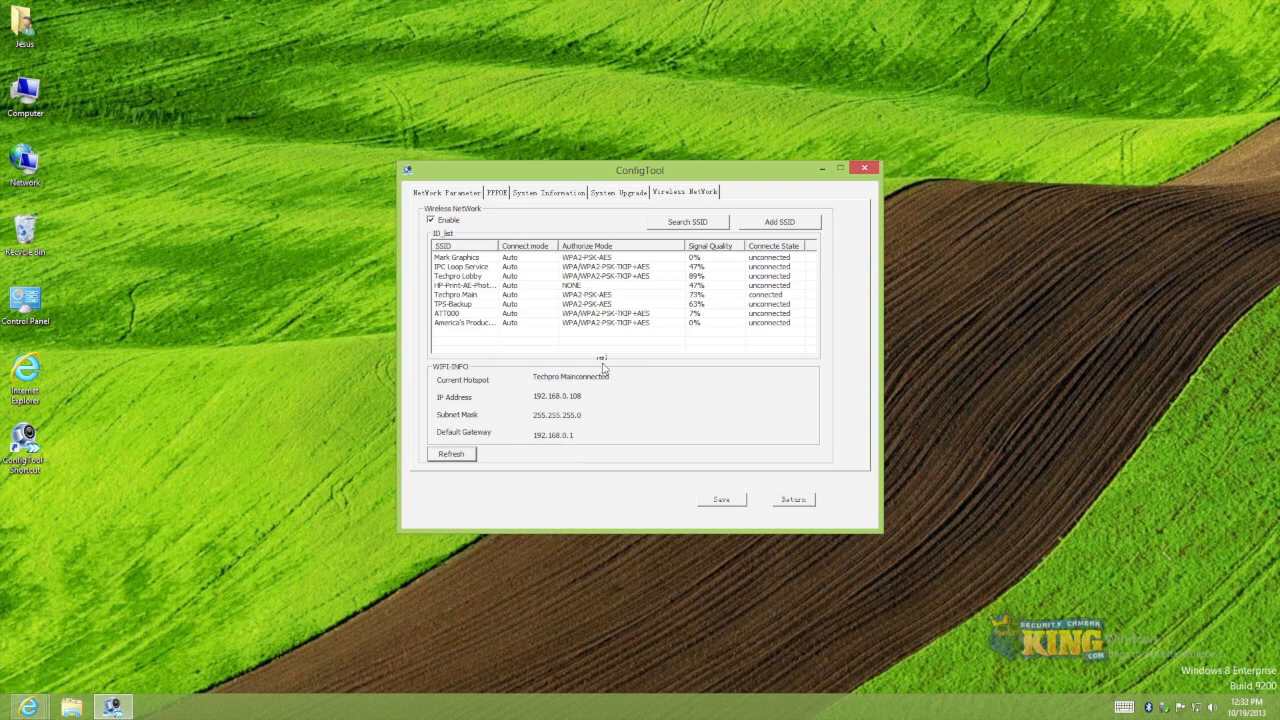
Step: Return to the device list, refresh it and reopen the camera's Network Parameter settings
left_click(792, 500)
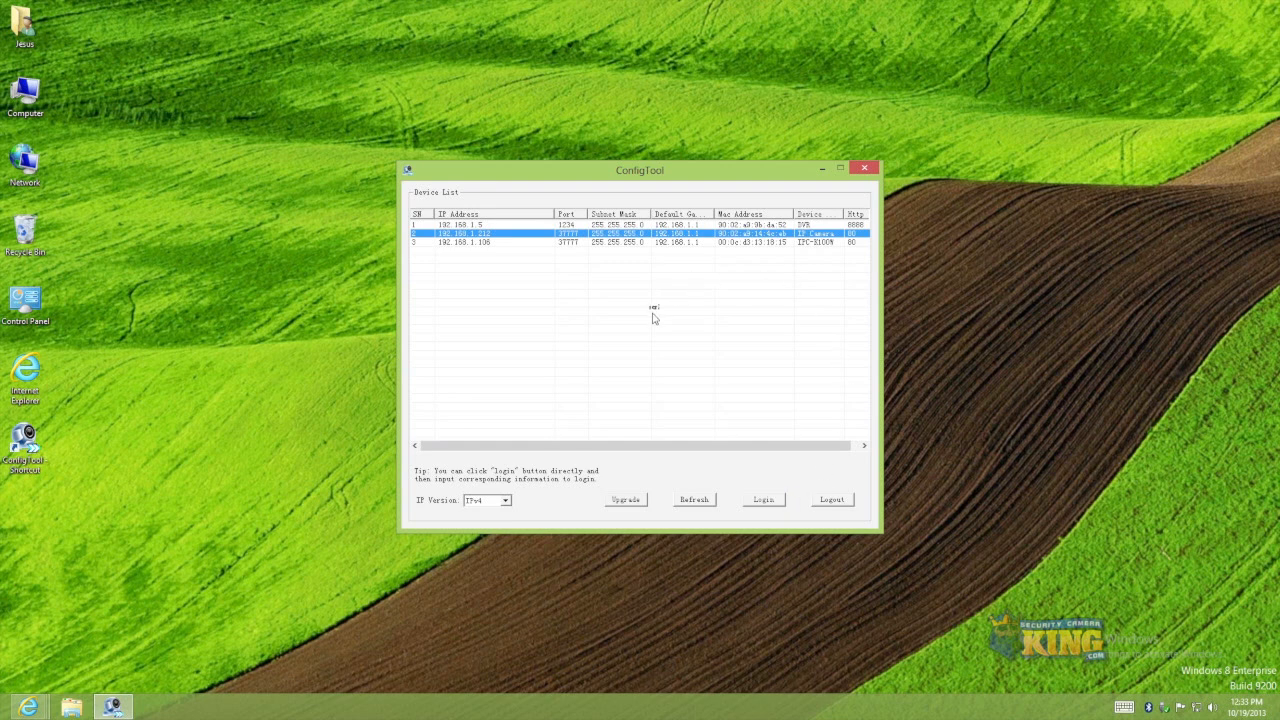
mouse_move(492, 262)
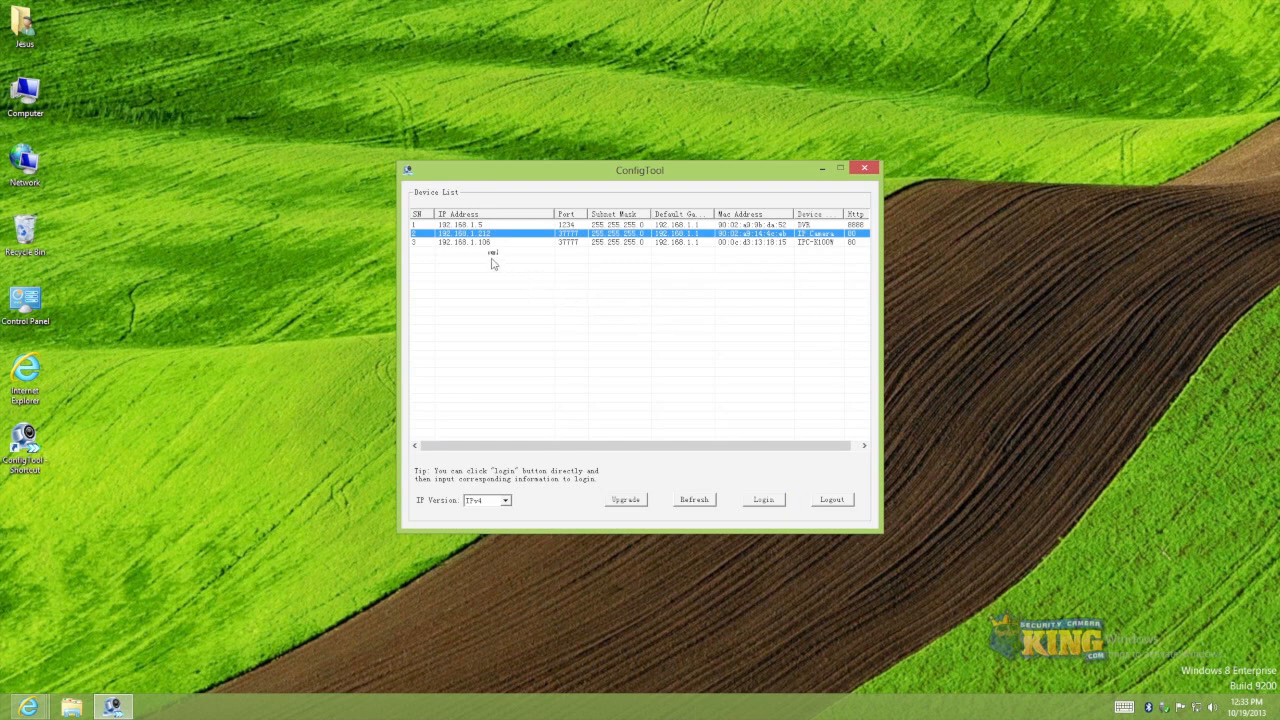
left_click(694, 500)
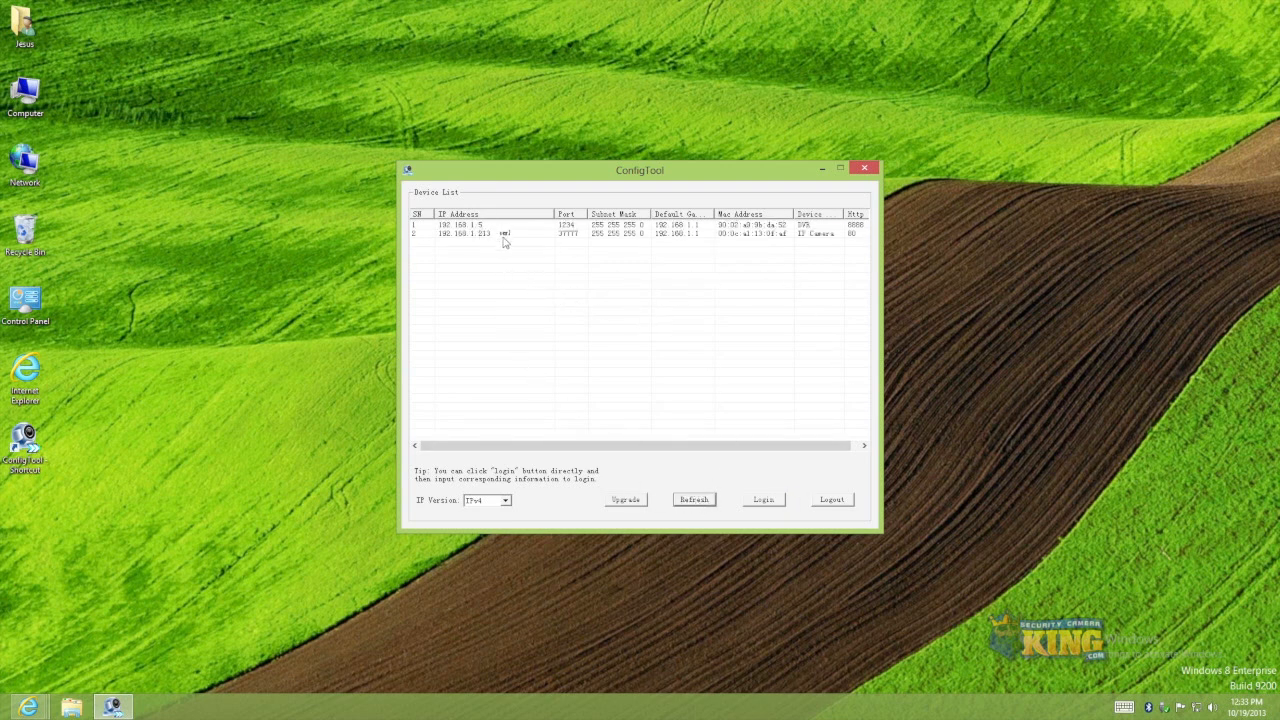
left_click(694, 500)
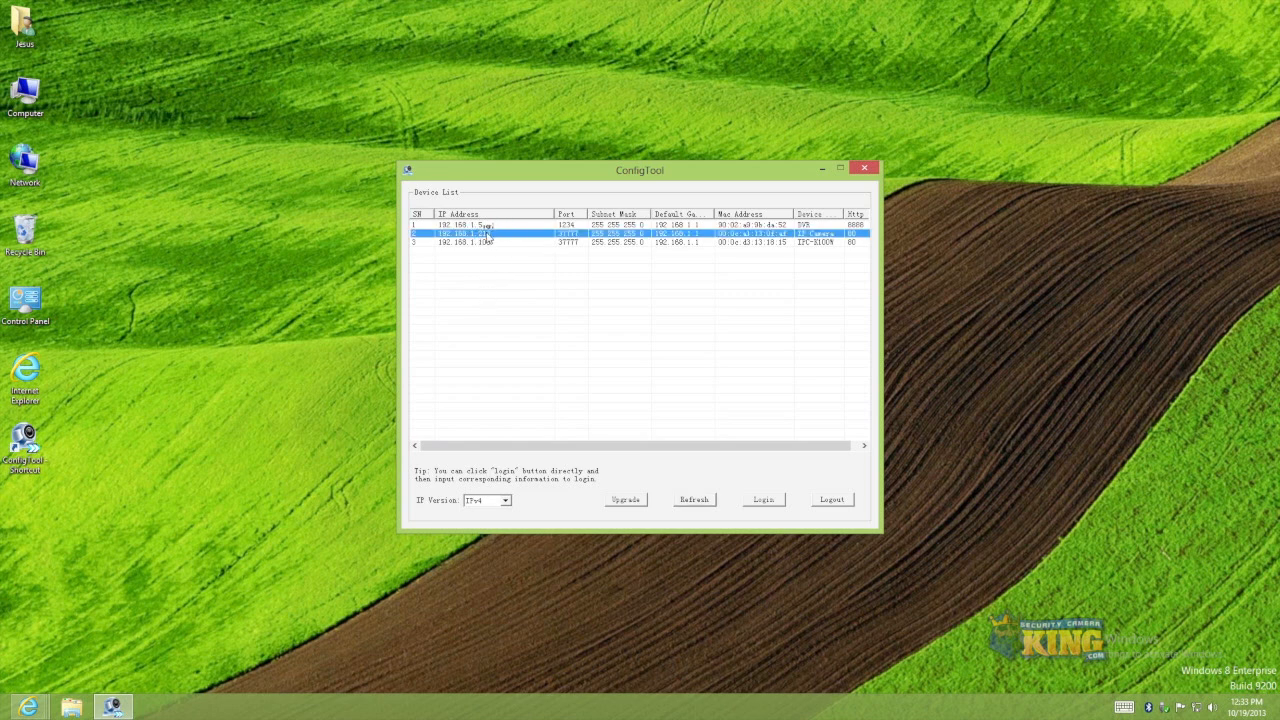
left_click(692, 500)
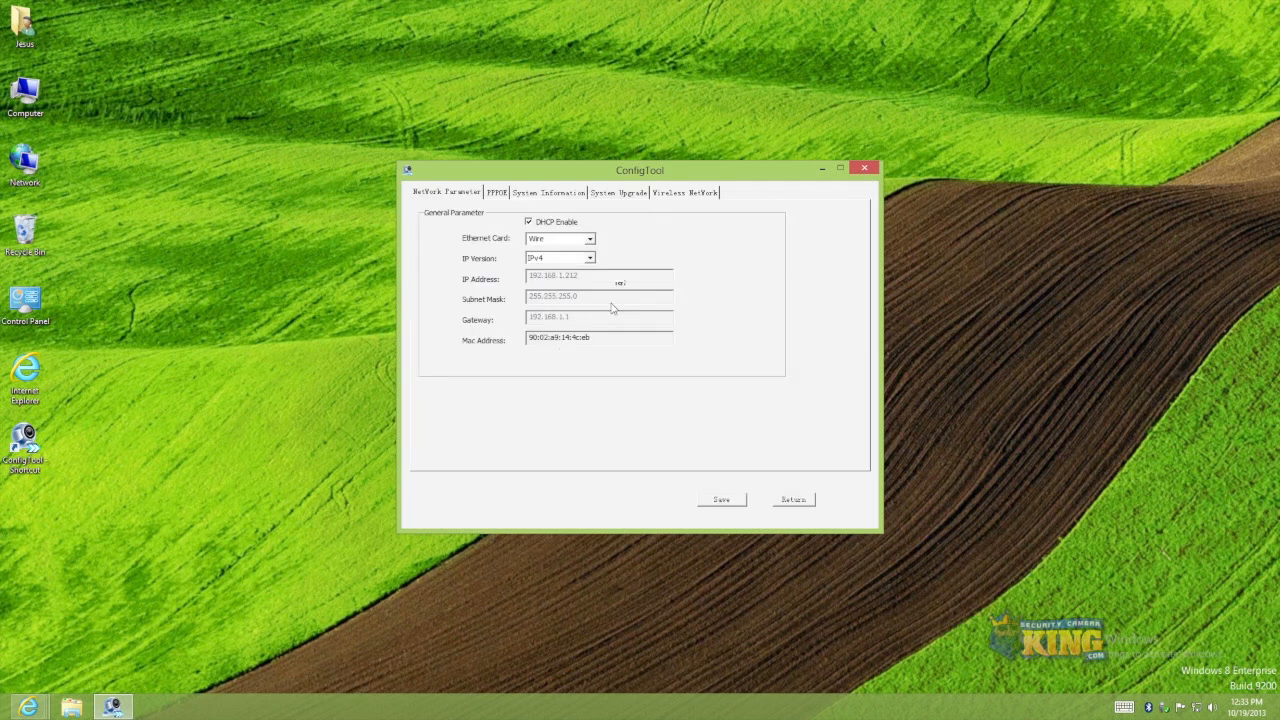
Step: Switch Ethernet Card to Wireless and check its address 192.168.1.212 on the Wireless Network tab
left_click(590, 238)
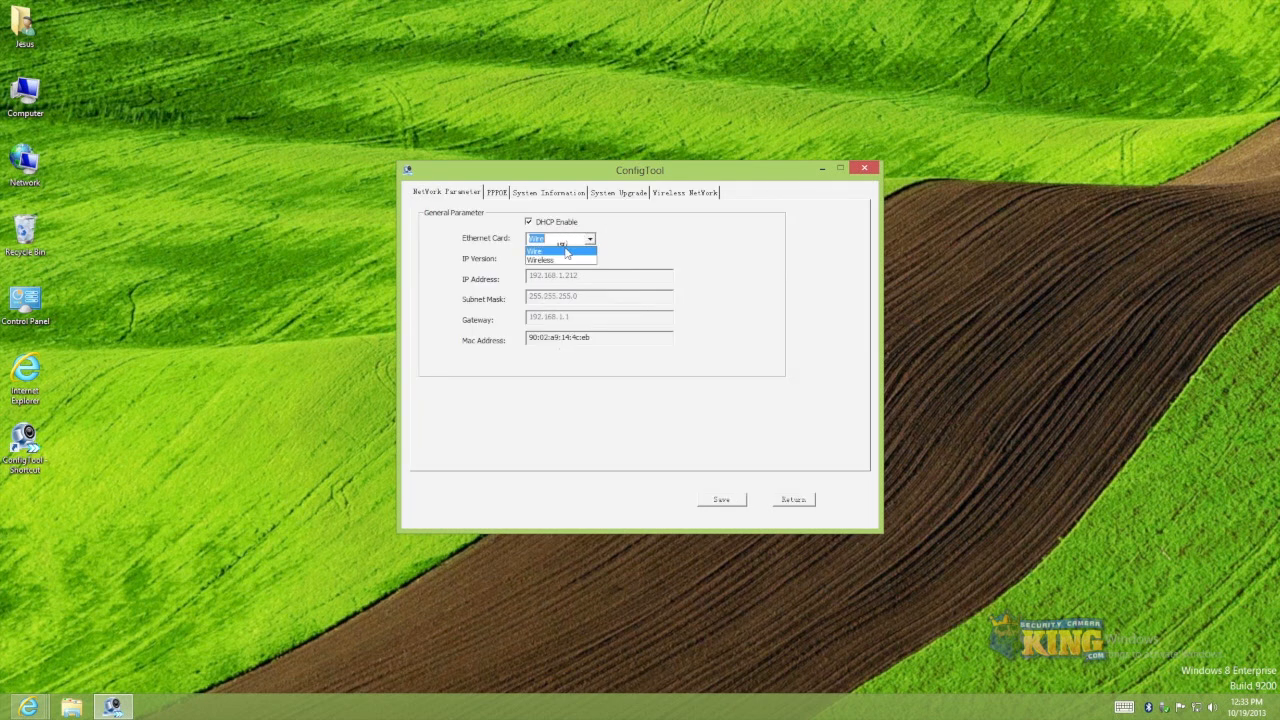
left_click(540, 260)
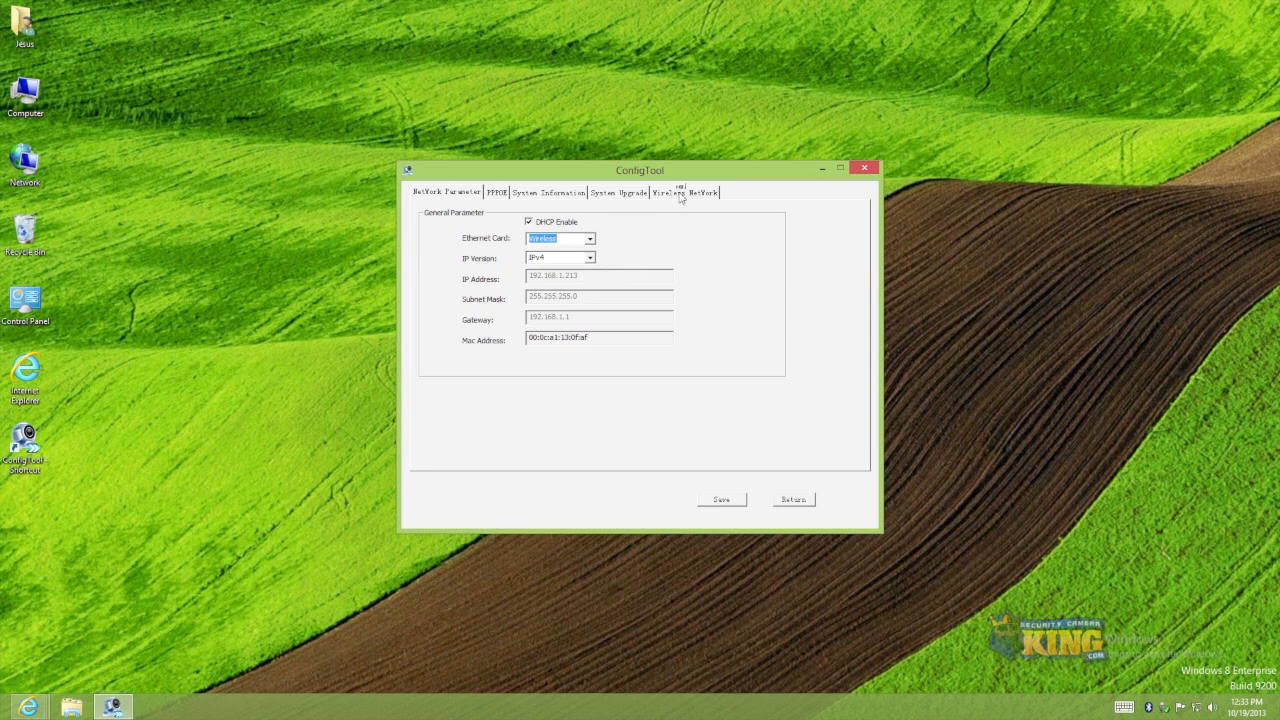
left_click(684, 192)
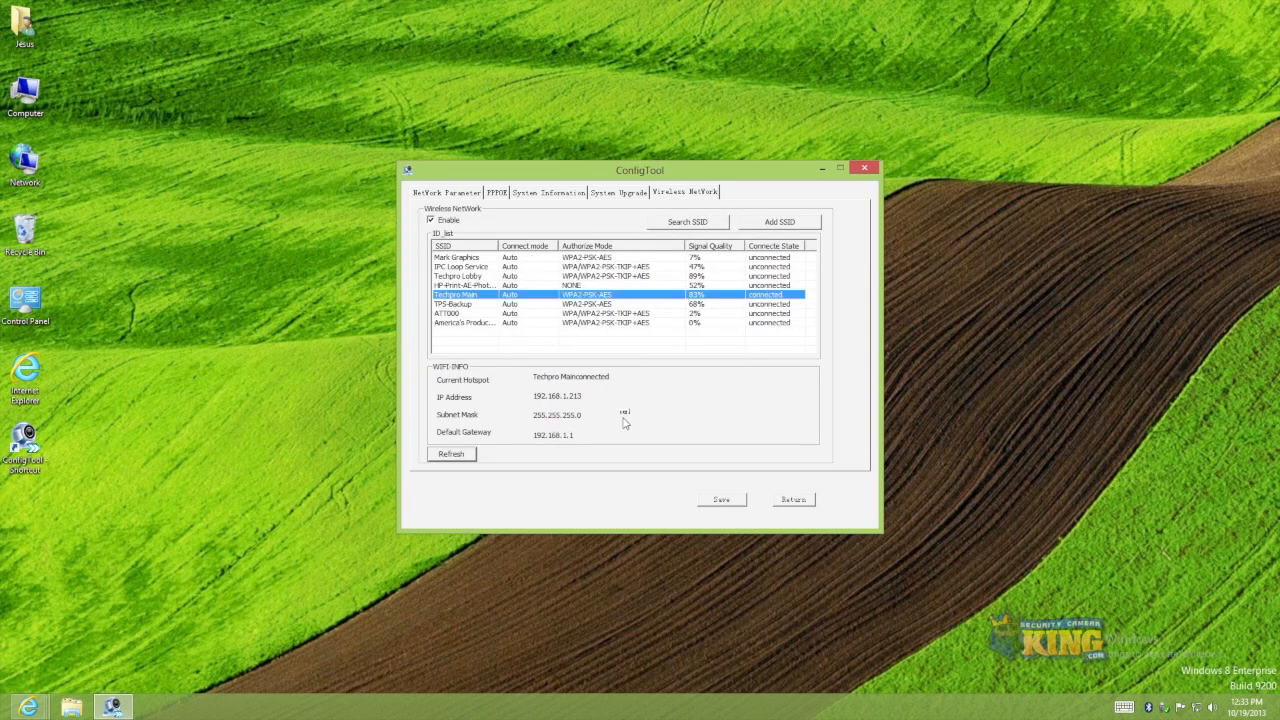
left_click(446, 192)
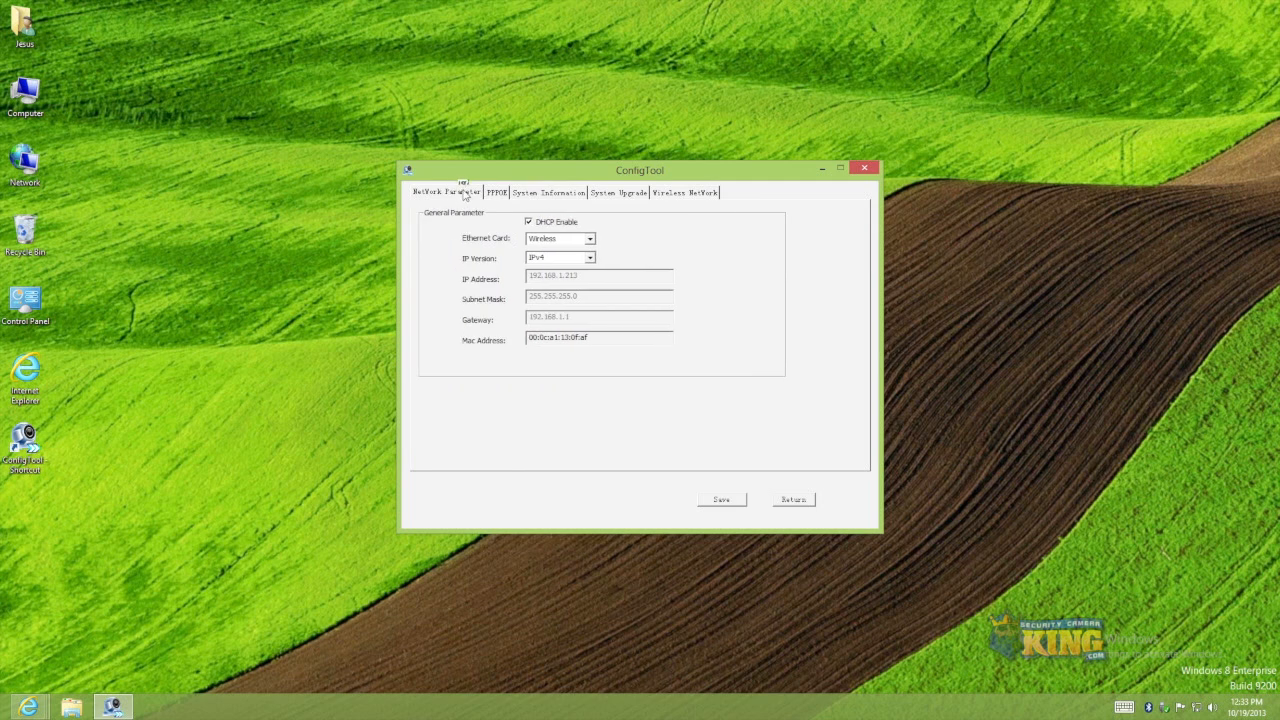
mouse_move(104, 576)
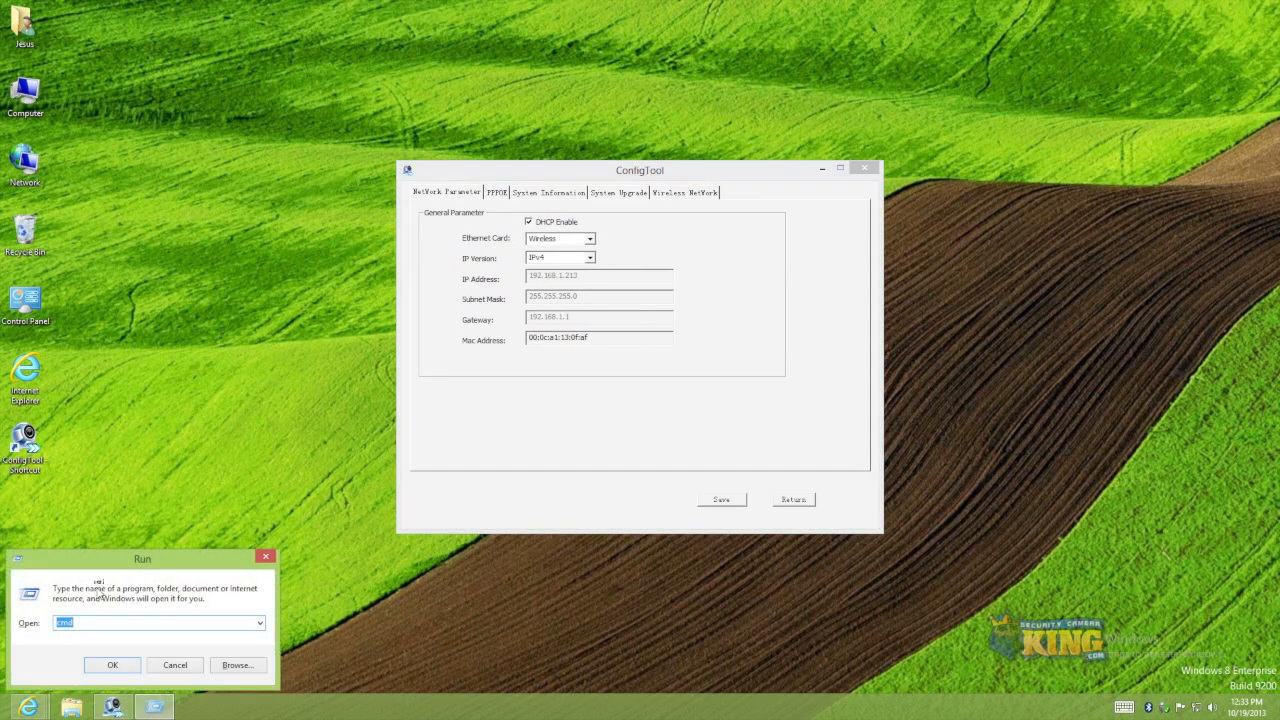
Step: Start cmd and ping 192.168.1.212, getting four replies with no packet loss
left_click(112, 664)
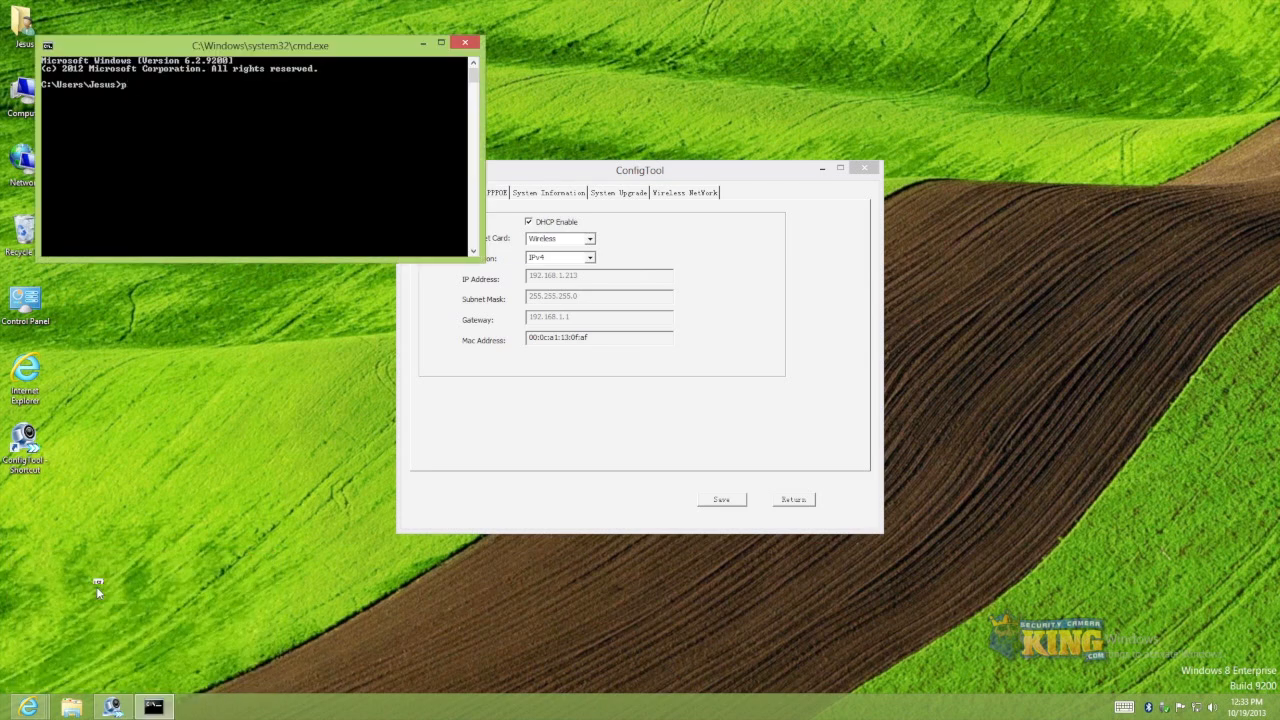
type("ing 192.168.1.212")
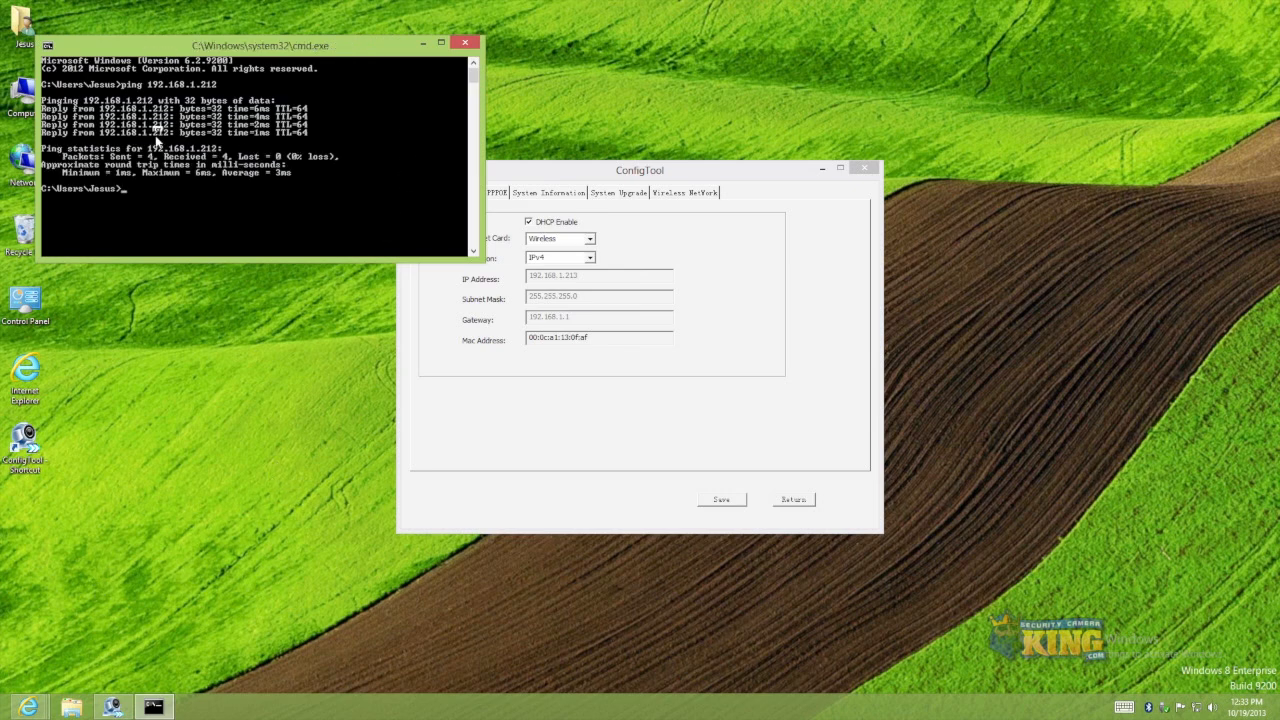
Step: With ConfigTool beside the command prompt, select the Wireless card and untick DHCP Enable for static addressing
left_click_drag(640, 168, 820, 100)
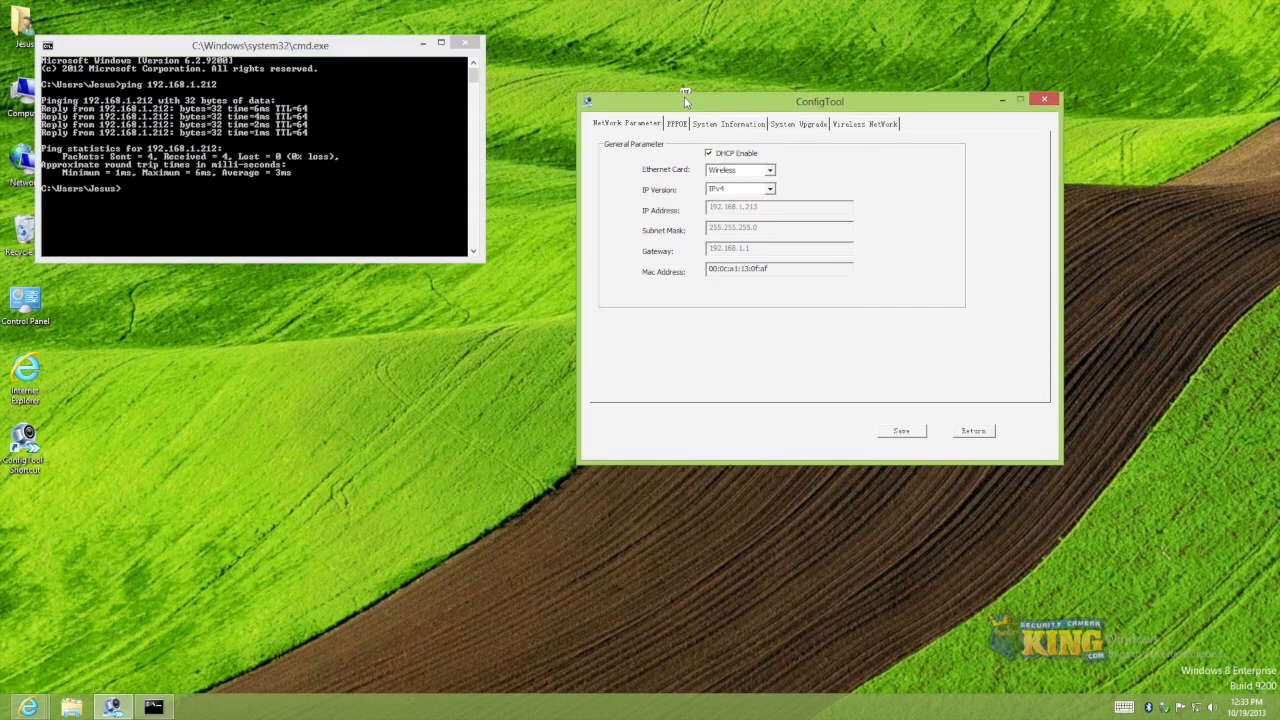
left_click(768, 168)
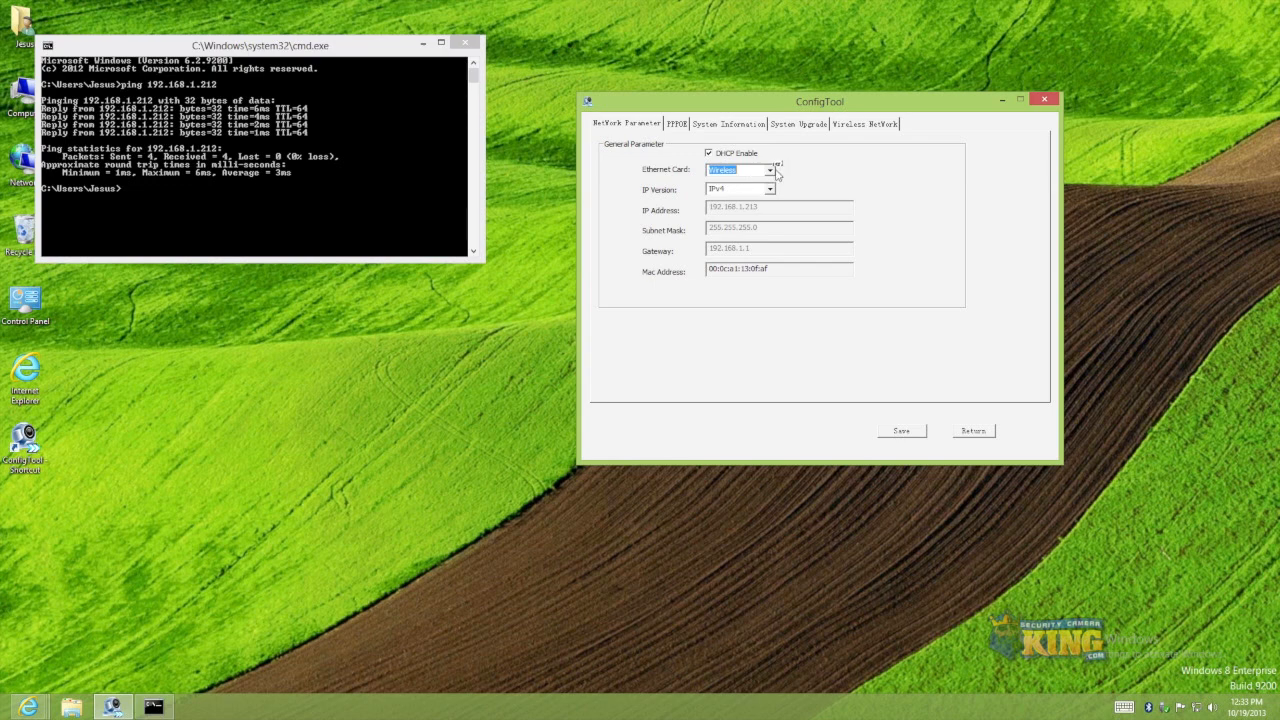
left_click(738, 168)
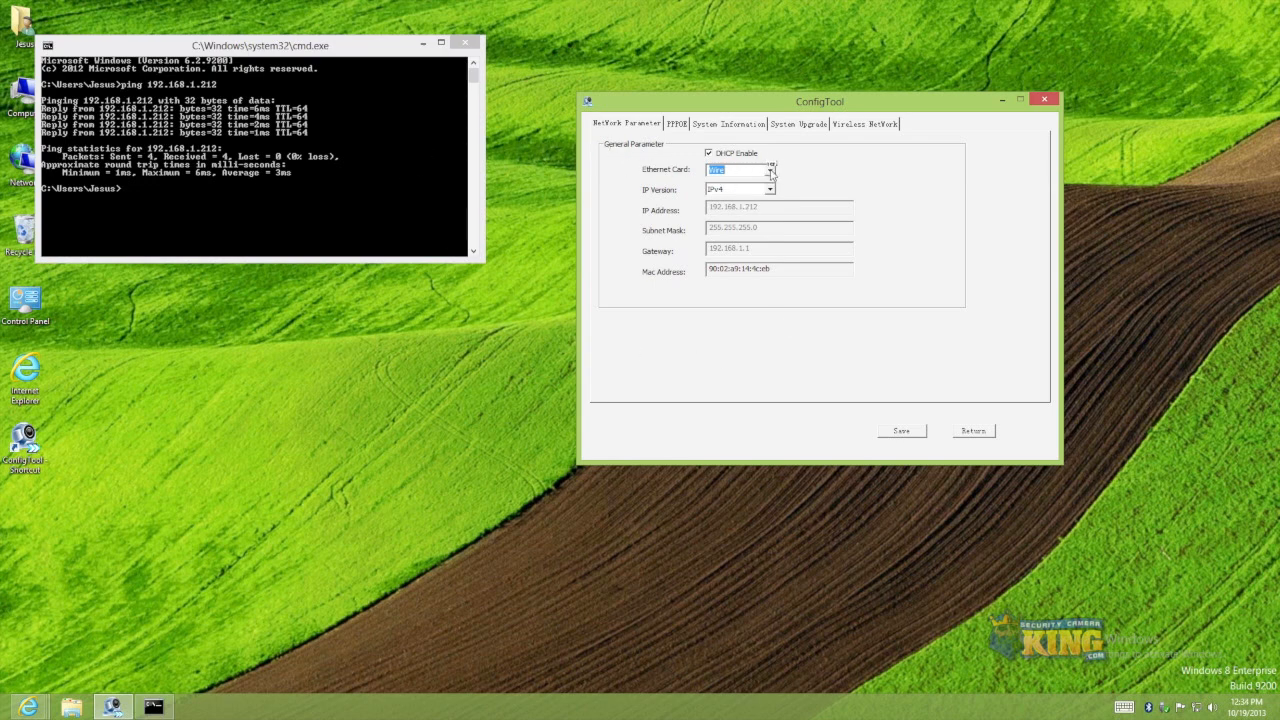
left_click(770, 168)
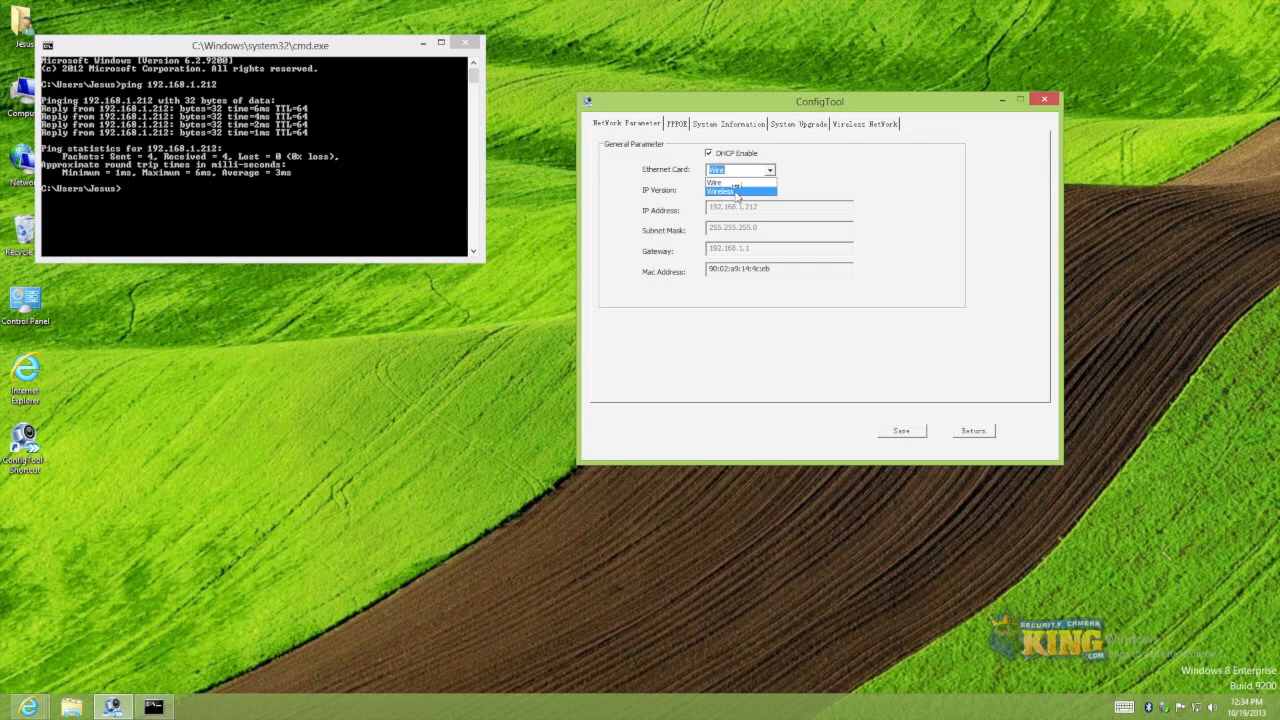
left_click(724, 192)
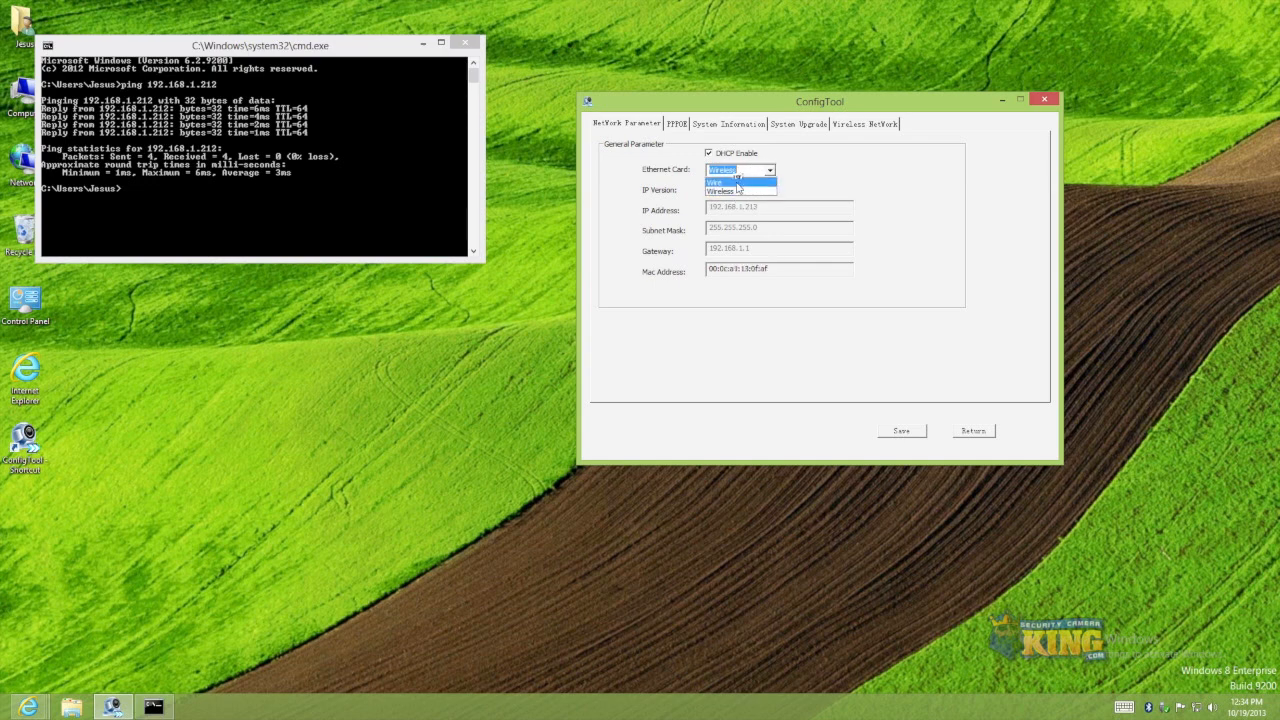
left_click(722, 190)
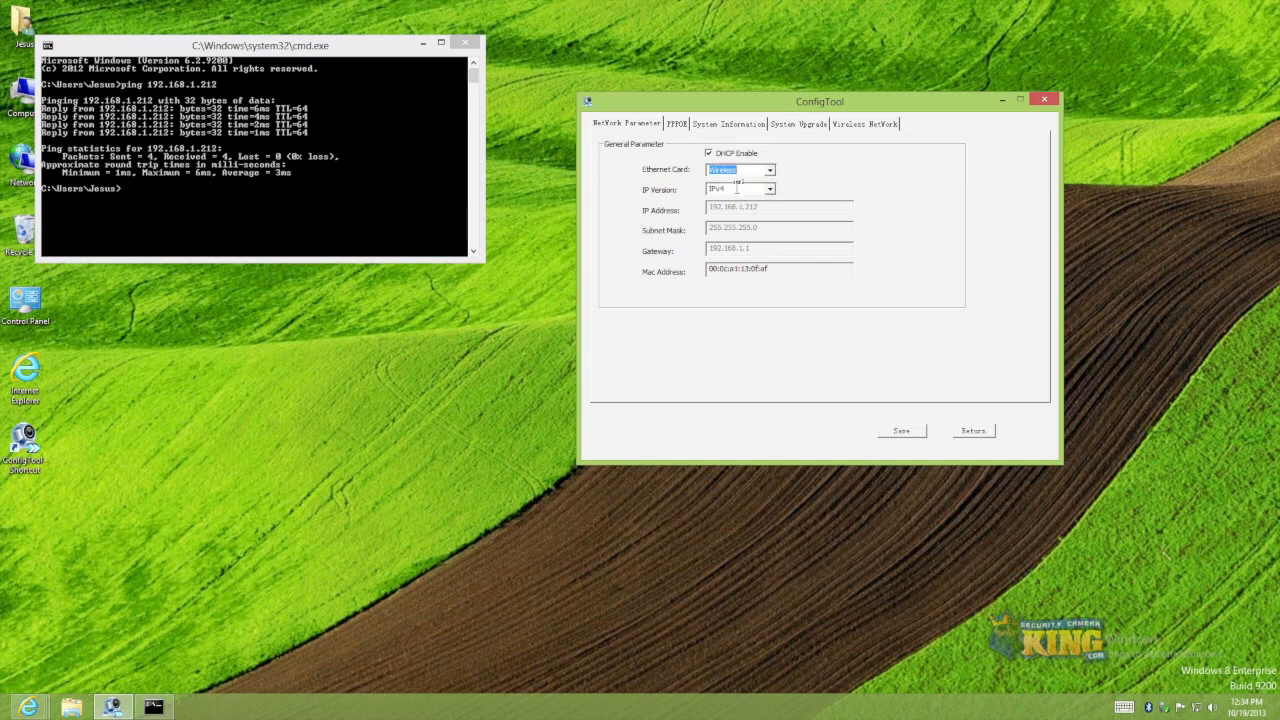
left_click(768, 168)
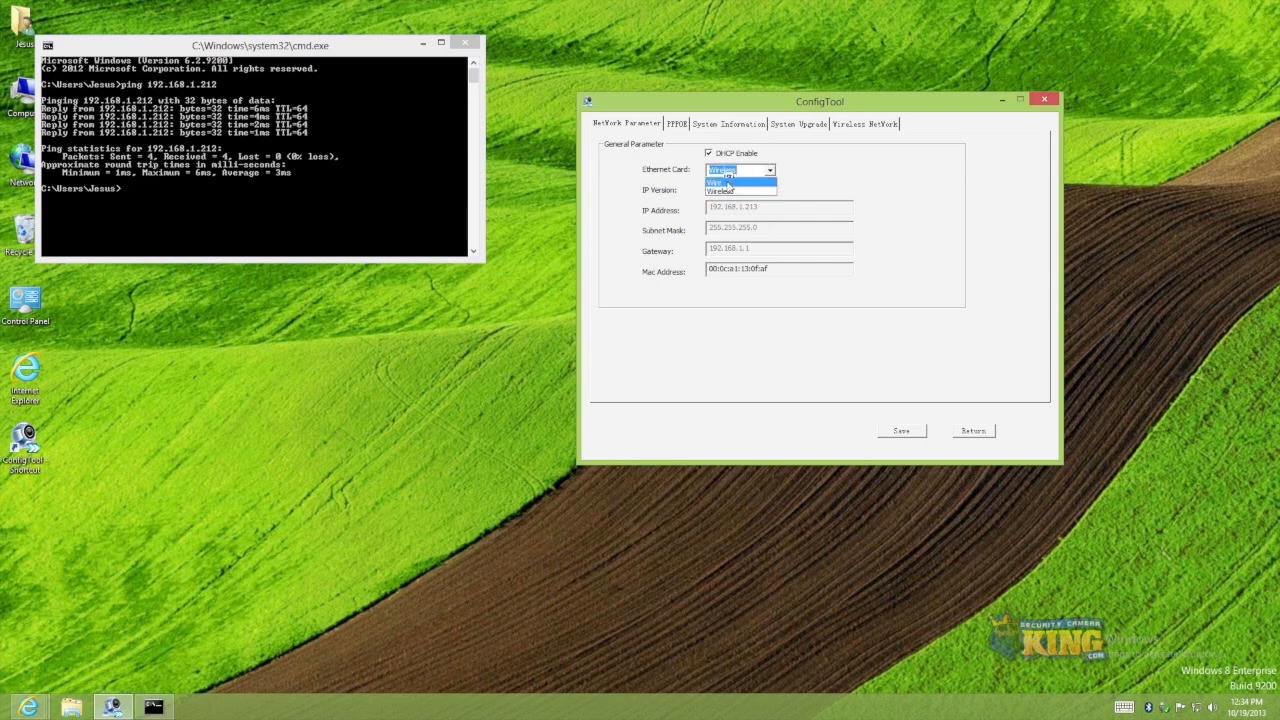
left_click(720, 180)
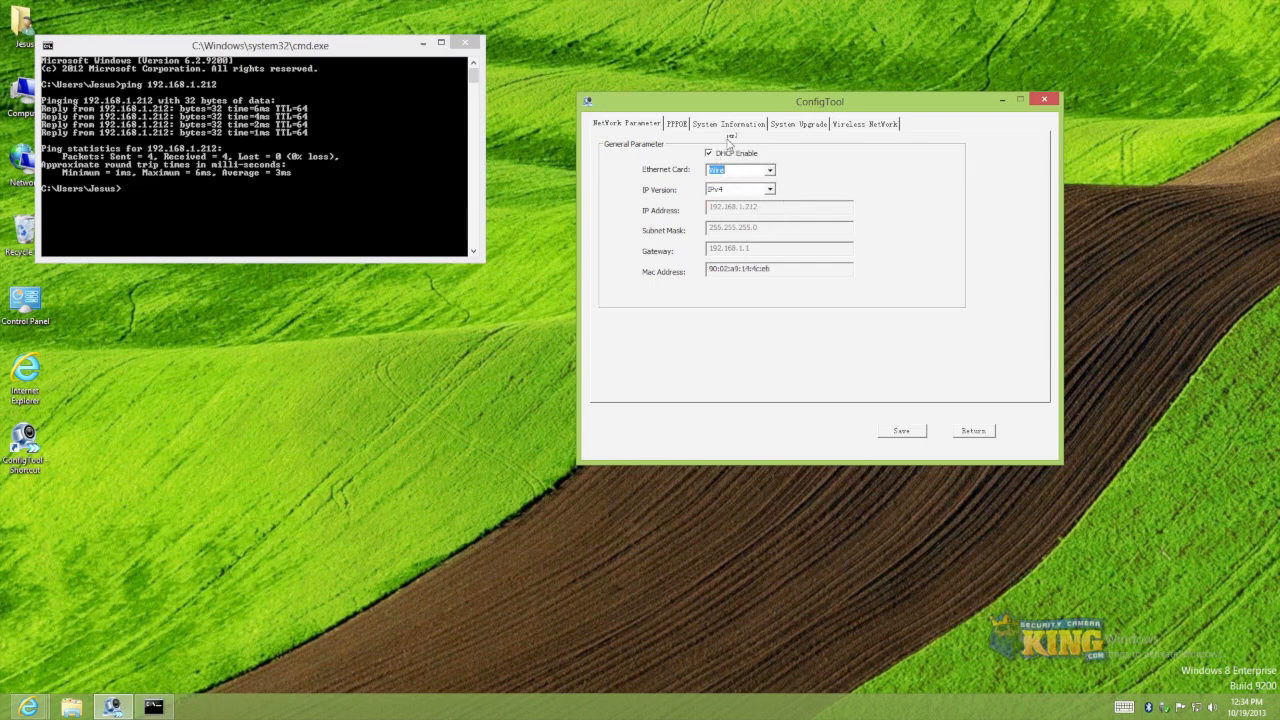
left_click(768, 168)
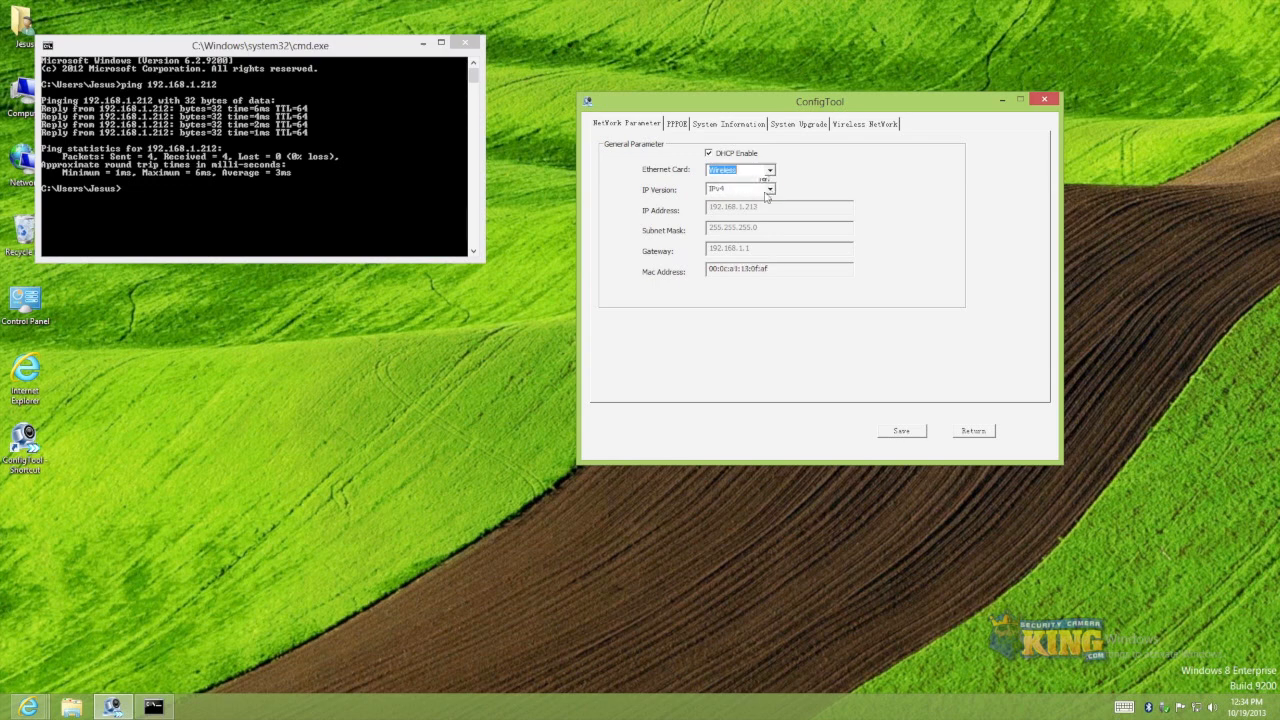
left_click(708, 152)
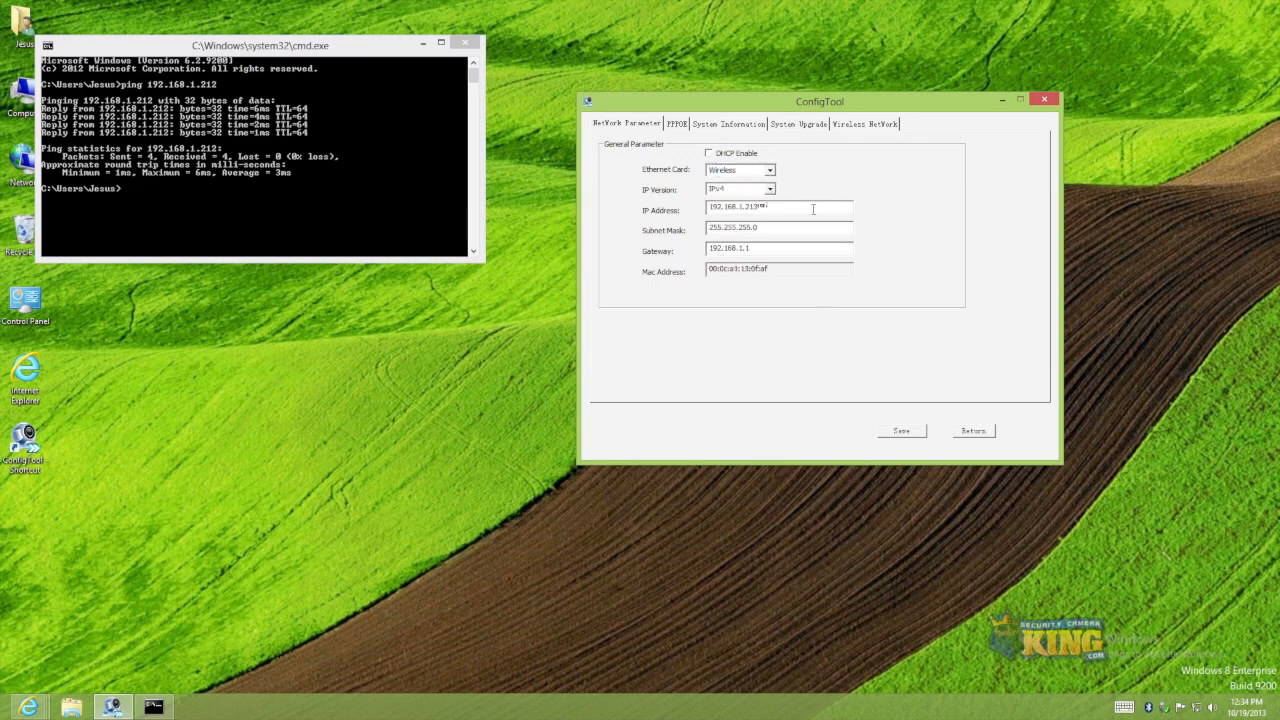
Step: Select the existing wireless IP address 192.168.1.212 so it can be overwritten
triple_click(744, 208)
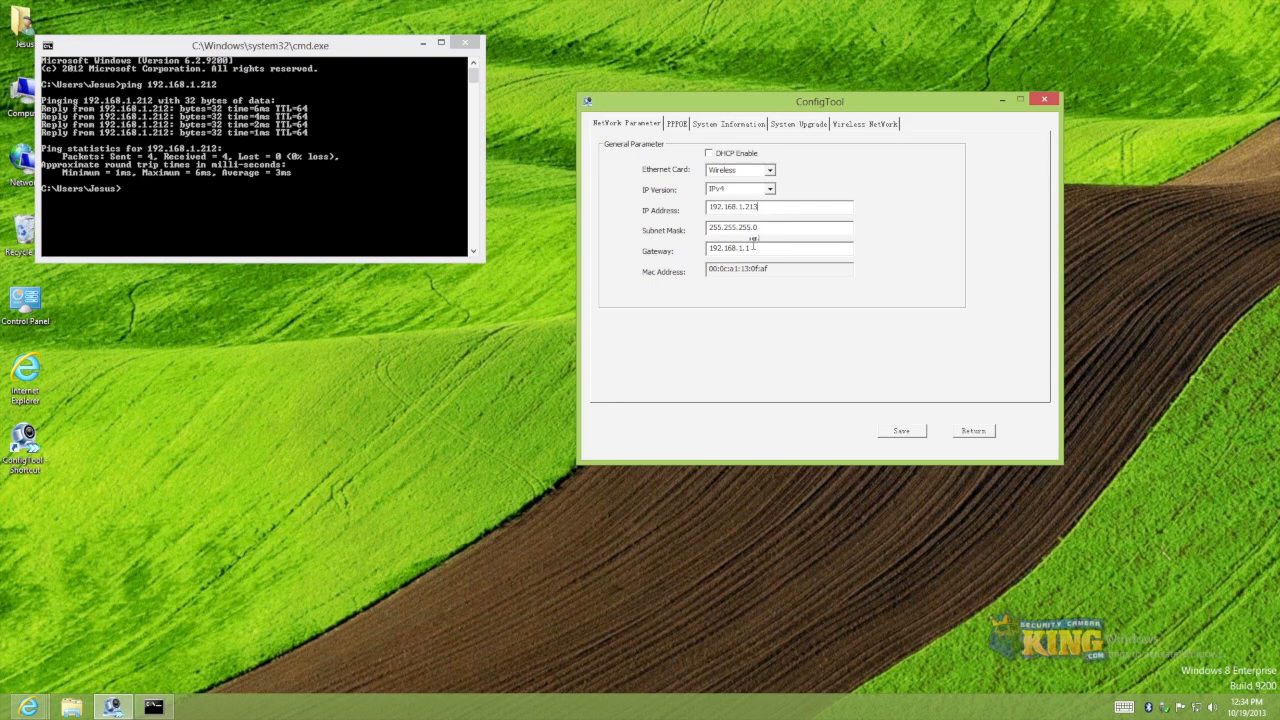
double_click(744, 206)
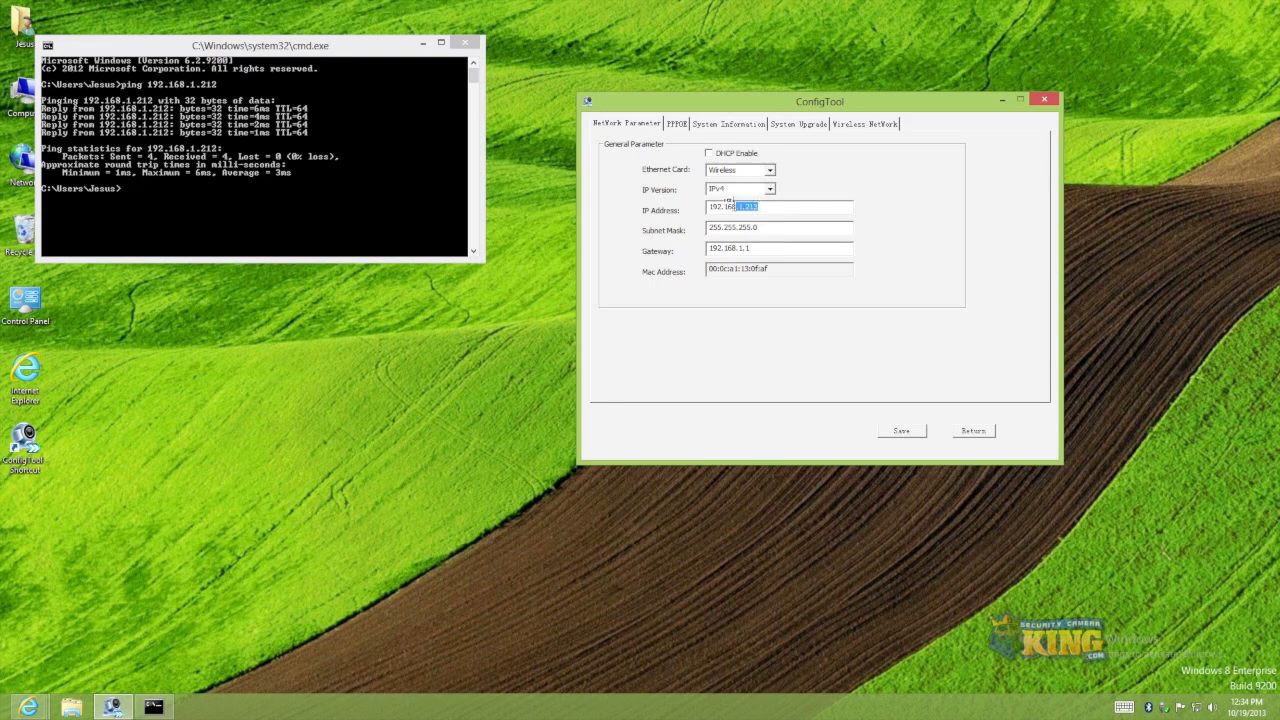
triple_click(780, 206)
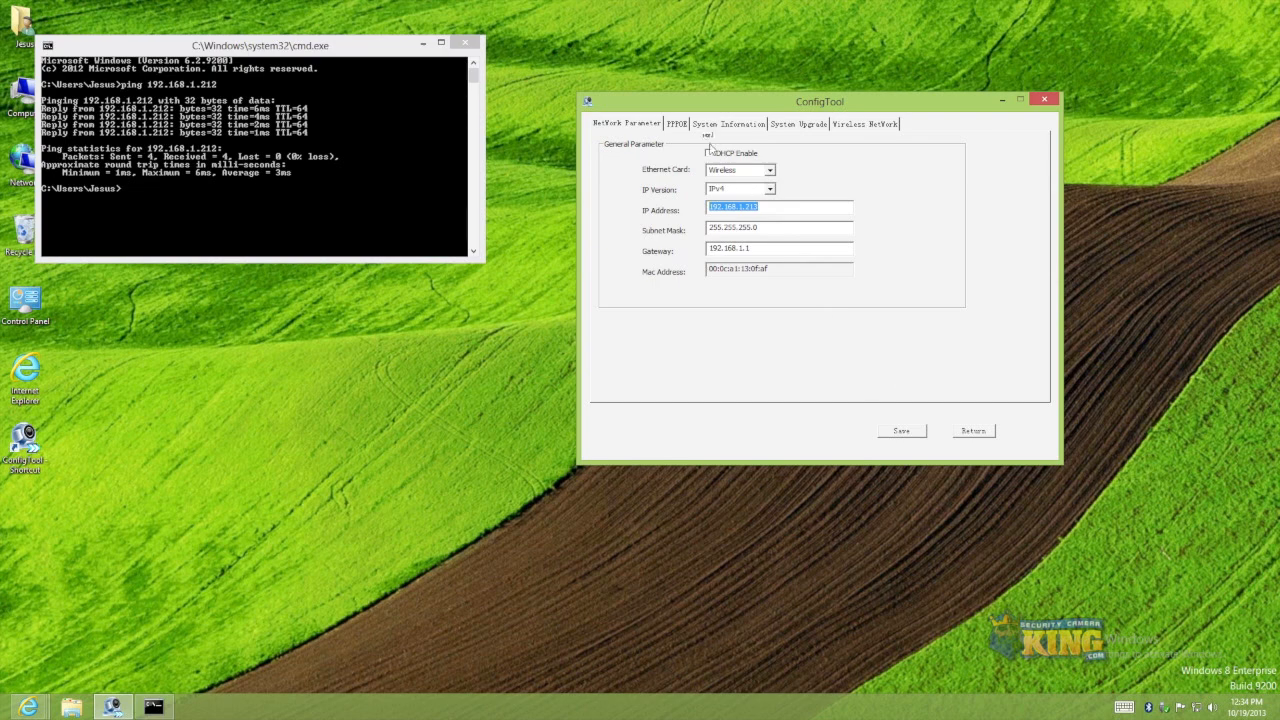
mouse_move(896, 440)
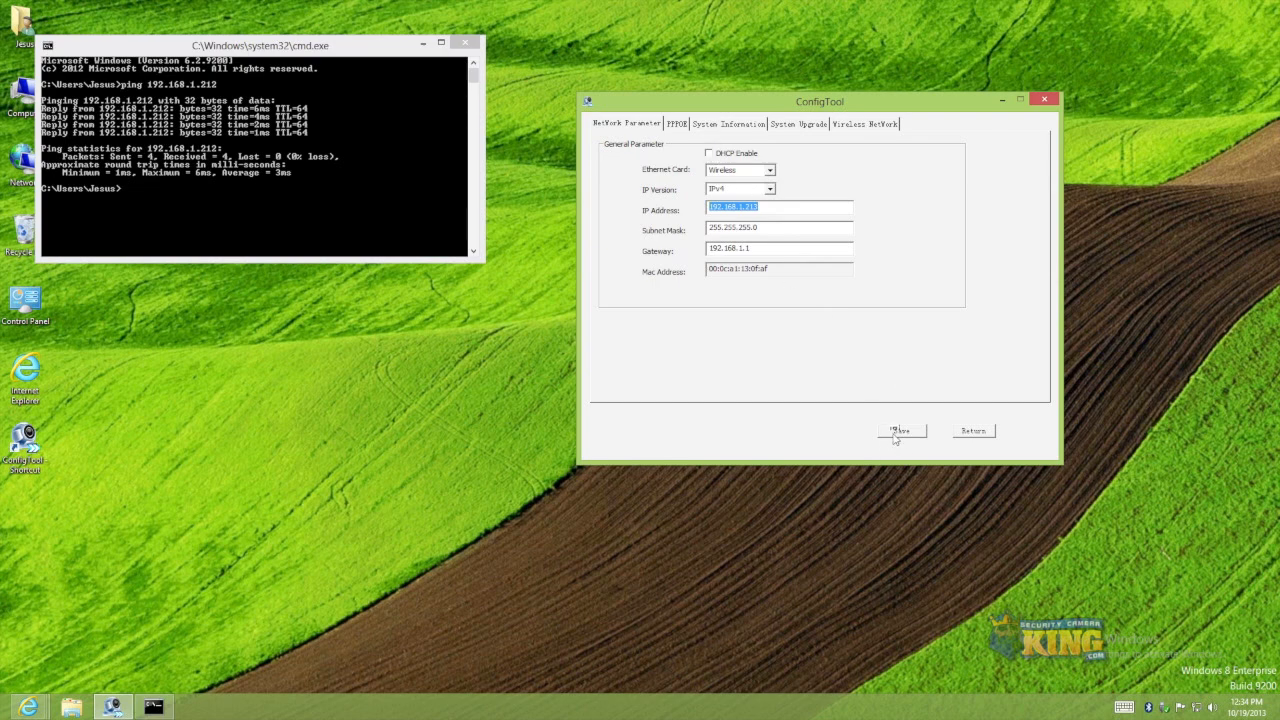
mouse_move(308, 216)
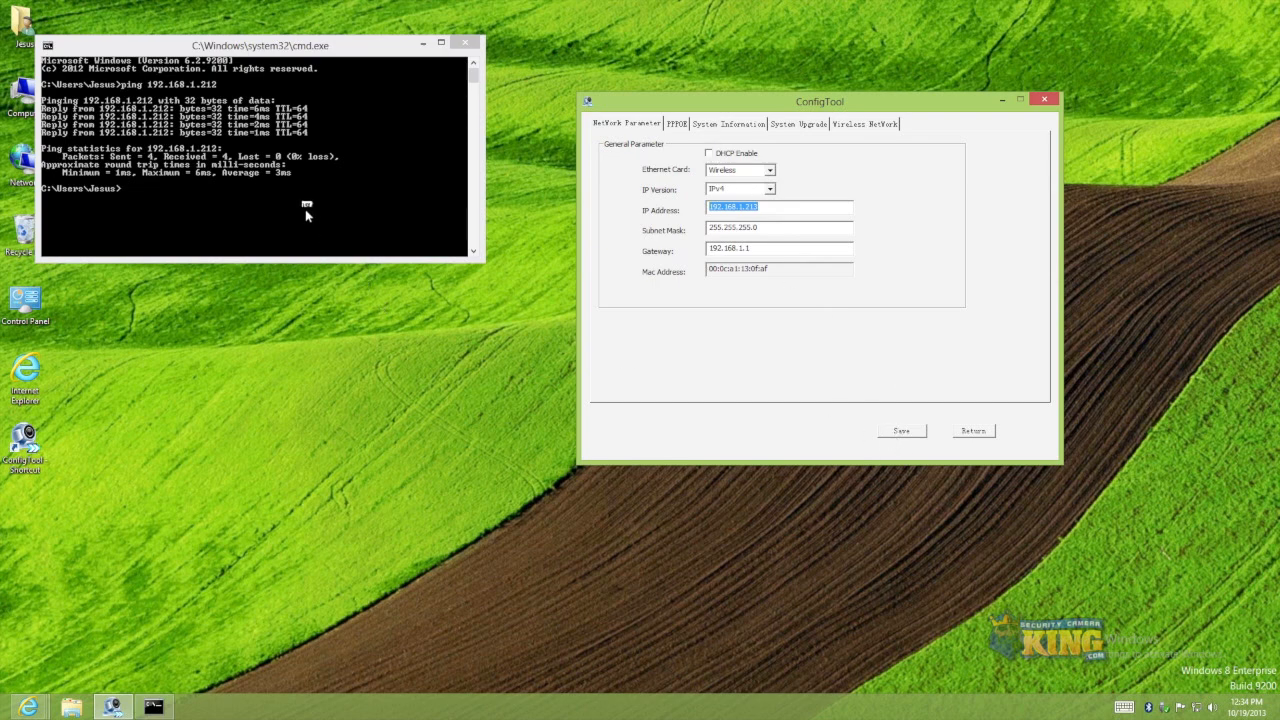
Step: Run ping 192.168.1.222 to check that no device answers at the new address
type("ping")
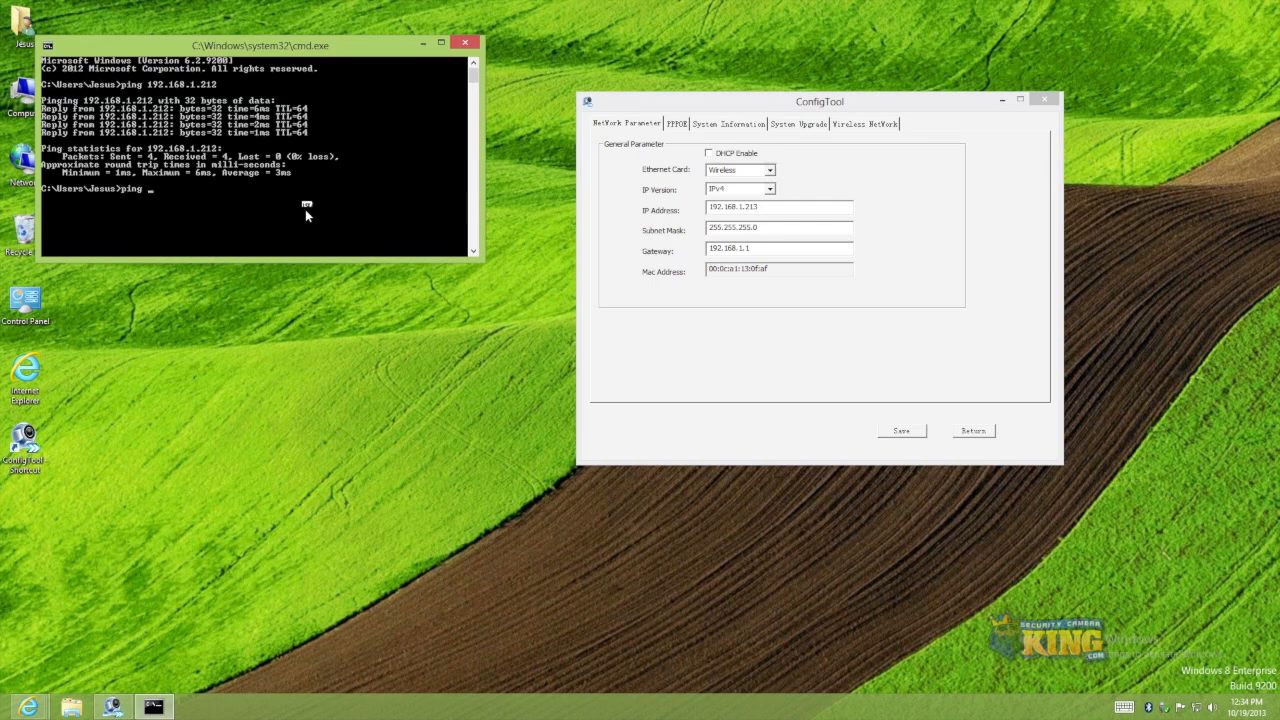
type("192.168.1.222")
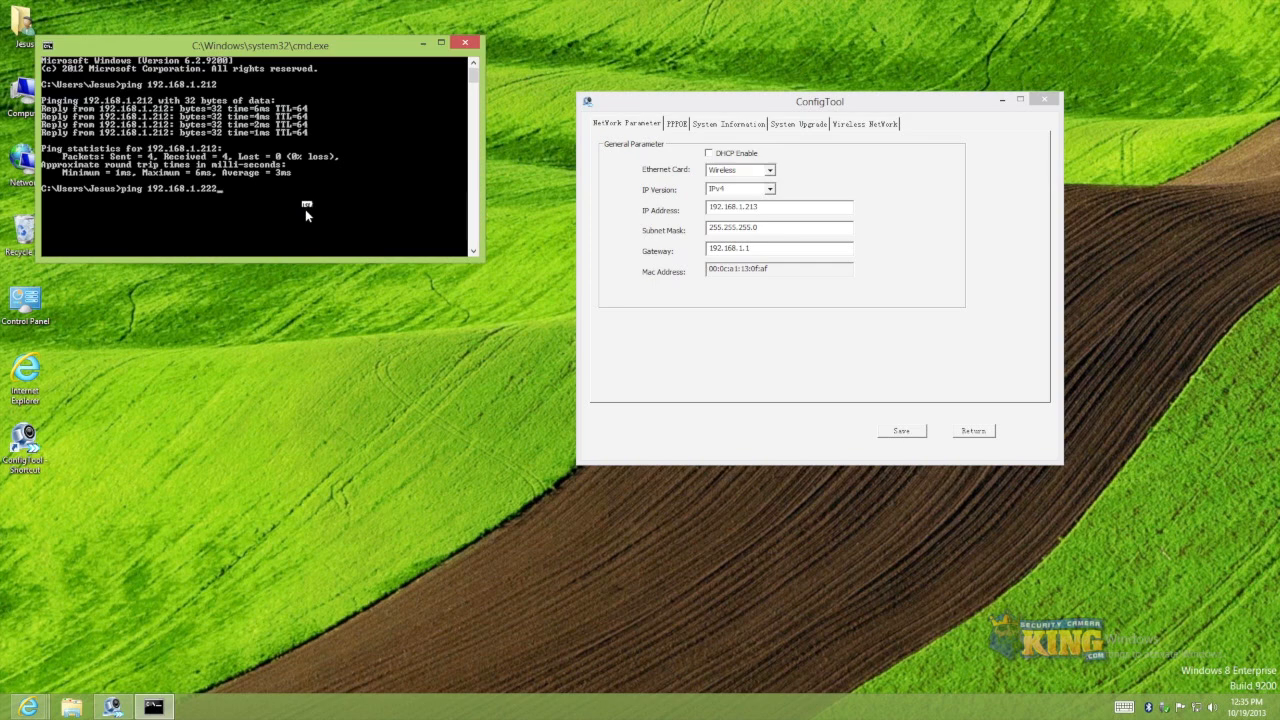
key("Return")
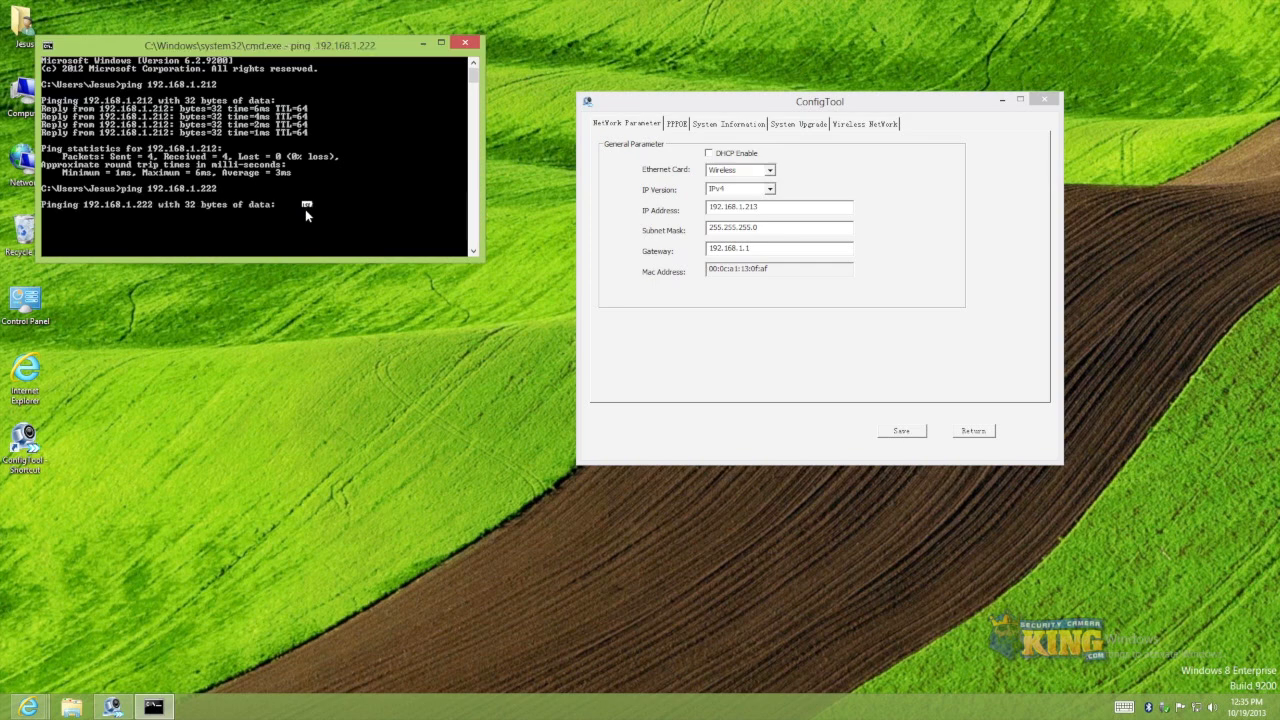
mouse_move(144, 212)
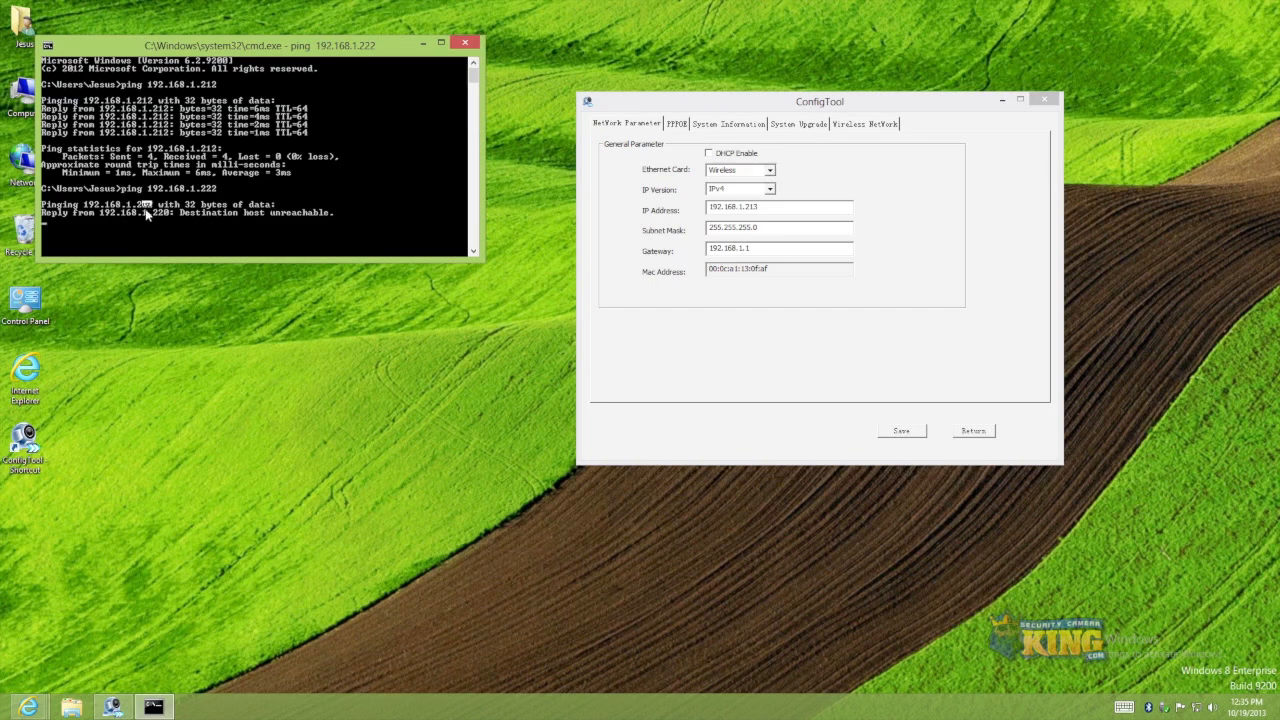
Step: Save the static address 192.168.1.222 and acknowledge the Save succeeded prompt
left_click(770, 204)
type("22")
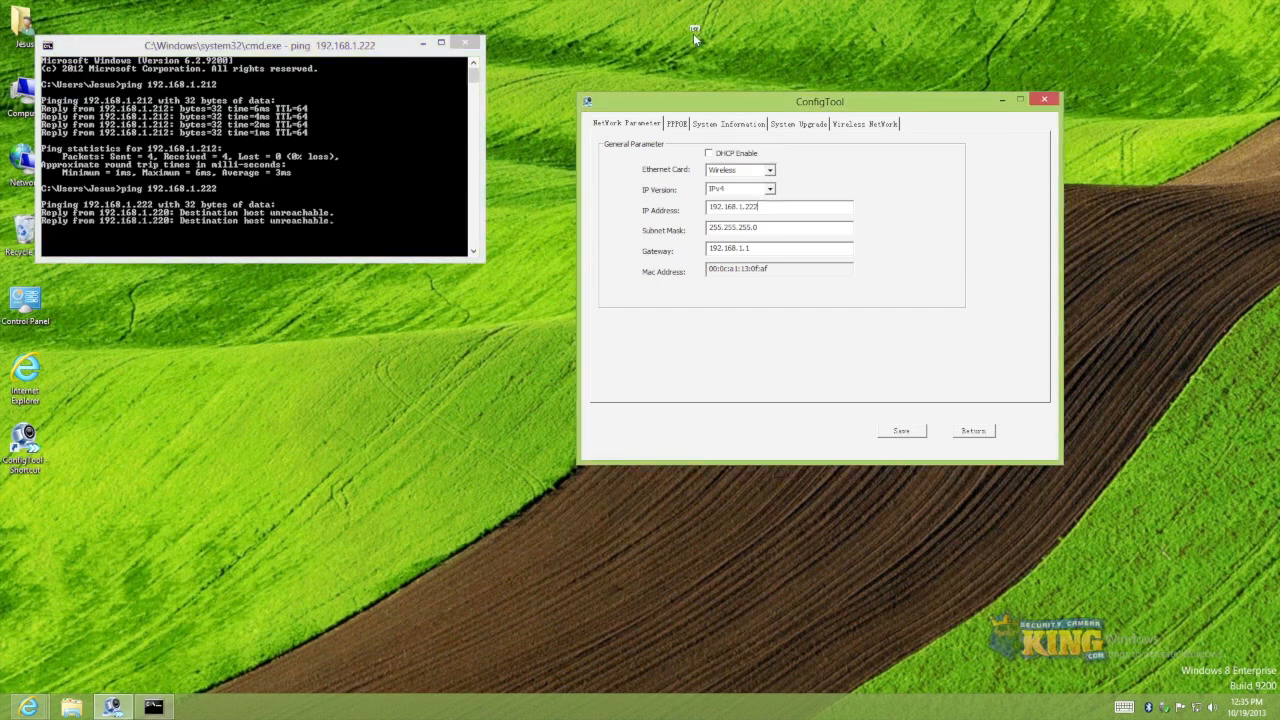
left_click(900, 430)
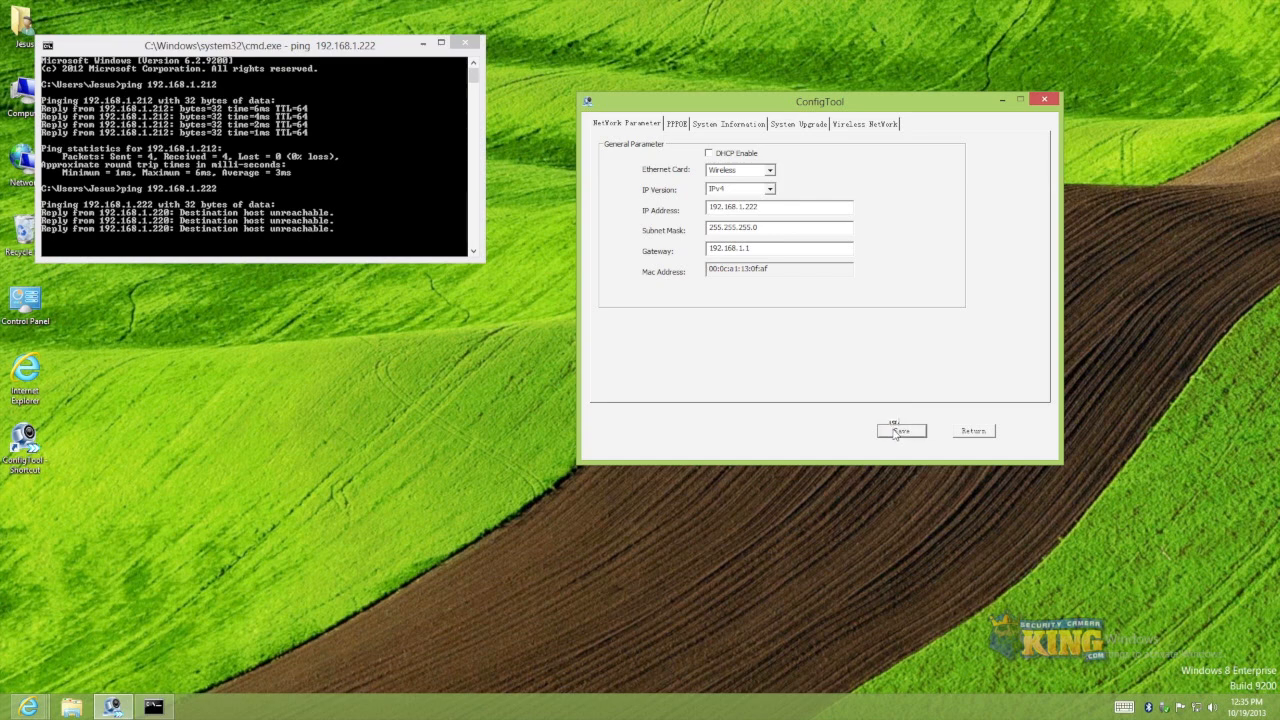
mouse_move(344, 52)
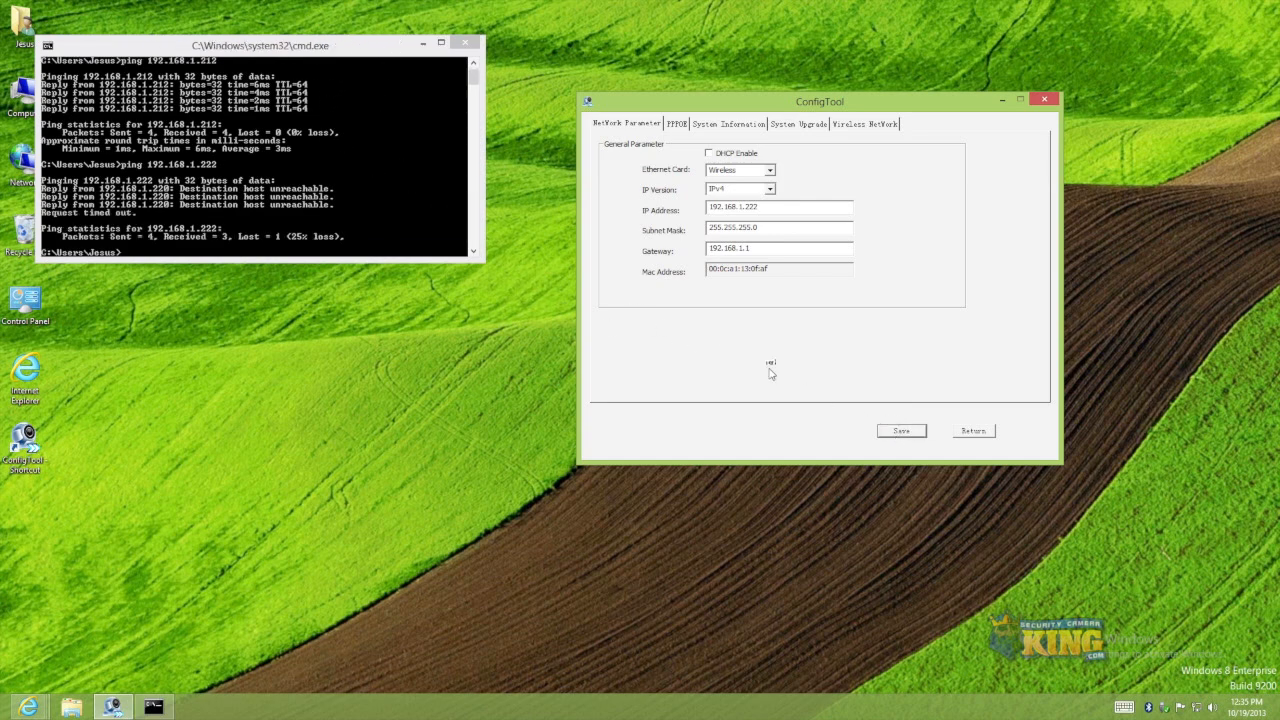
left_click(900, 430)
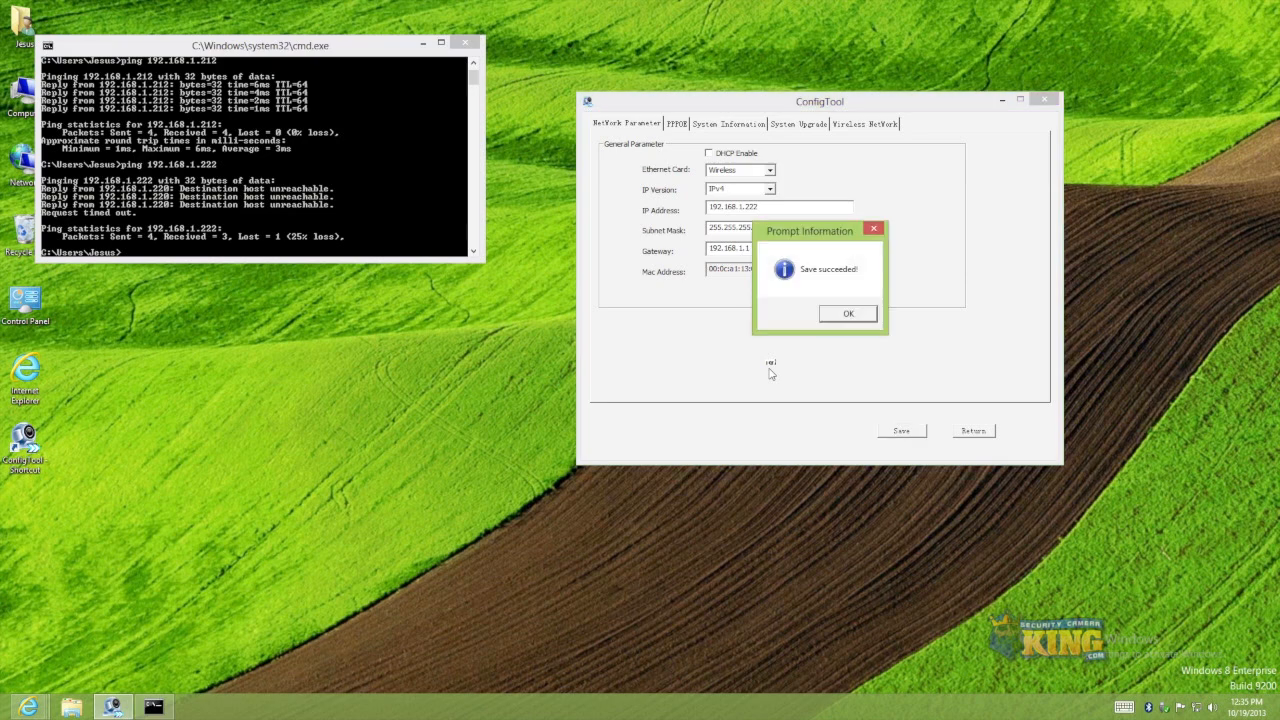
left_click(848, 312)
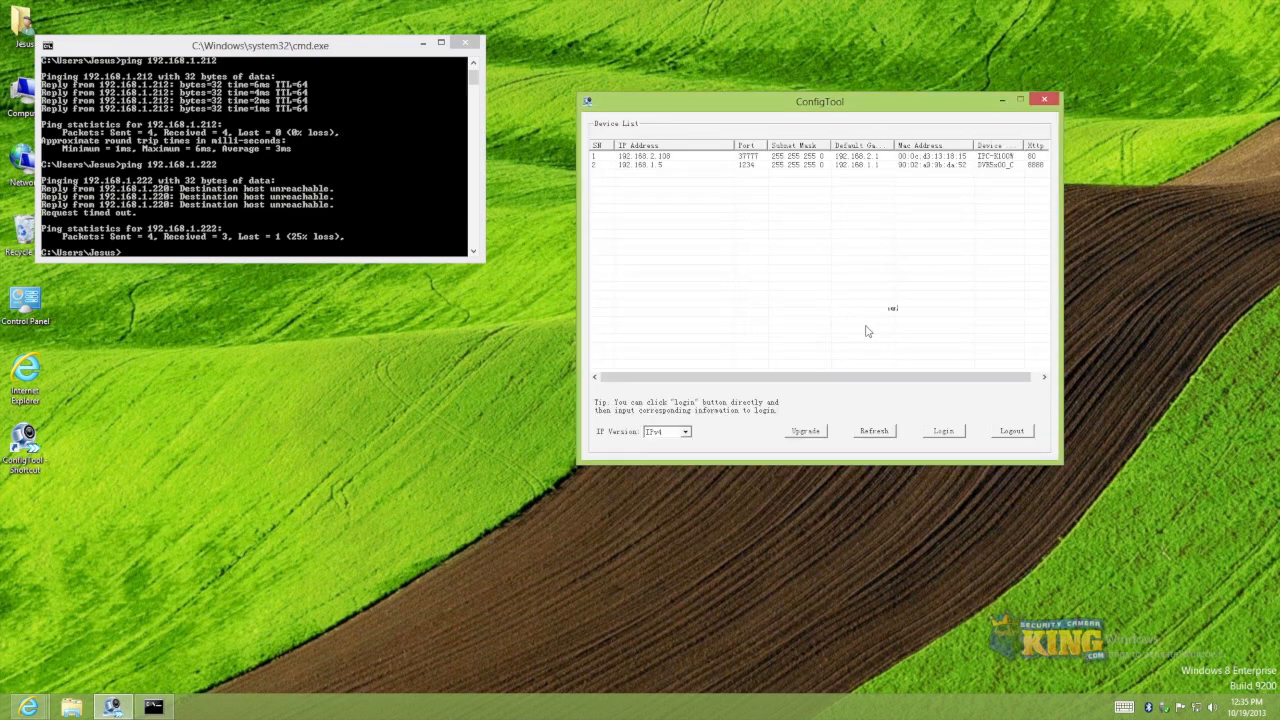
Step: Refresh the device list so the camera shows up at 192.168.1.222
left_click(872, 430)
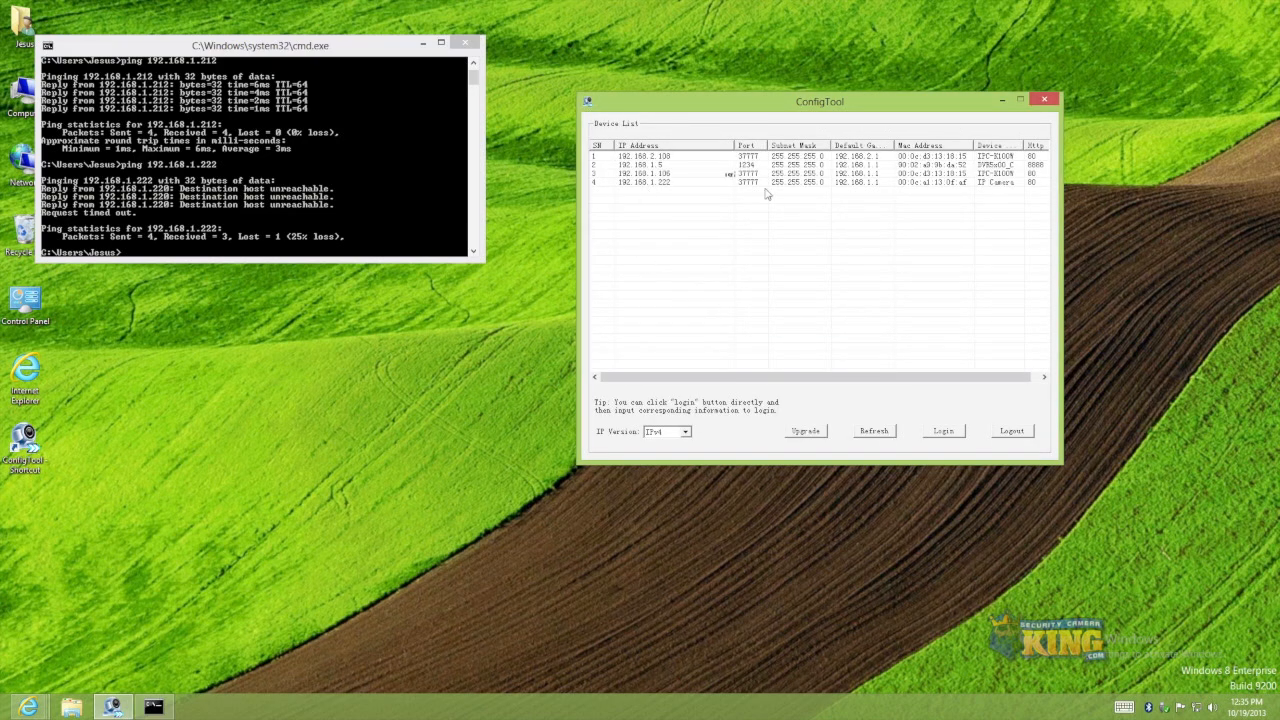
left_click(872, 430)
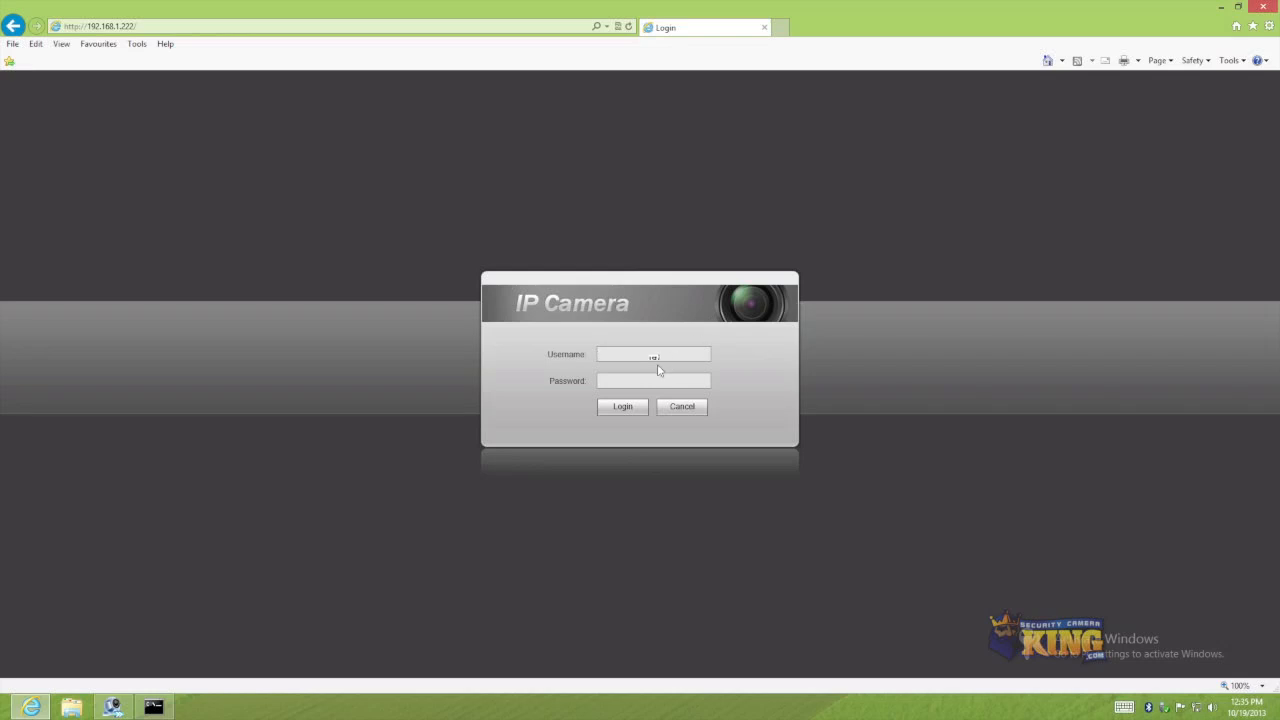
Step: Log in as admin and start downloading the live-view plug-in
type("admin")
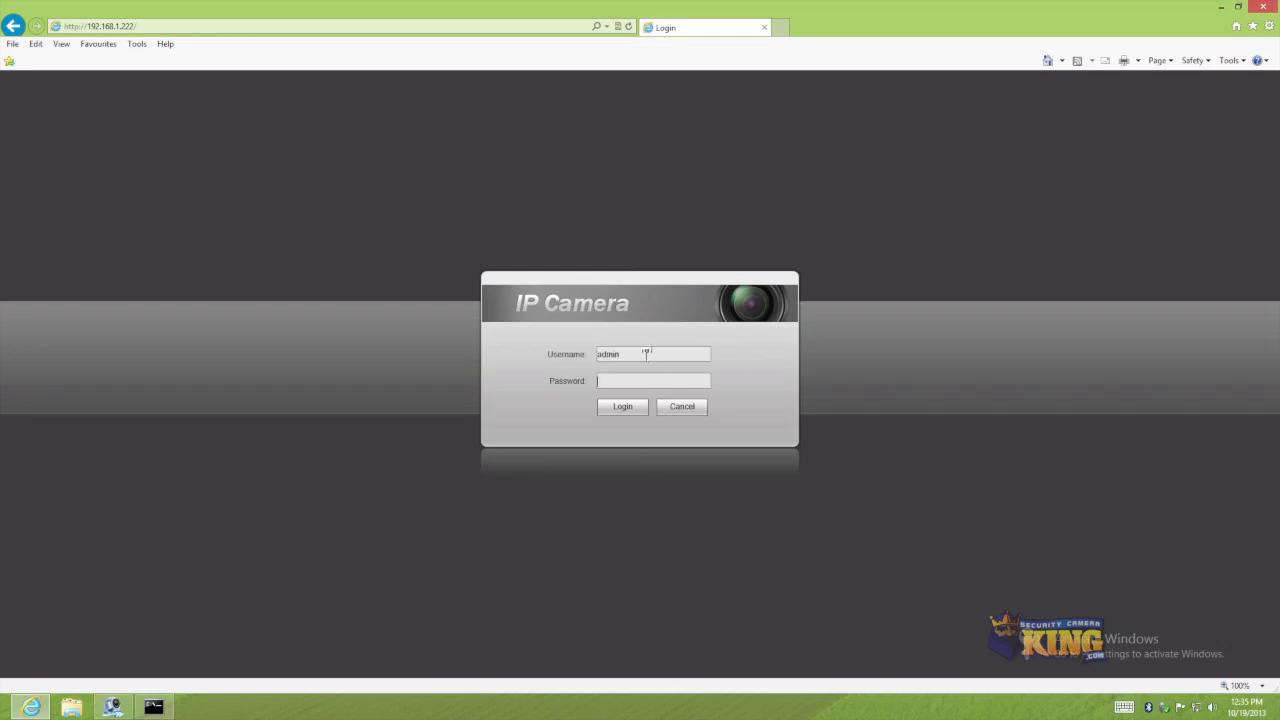
left_click(622, 406)
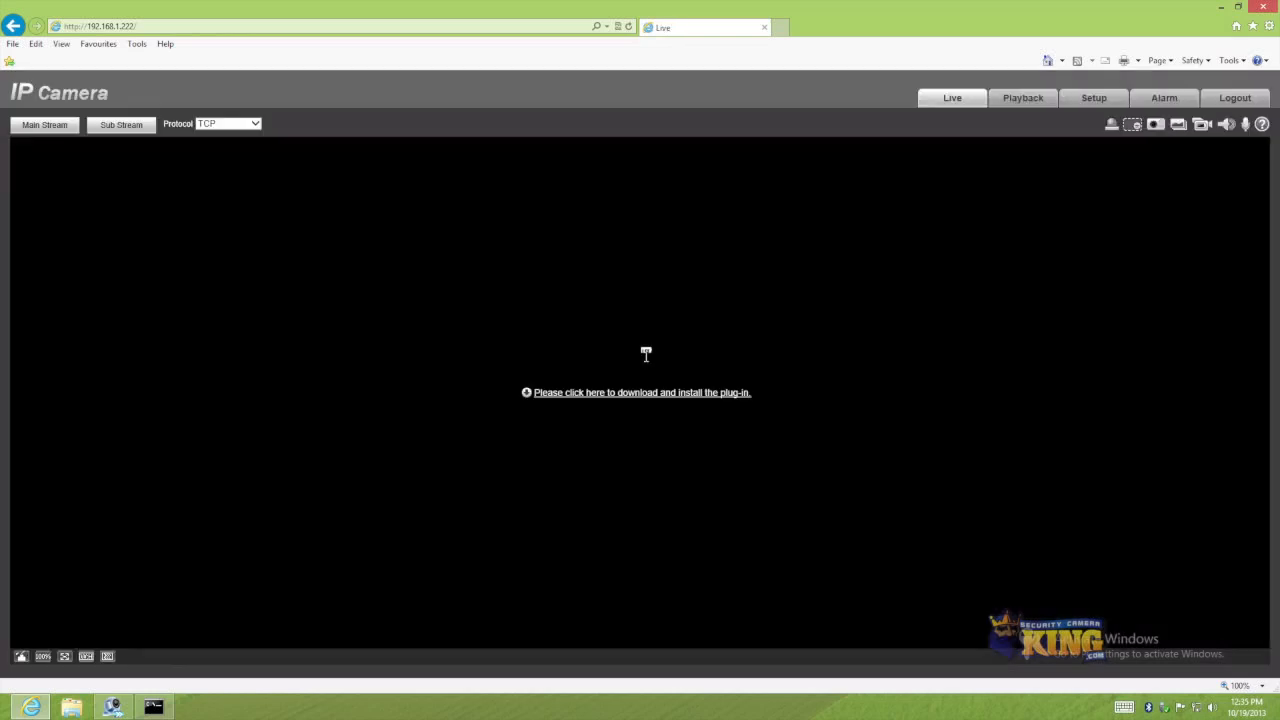
mouse_move(590, 392)
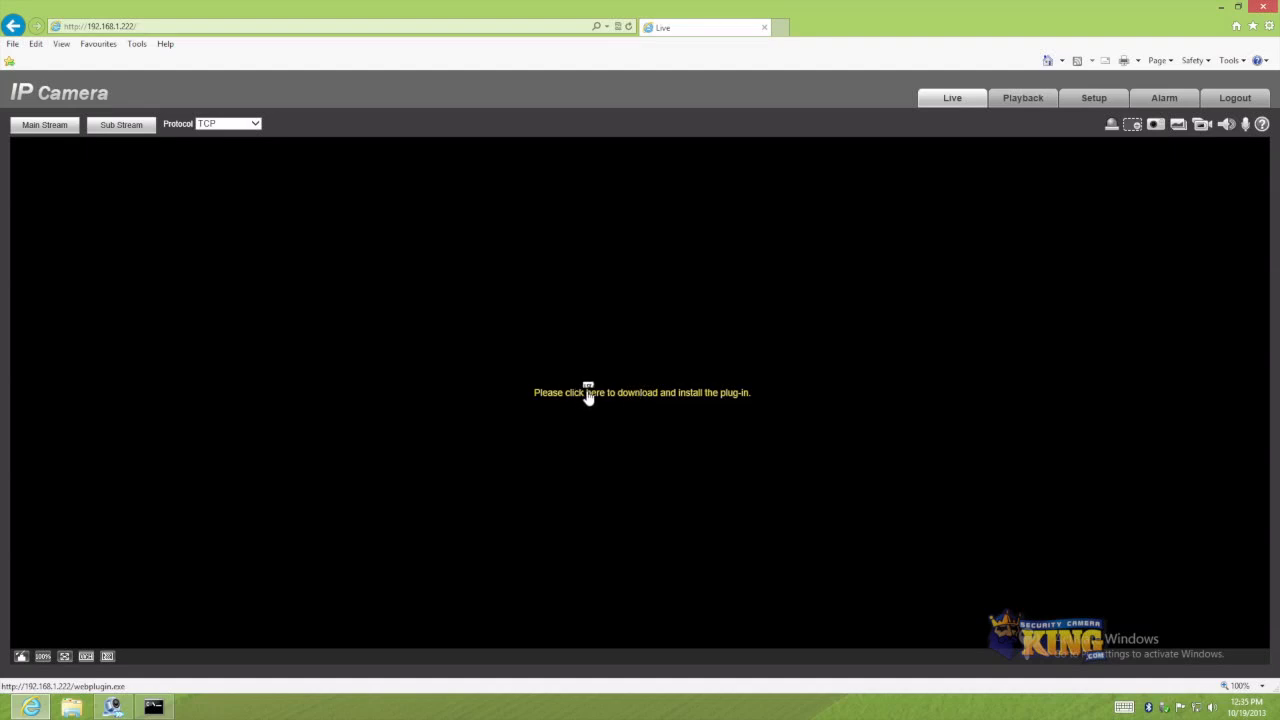
left_click(592, 392)
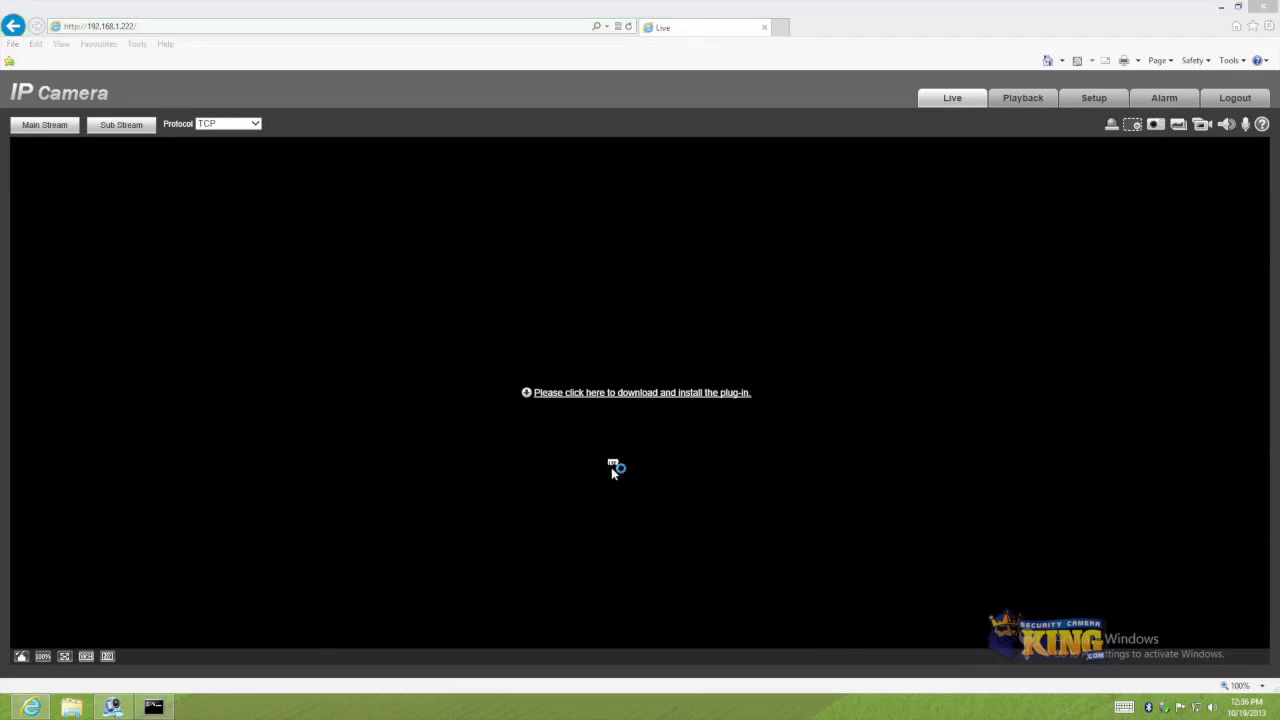
Step: Install the plug-in, allow the add-on, and log in again to stream the warehouse video
left_click(640, 392)
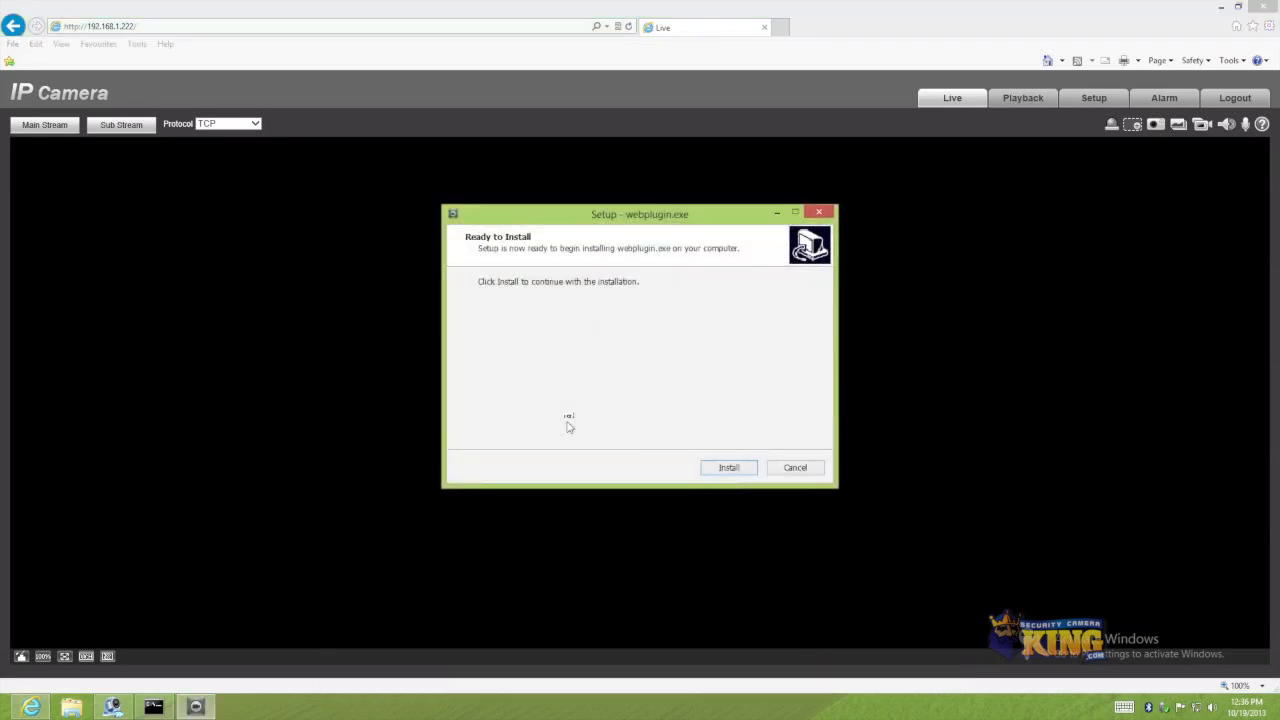
left_click(728, 468)
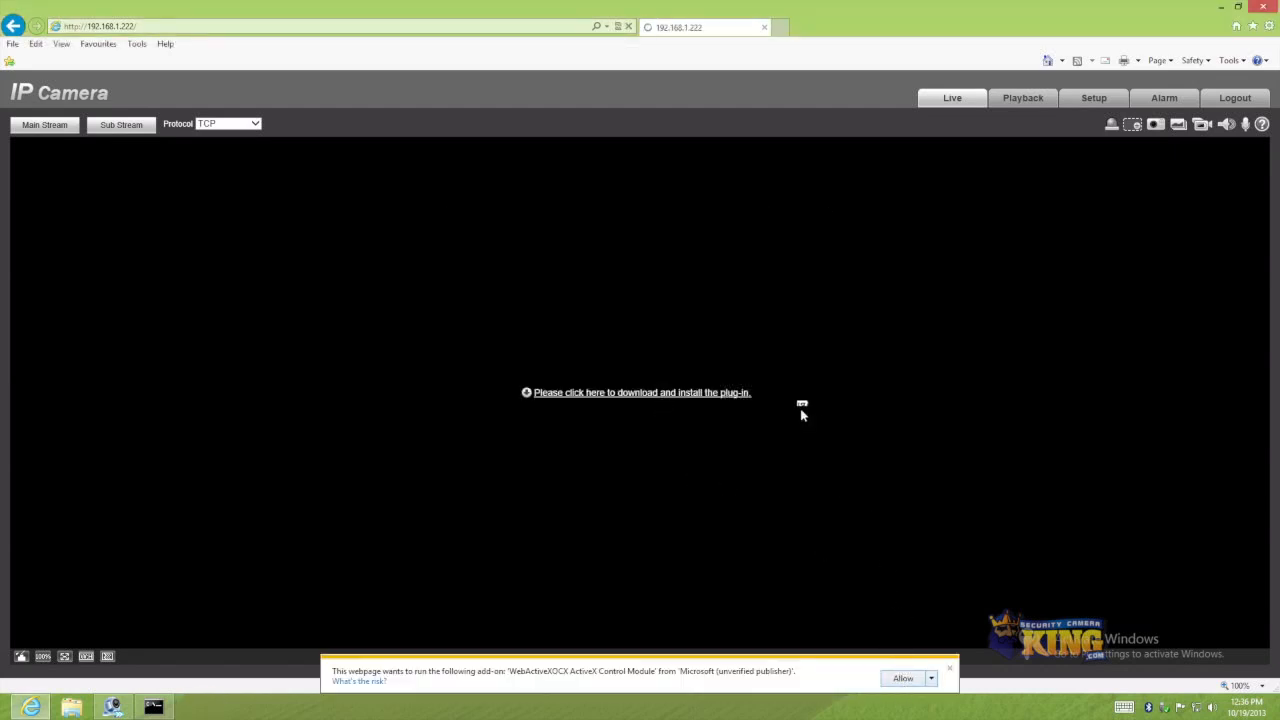
left_click(902, 678)
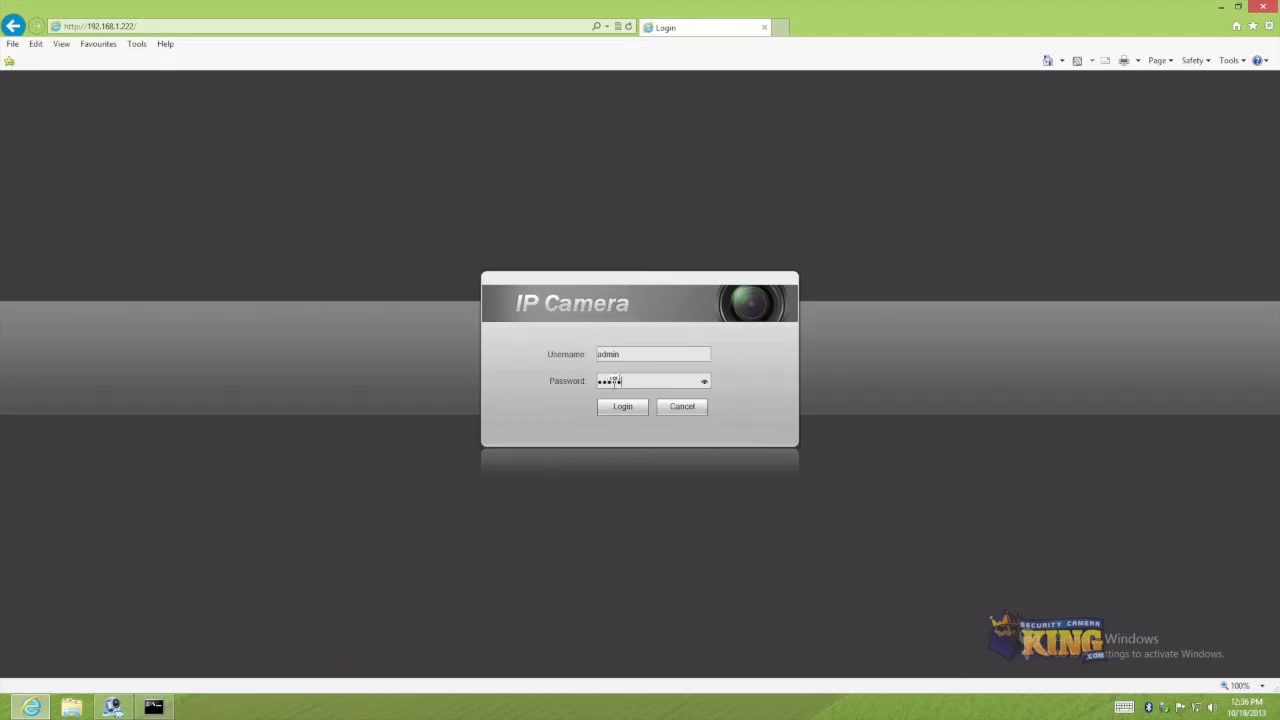
left_click(622, 406)
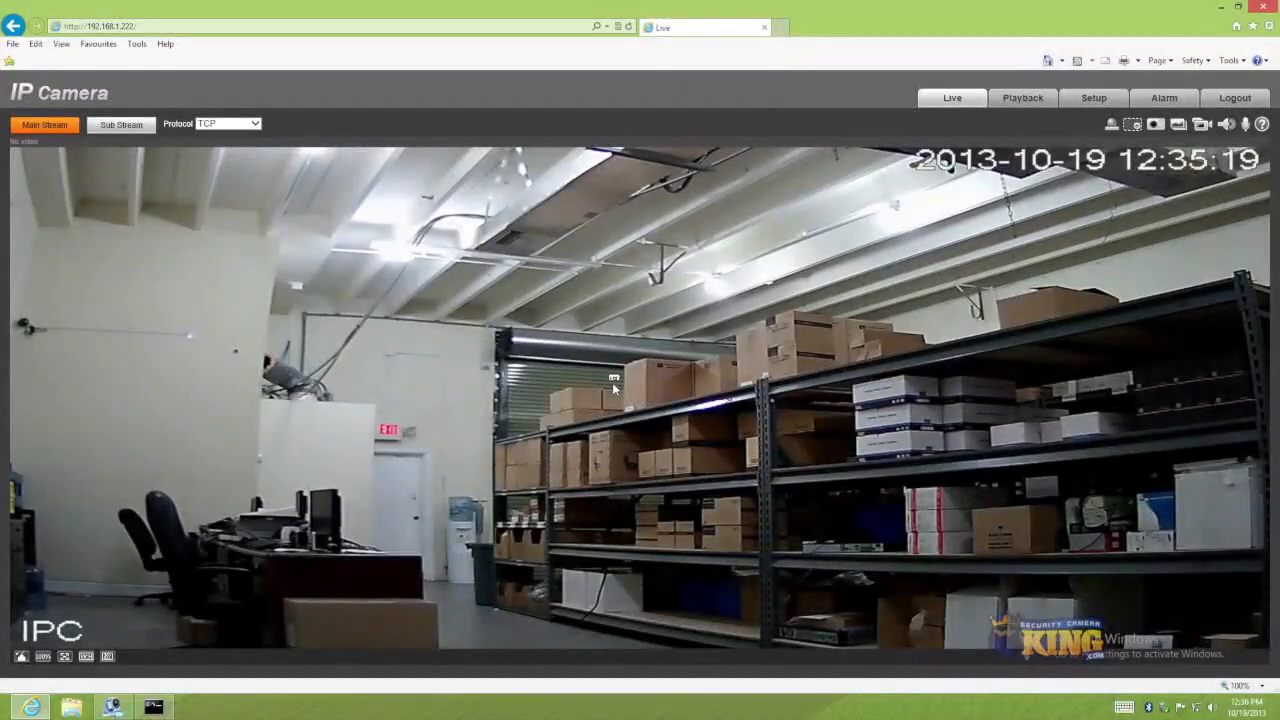